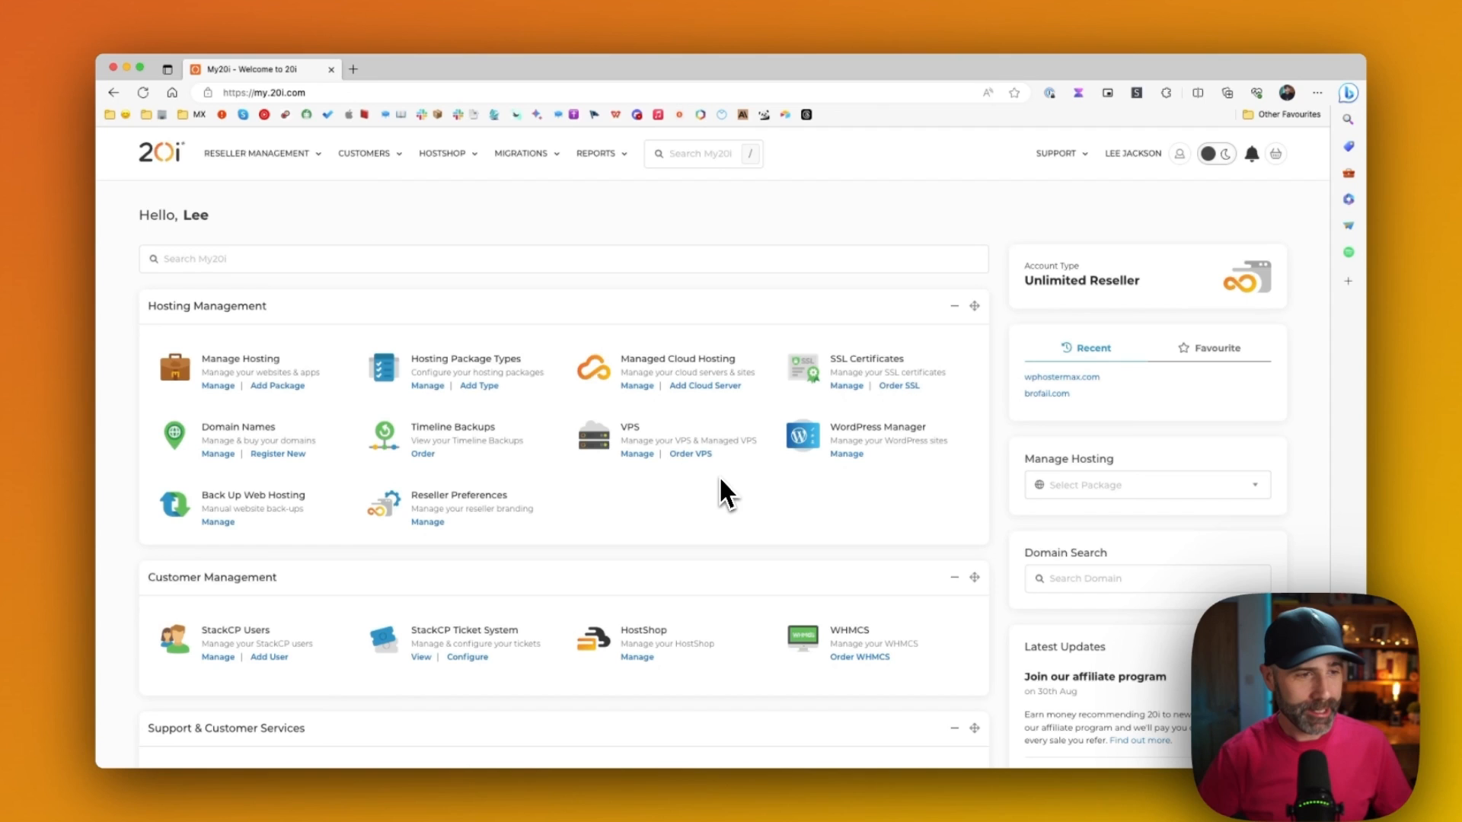
{"action": "mouse_move", "coordinate": [247, 163]}
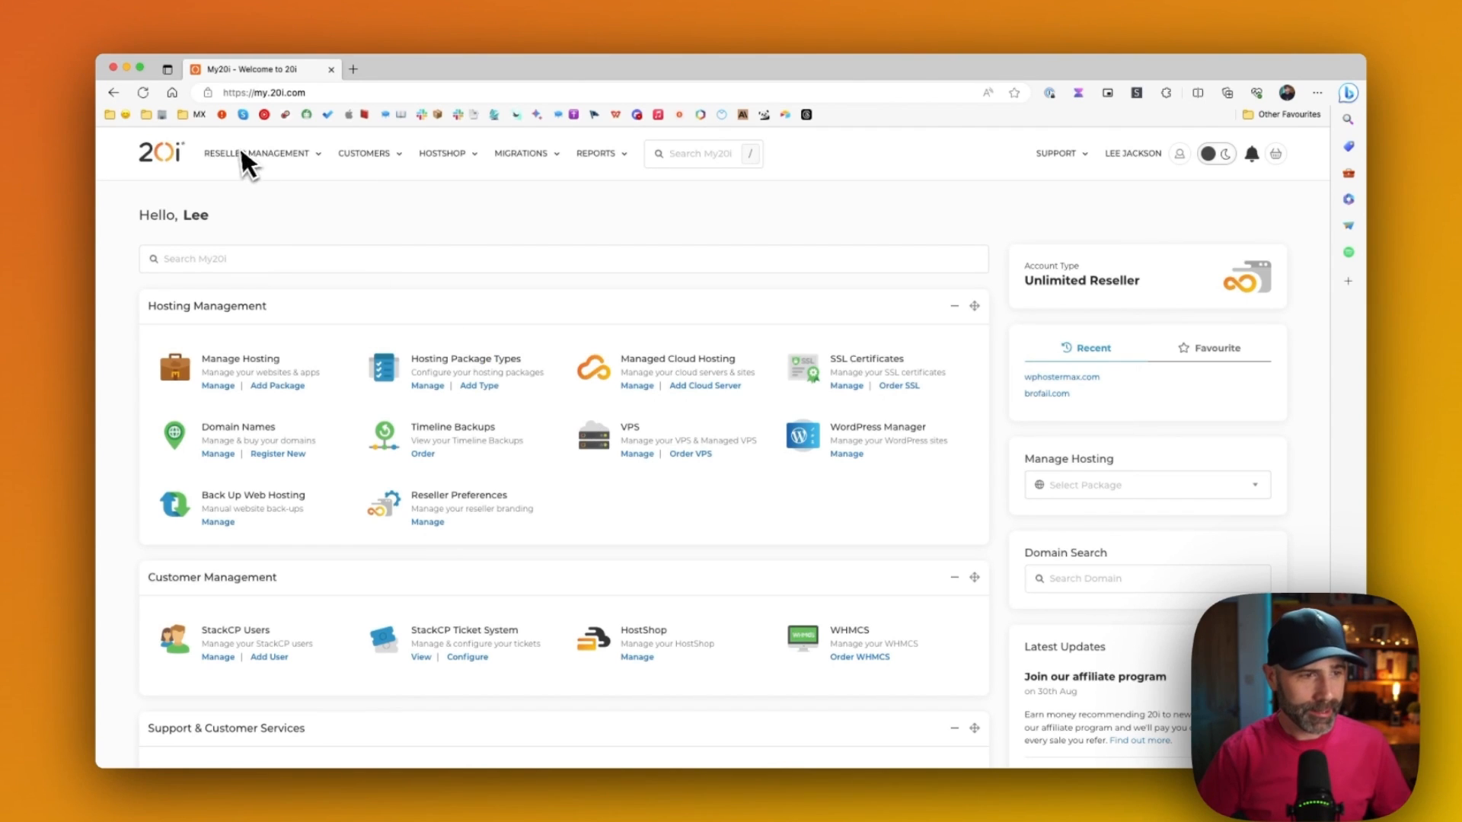
Go to Reseller Preferences from the Reseller Management menu
{"action": "left_click", "coordinate": [261, 153]}
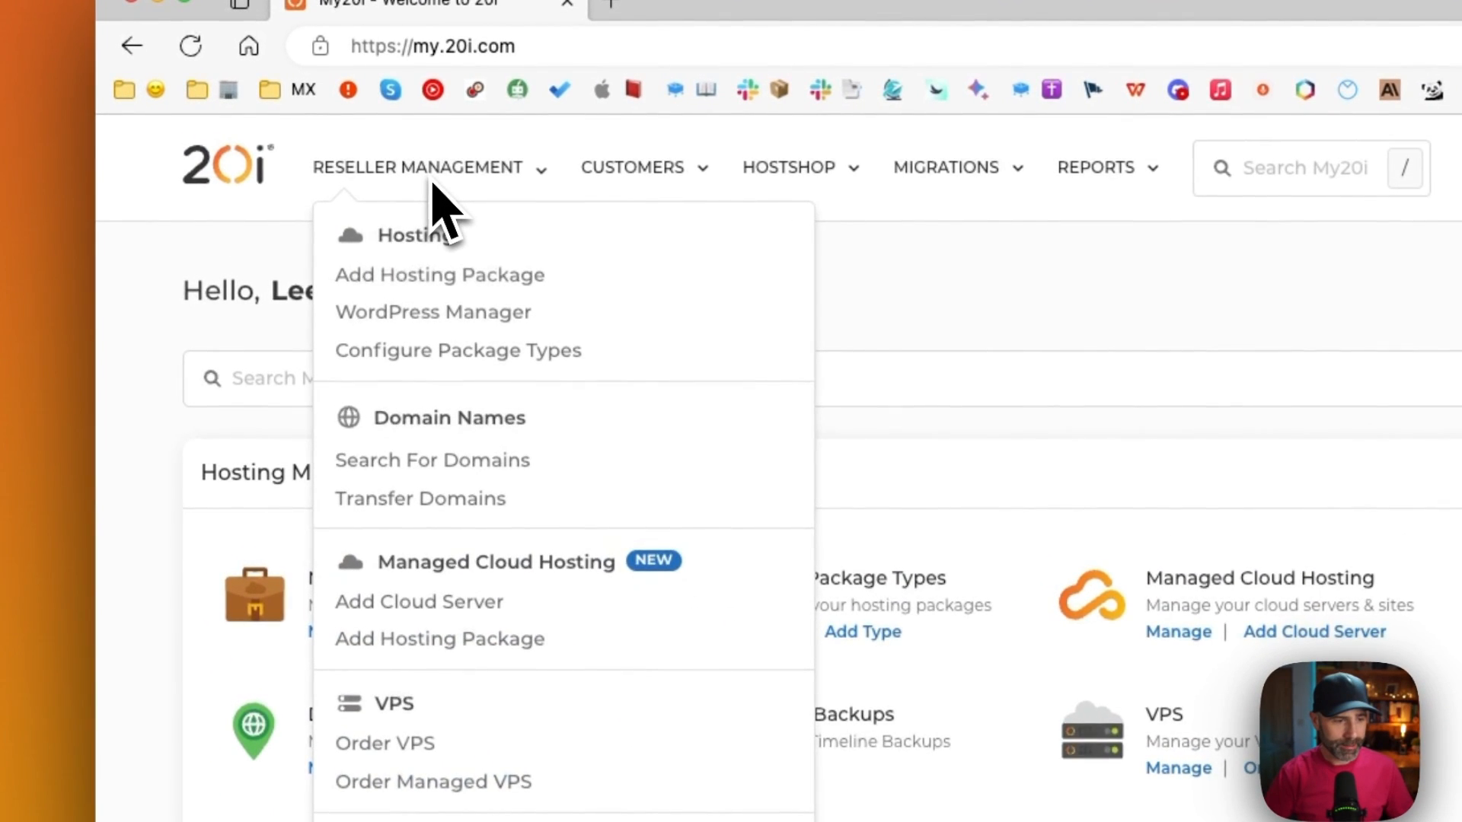
{"action": "scroll", "scroll_direction": "down", "scroll_amount": 3}
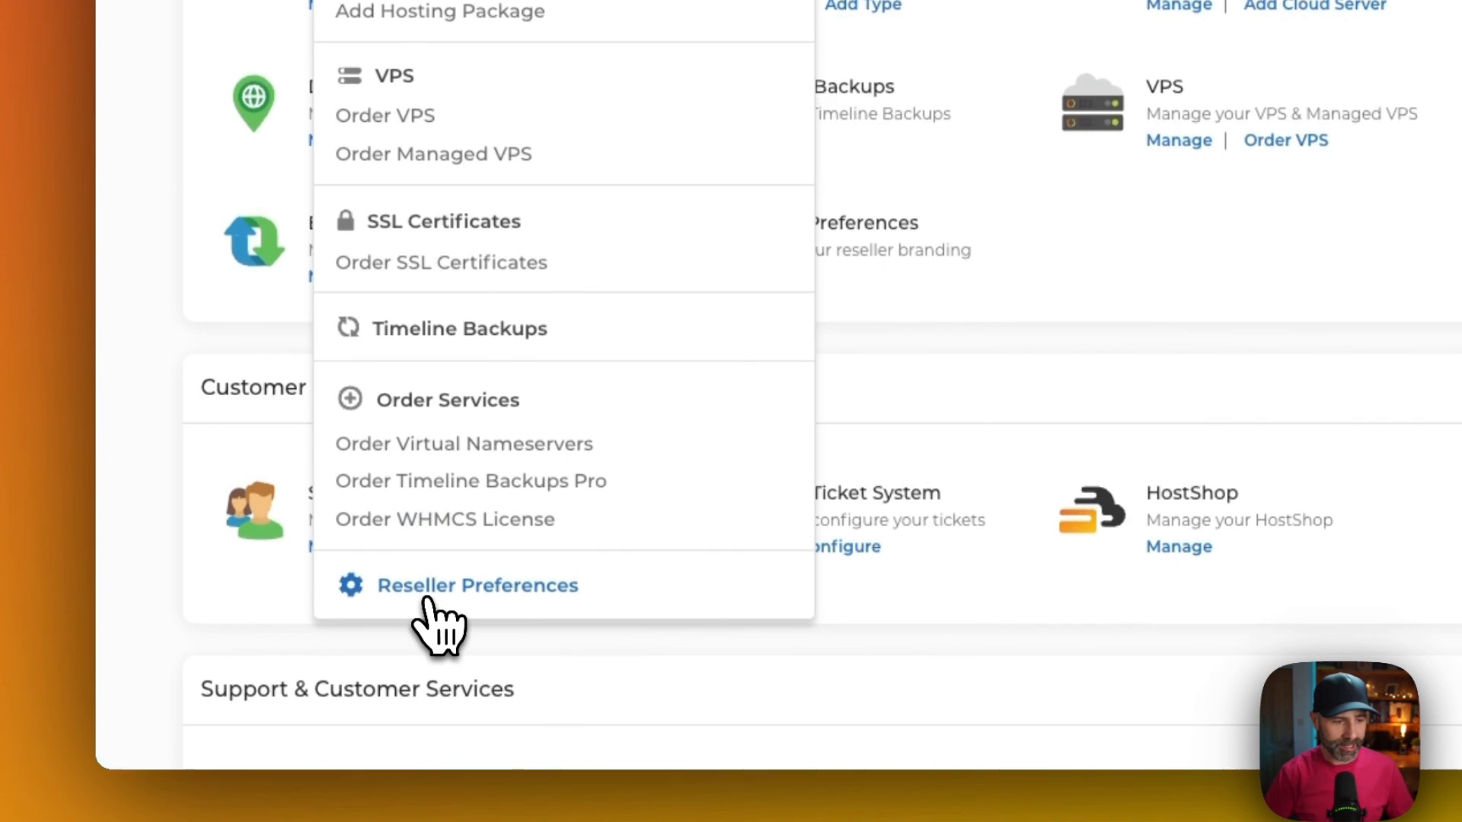
{"action": "left_click", "coordinate": [477, 584]}
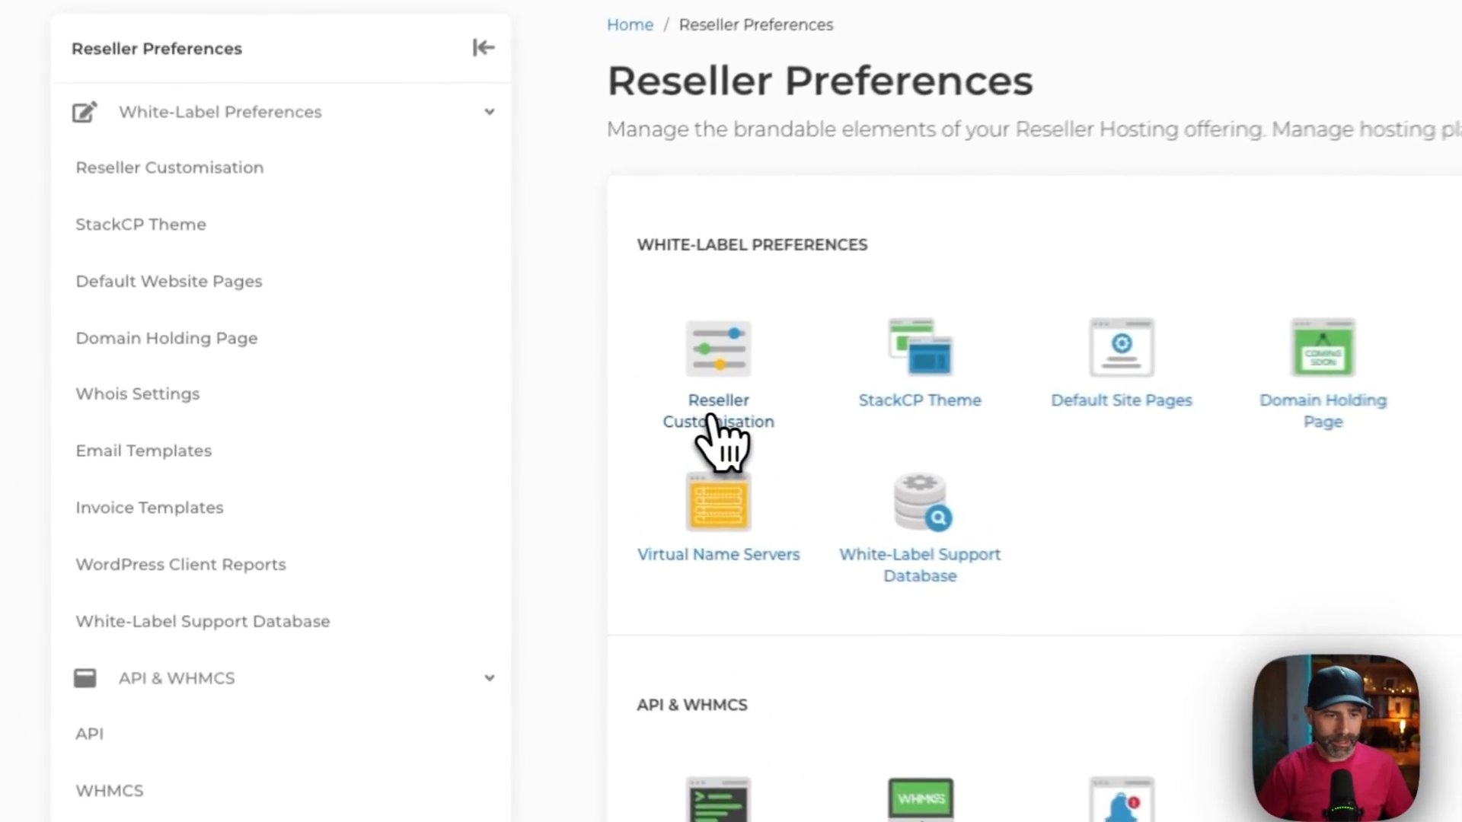
Save the Trailblazer brand logo in Reseller Customisation, review Control Panel URLs, return home
{"action": "left_click", "coordinate": [717, 350]}
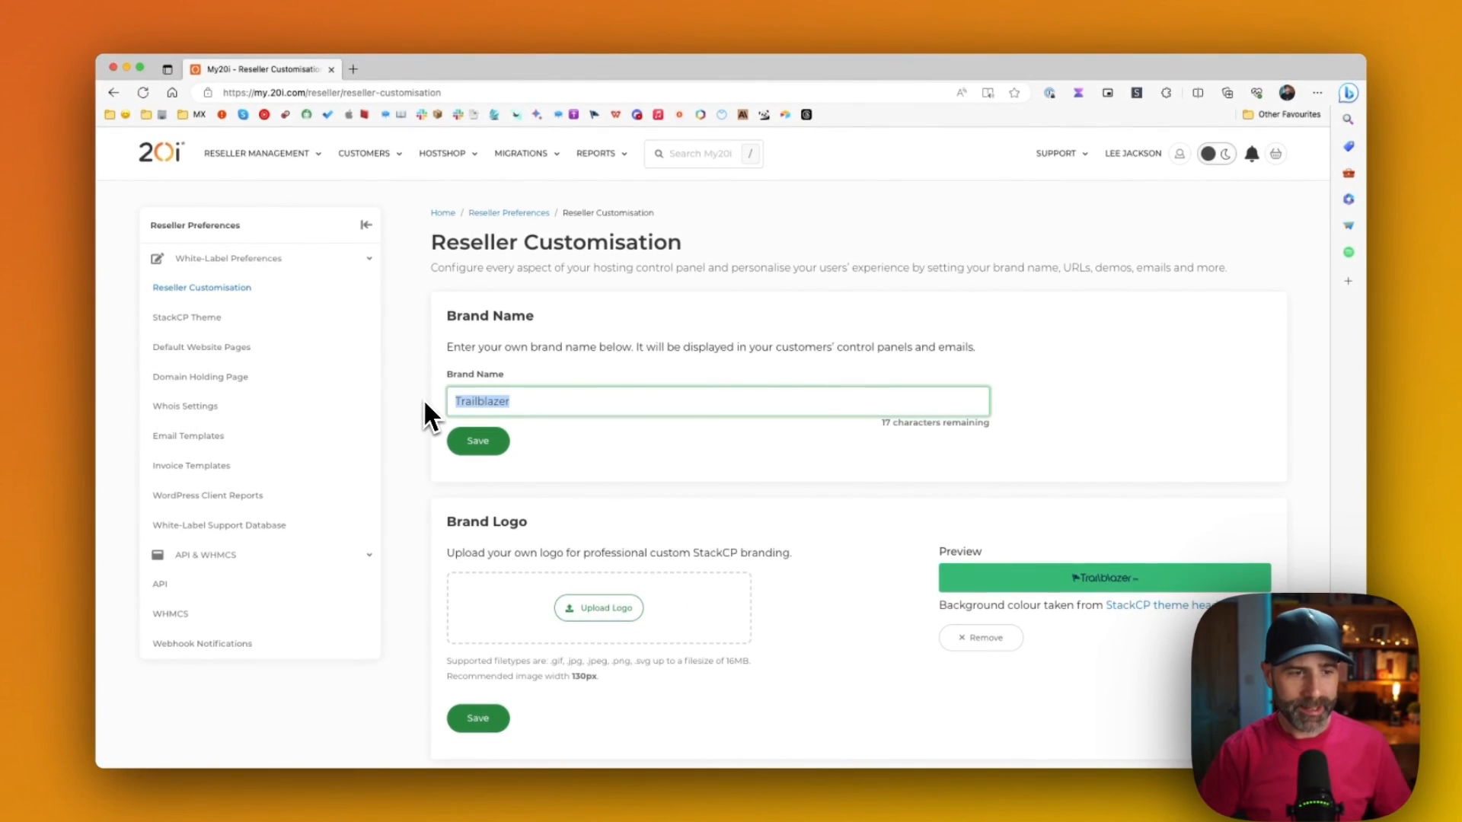
{"action": "mouse_move", "coordinate": [487, 431]}
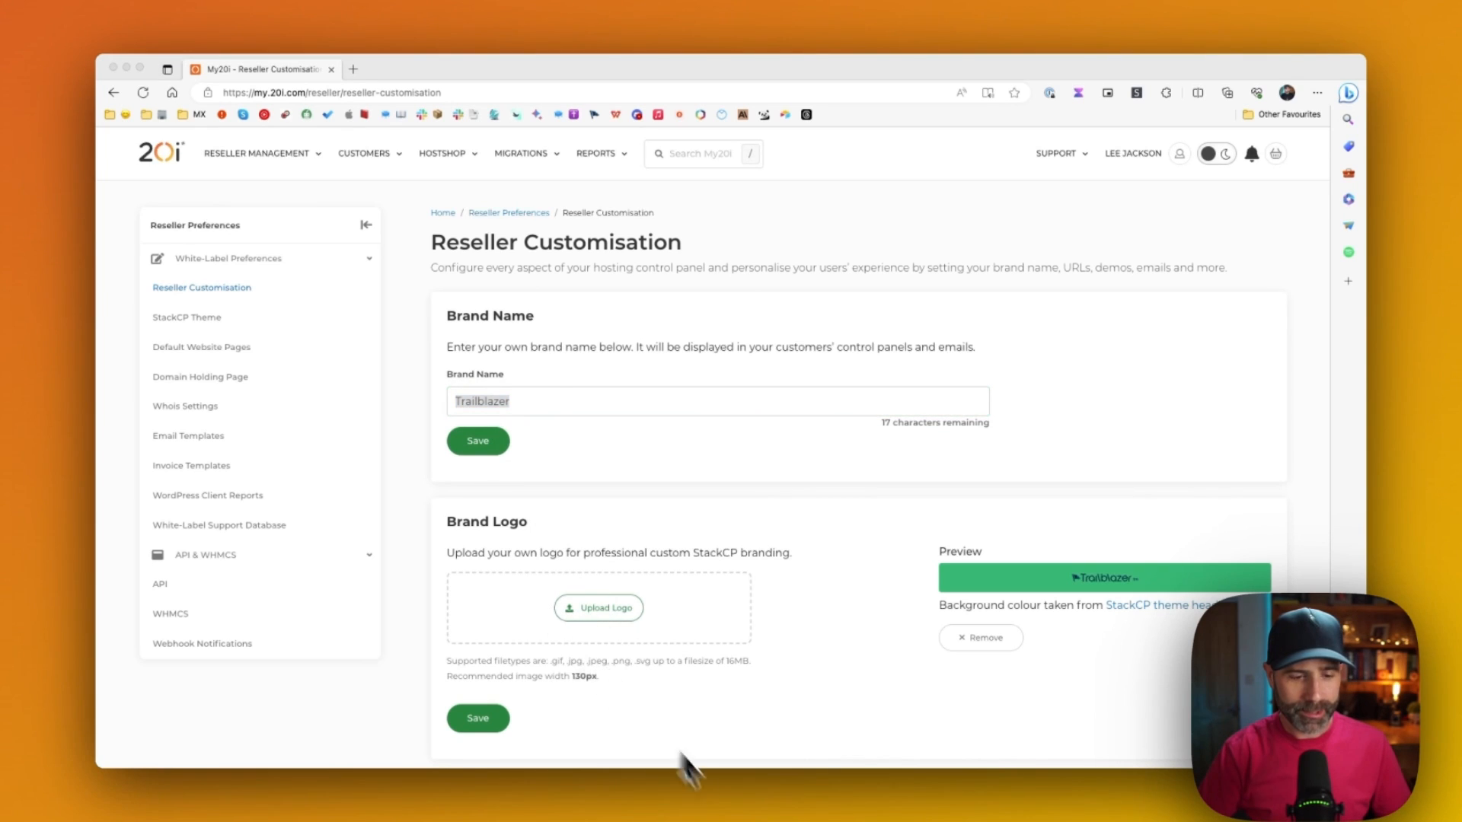
{"action": "left_click", "coordinate": [598, 607]}
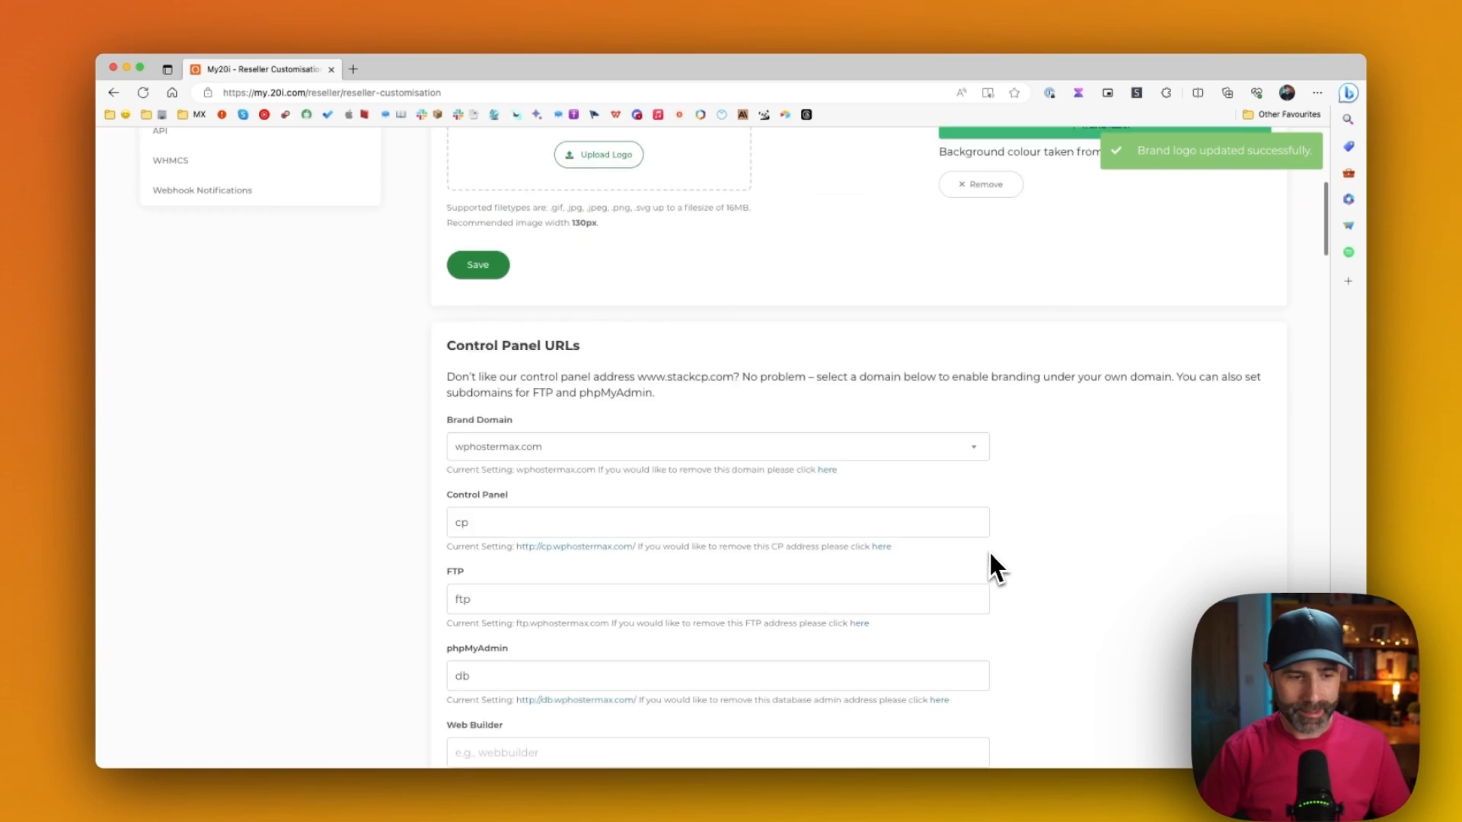
{"action": "scroll", "scroll_direction": "down", "scroll_amount": 3}
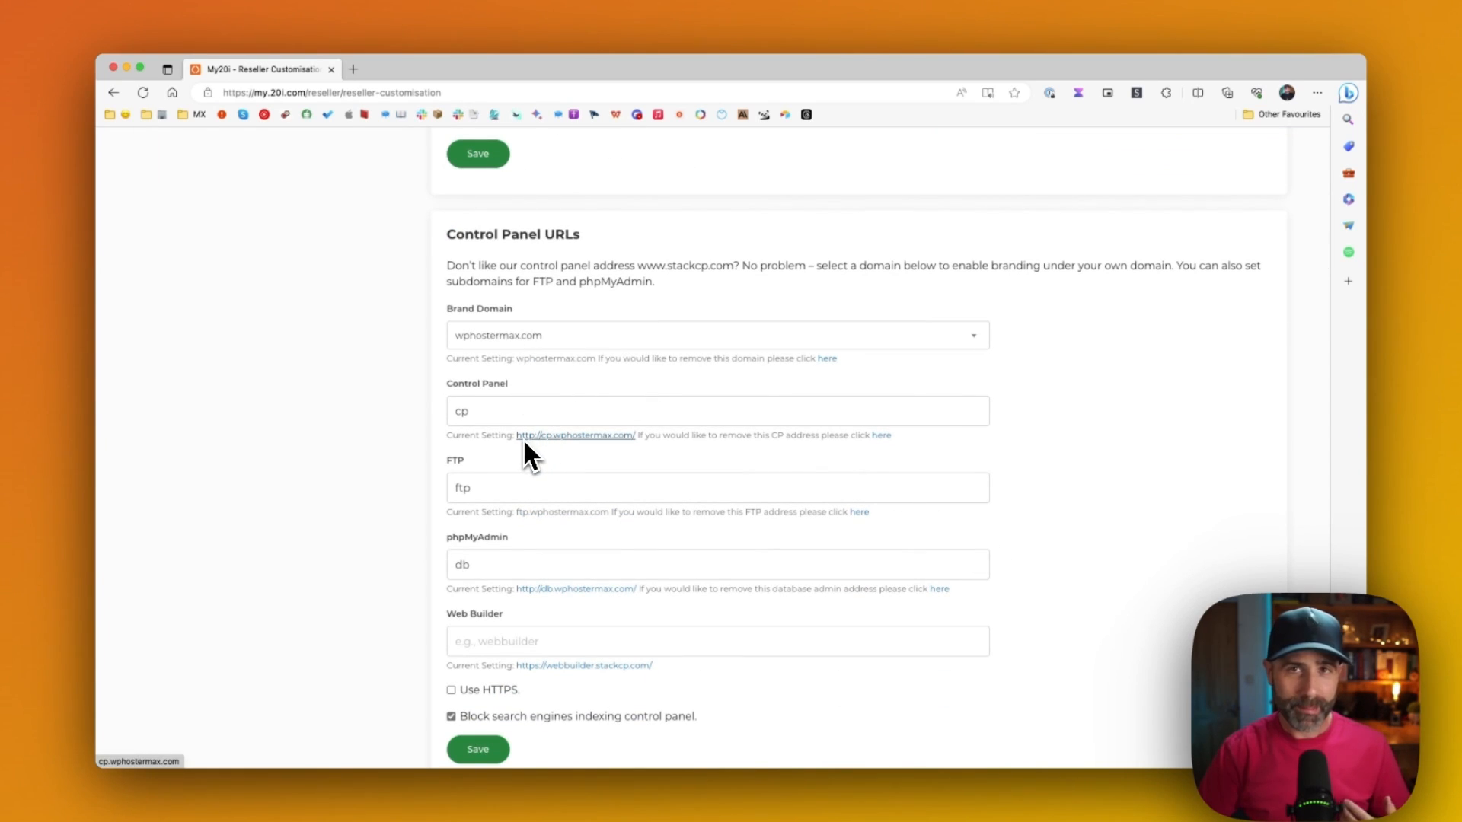
{"action": "mouse_move", "coordinate": [517, 487]}
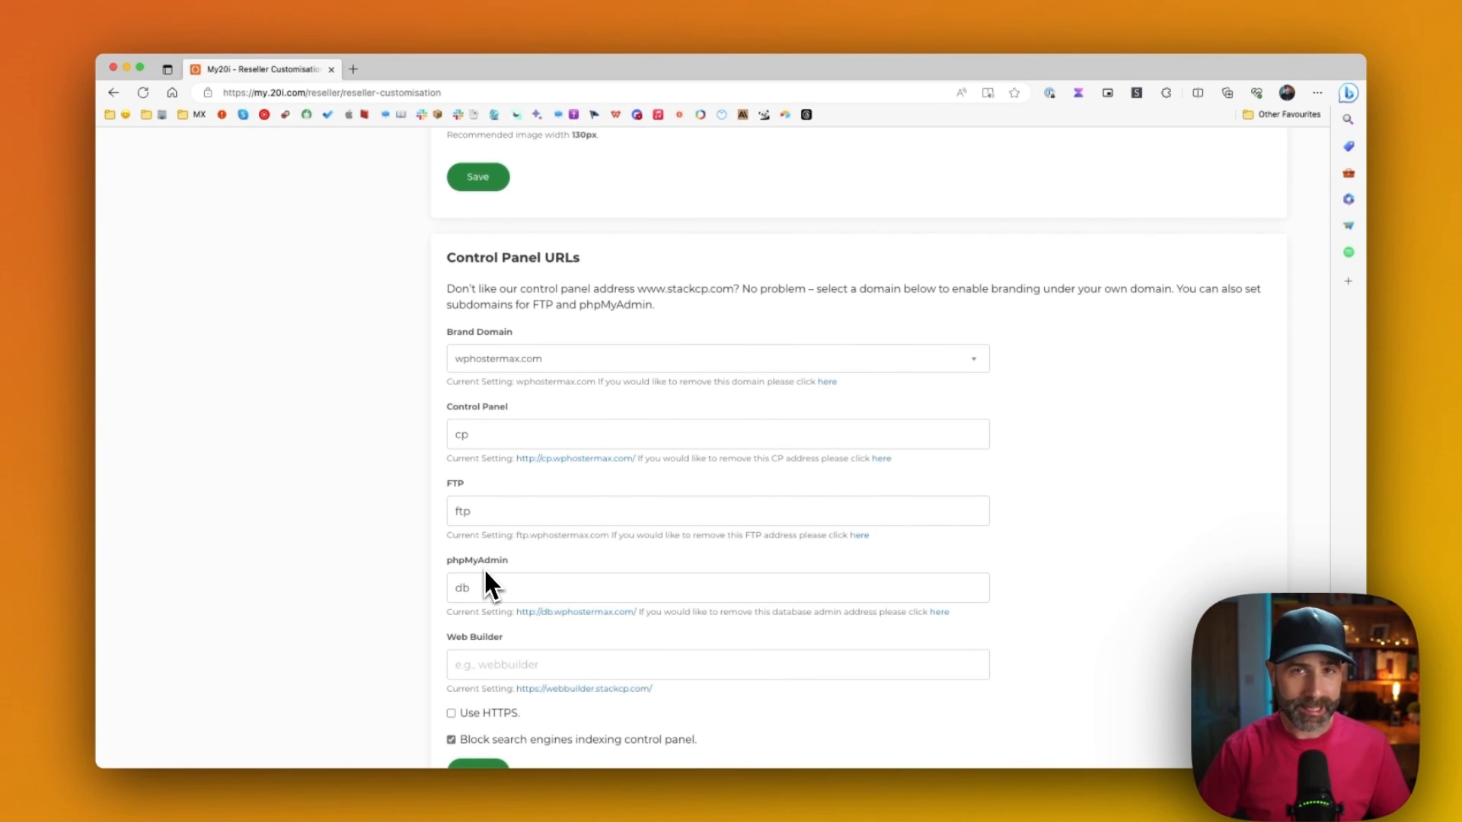
{"action": "mouse_move", "coordinate": [580, 573]}
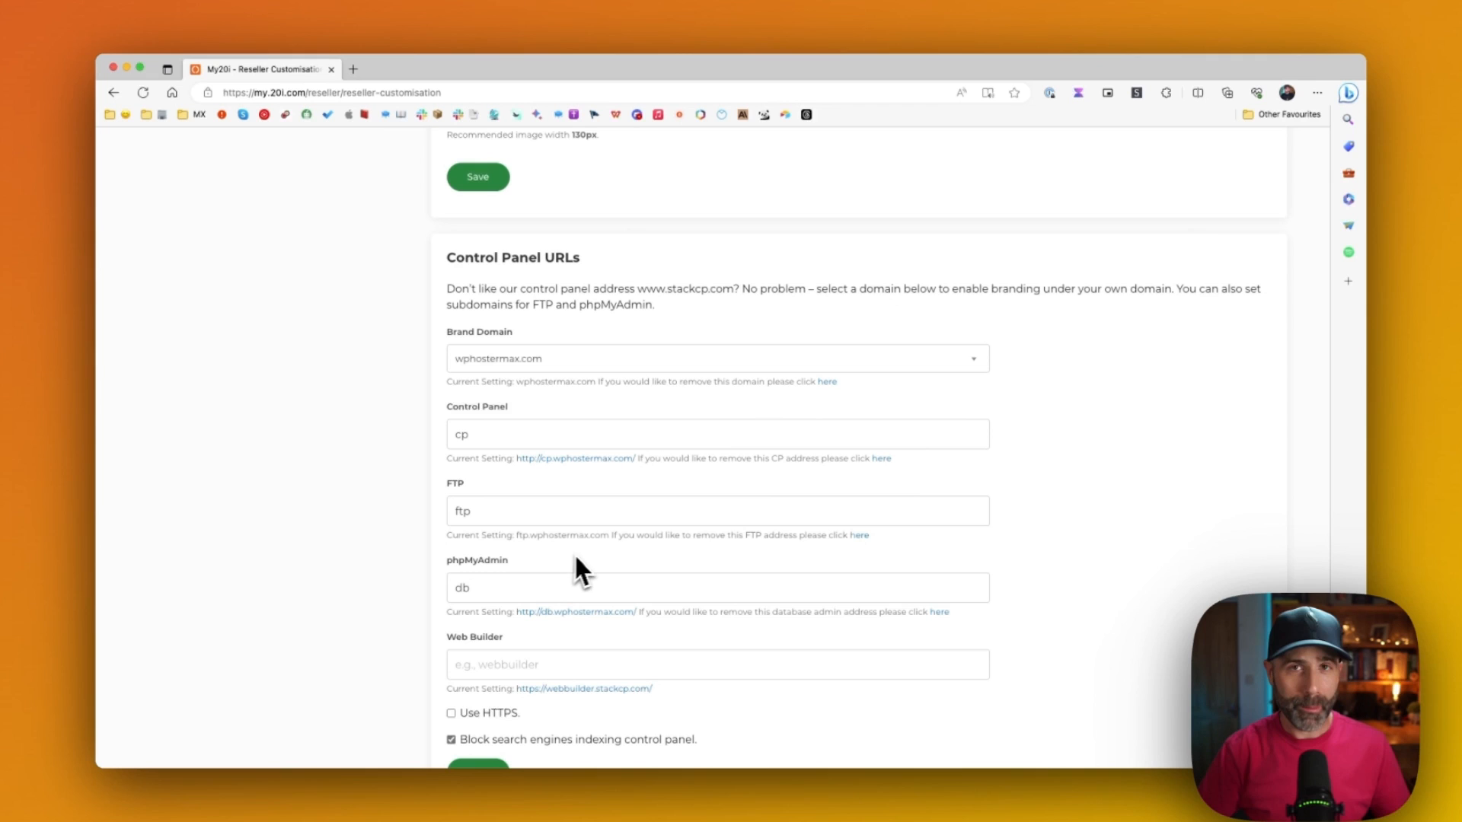
{"action": "left_click", "coordinate": [114, 93]}
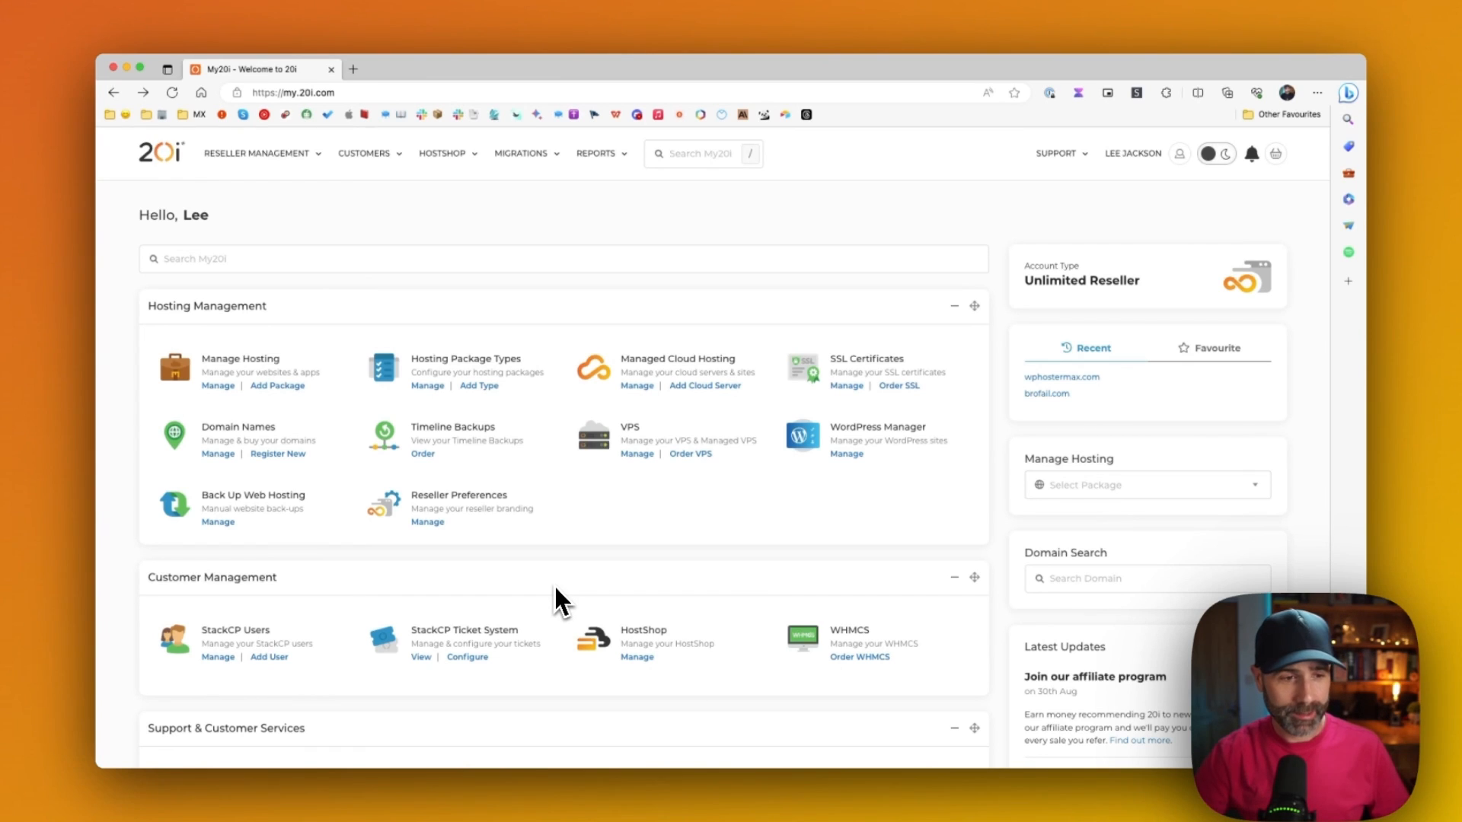
{"action": "mouse_move", "coordinate": [427, 385]}
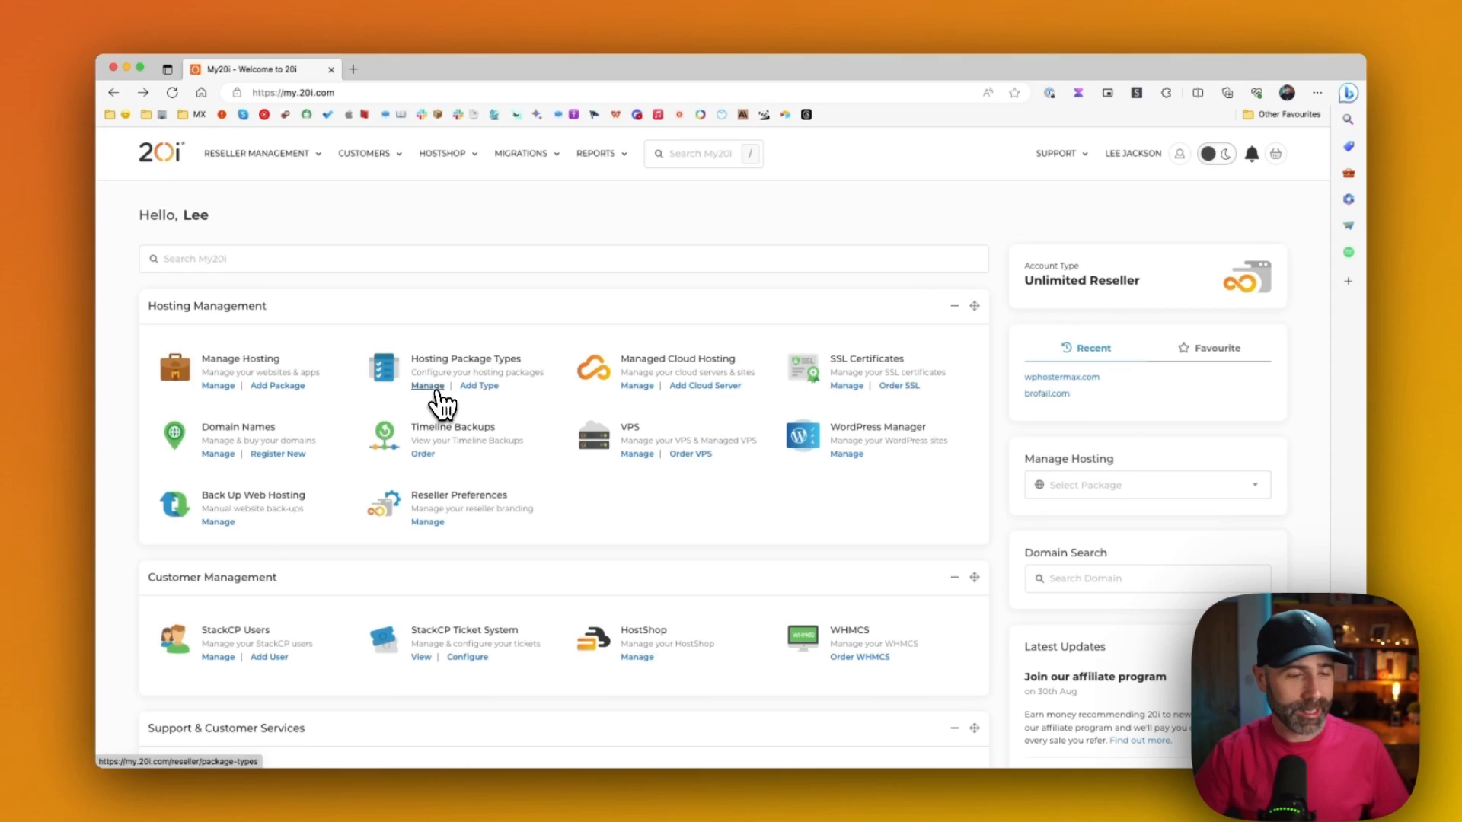
Show the Hosting Package Types list from the dashboard's Manage link
{"action": "left_click", "coordinate": [427, 385]}
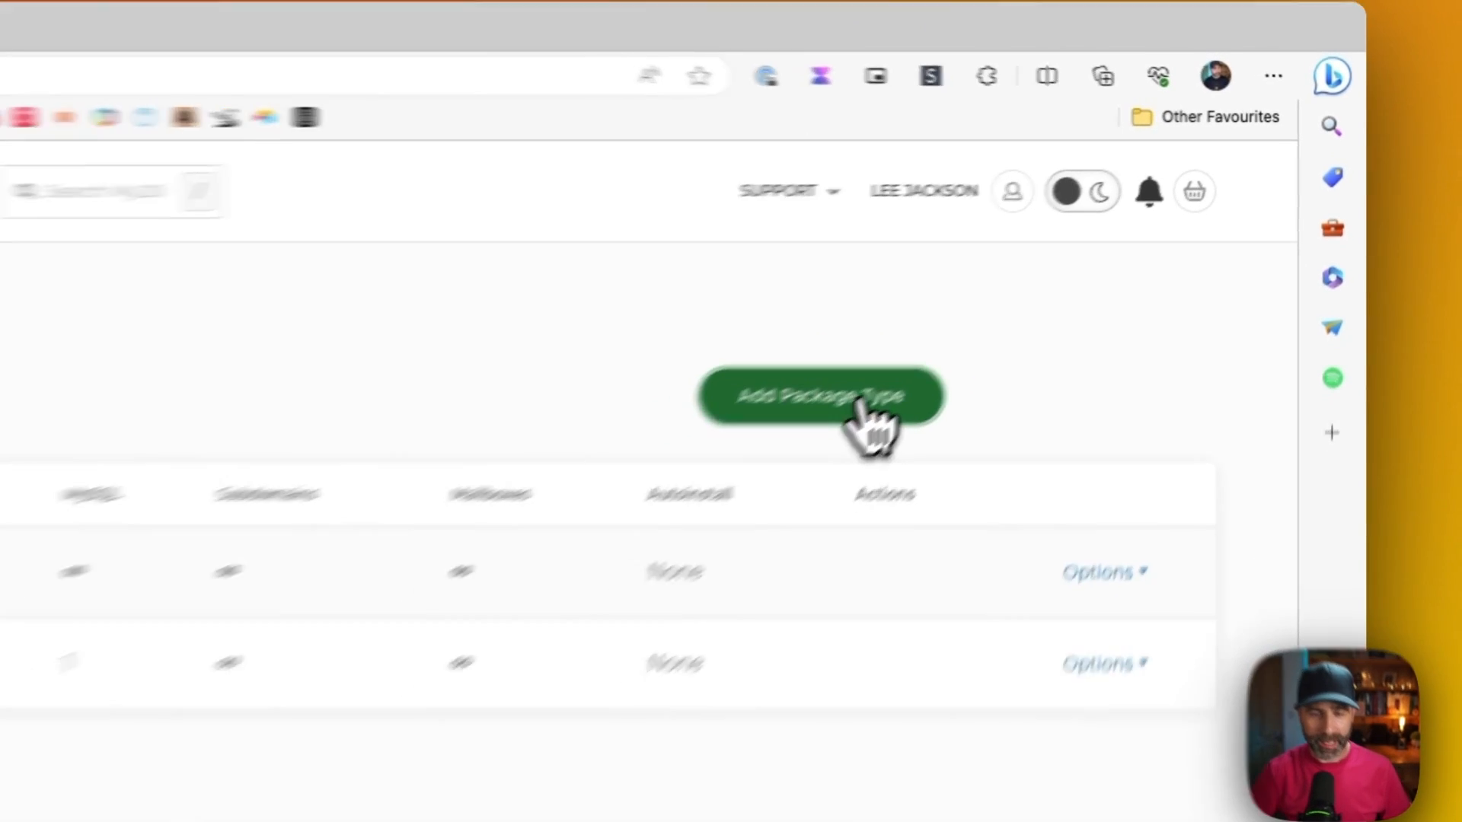
Begin a new package type and name it "Green WordPress Hosting"
{"action": "left_click", "coordinate": [820, 395]}
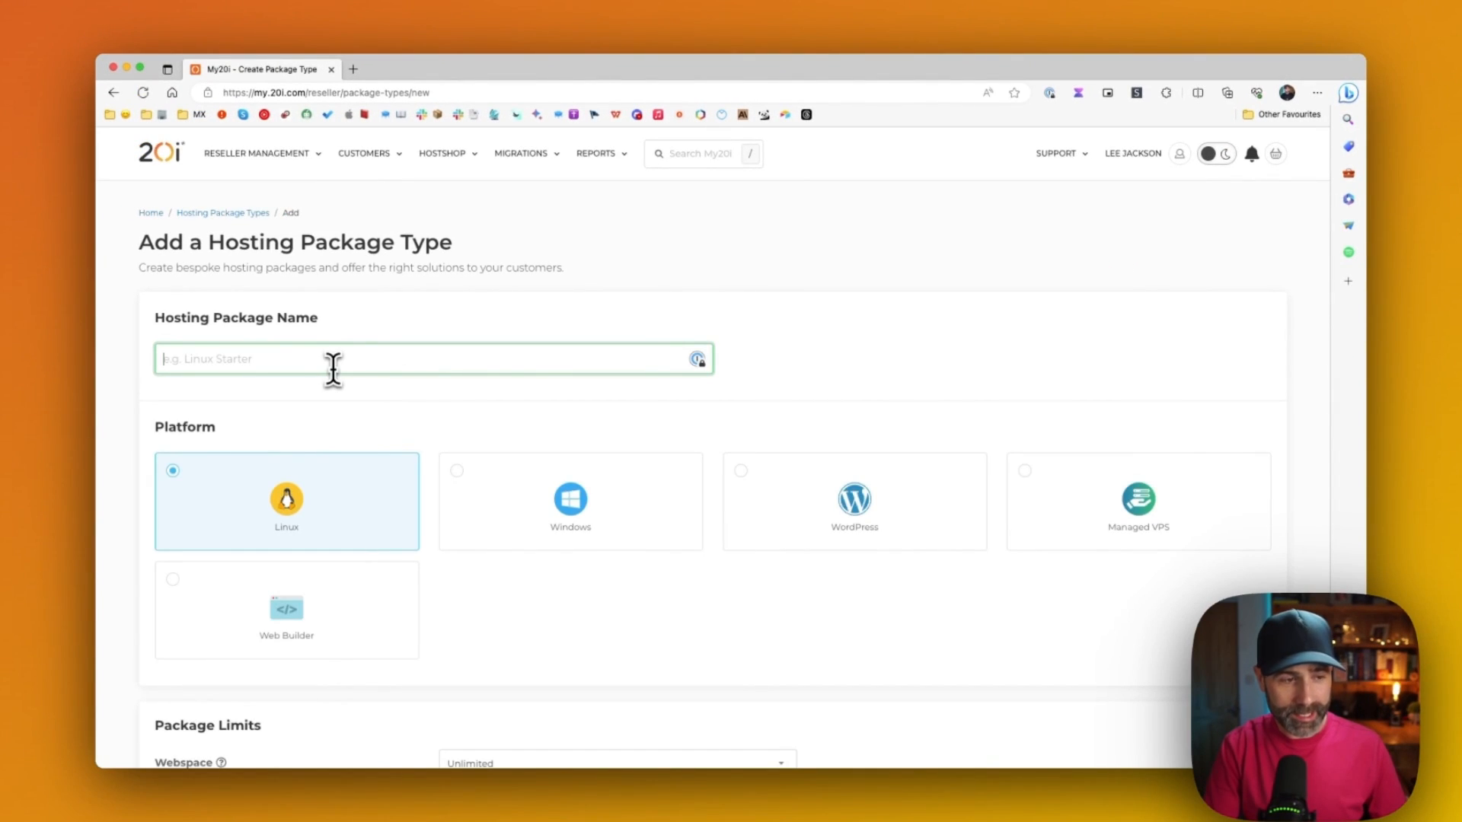
{"action": "type", "text": "Green WordPr"}
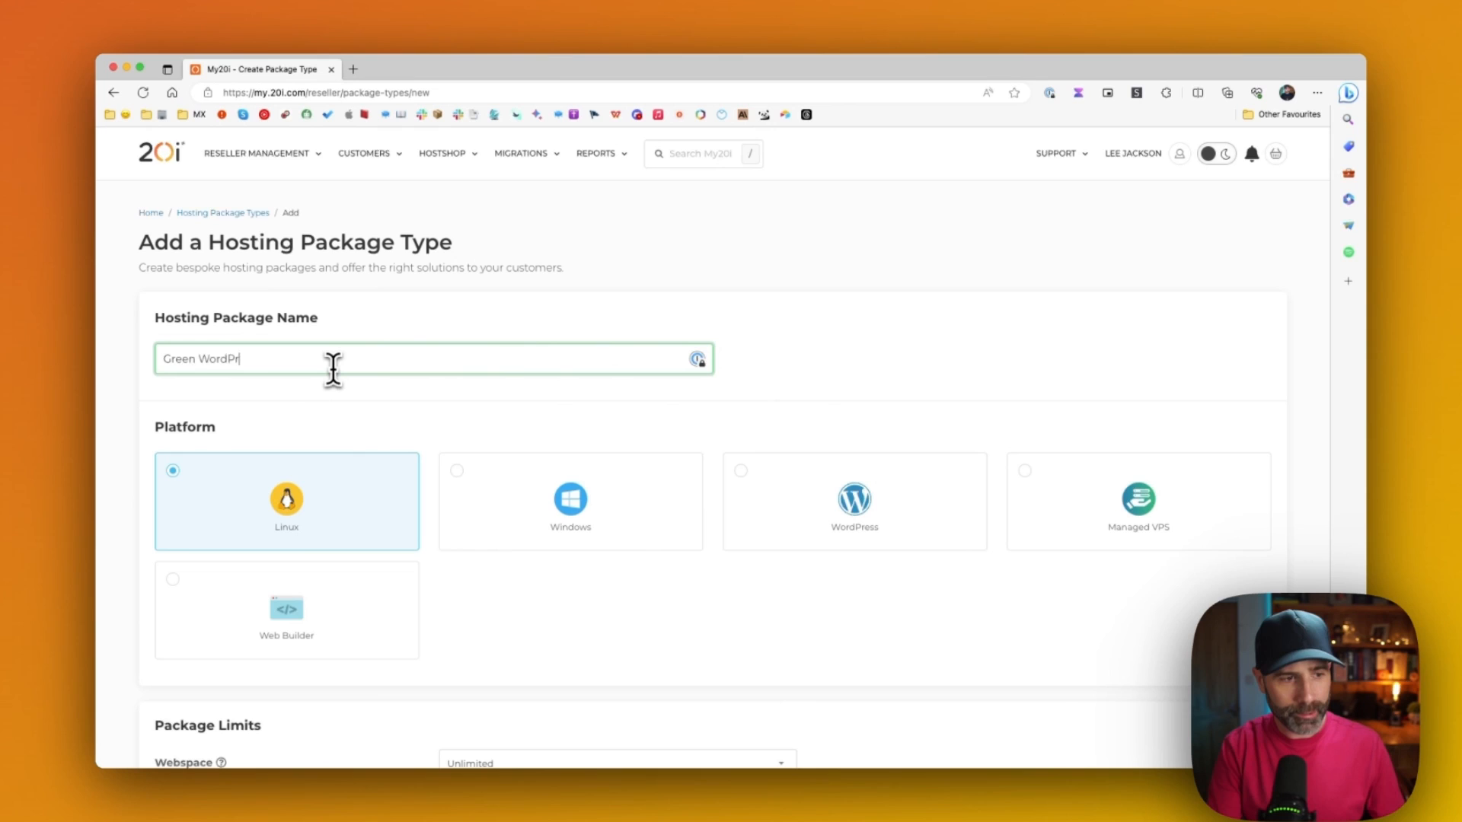
{"action": "type", "text": "ess Hosting"}
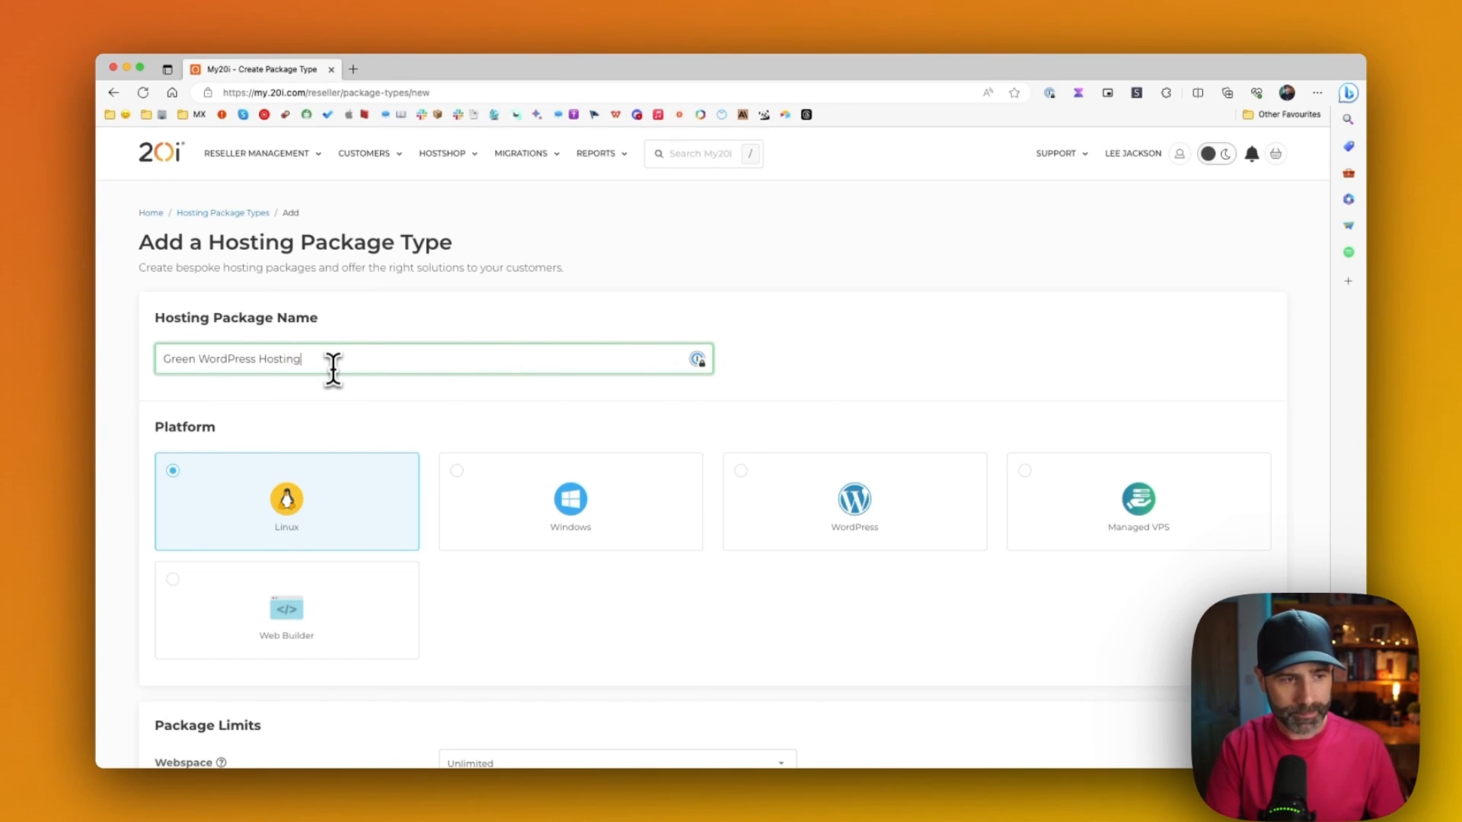
{"action": "mouse_move", "coordinate": [430, 531]}
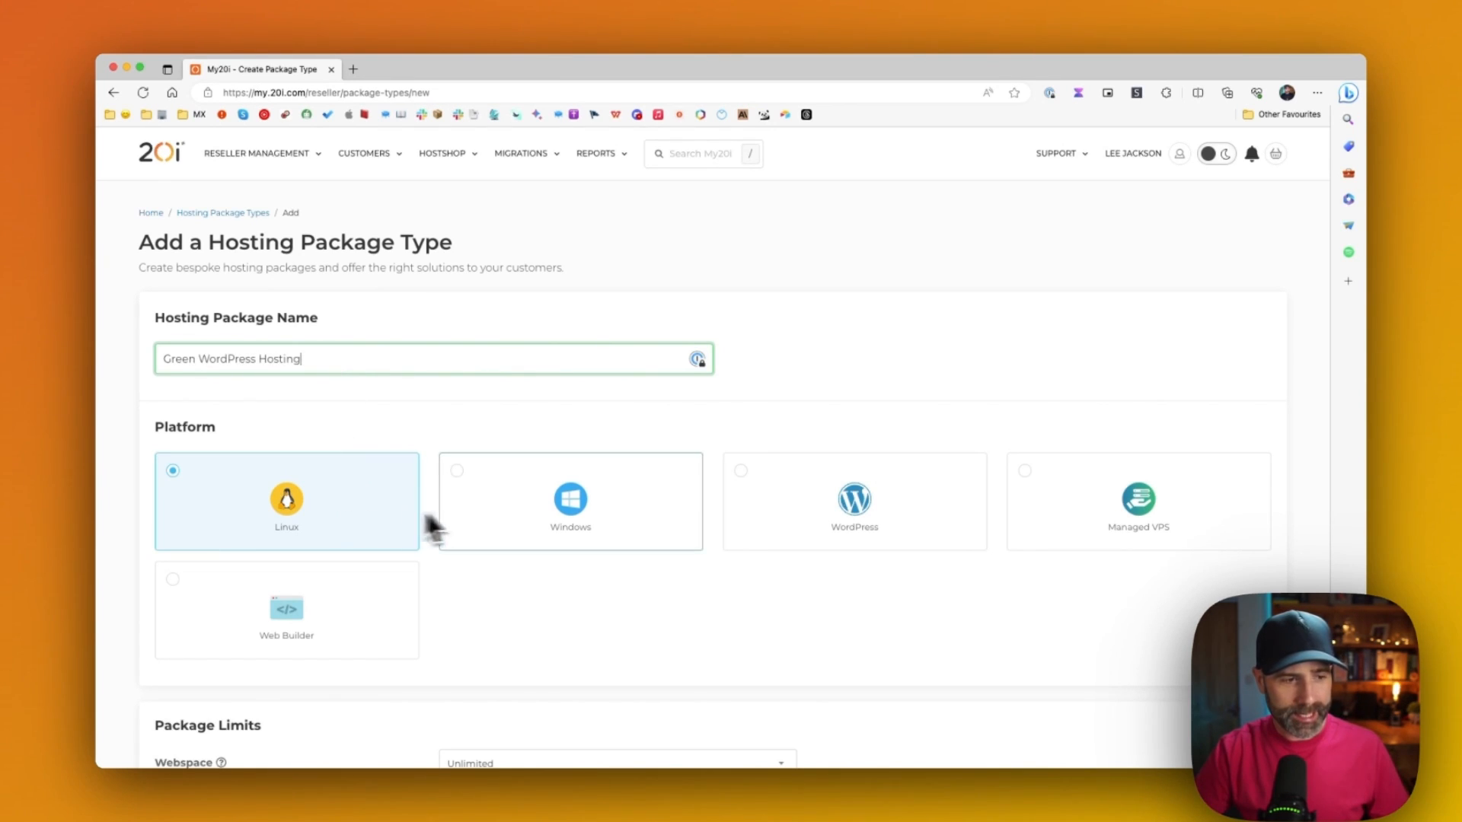
{"action": "mouse_move", "coordinate": [993, 550]}
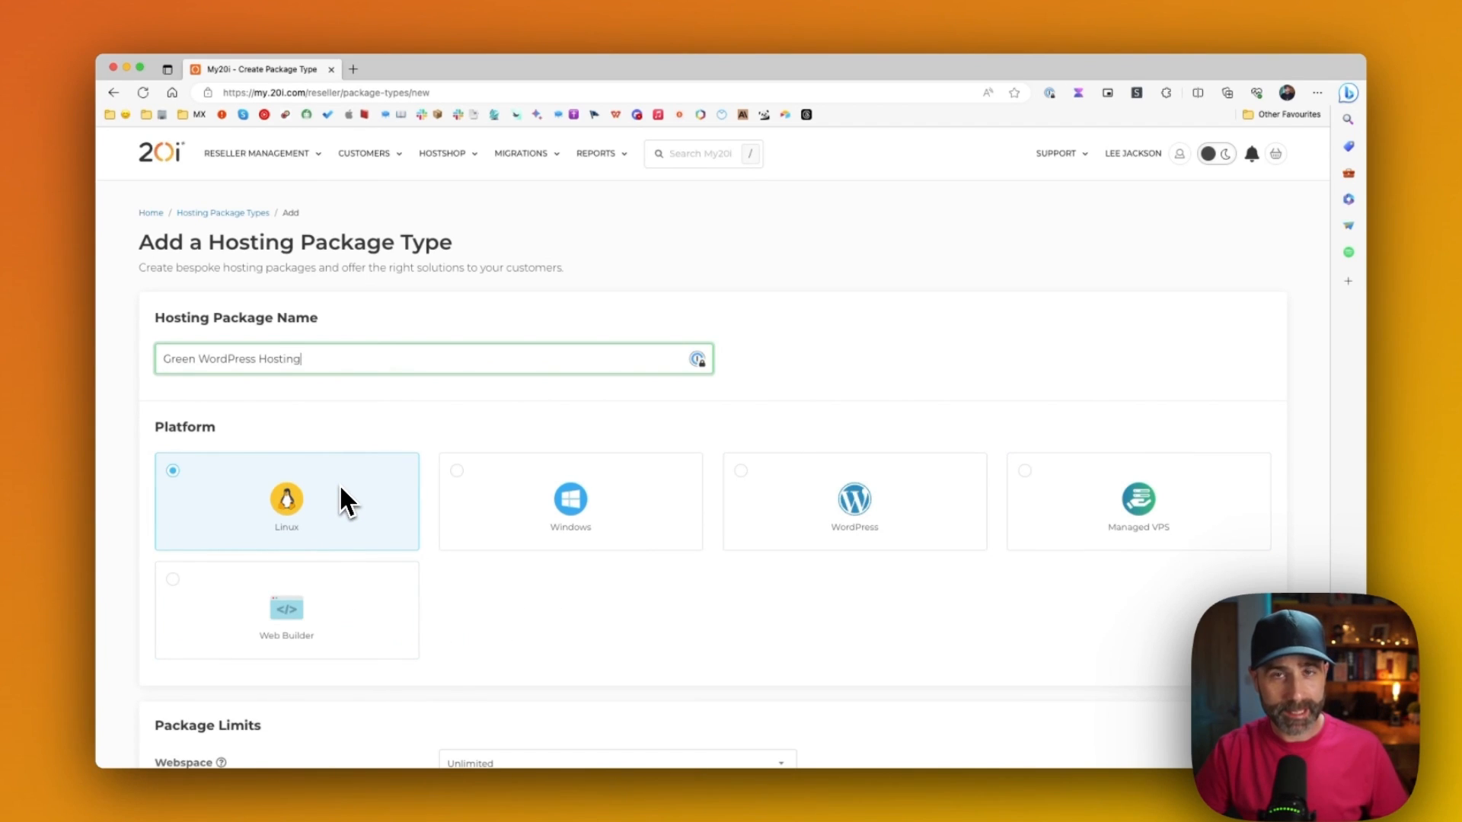
{"action": "mouse_move", "coordinate": [1137, 527]}
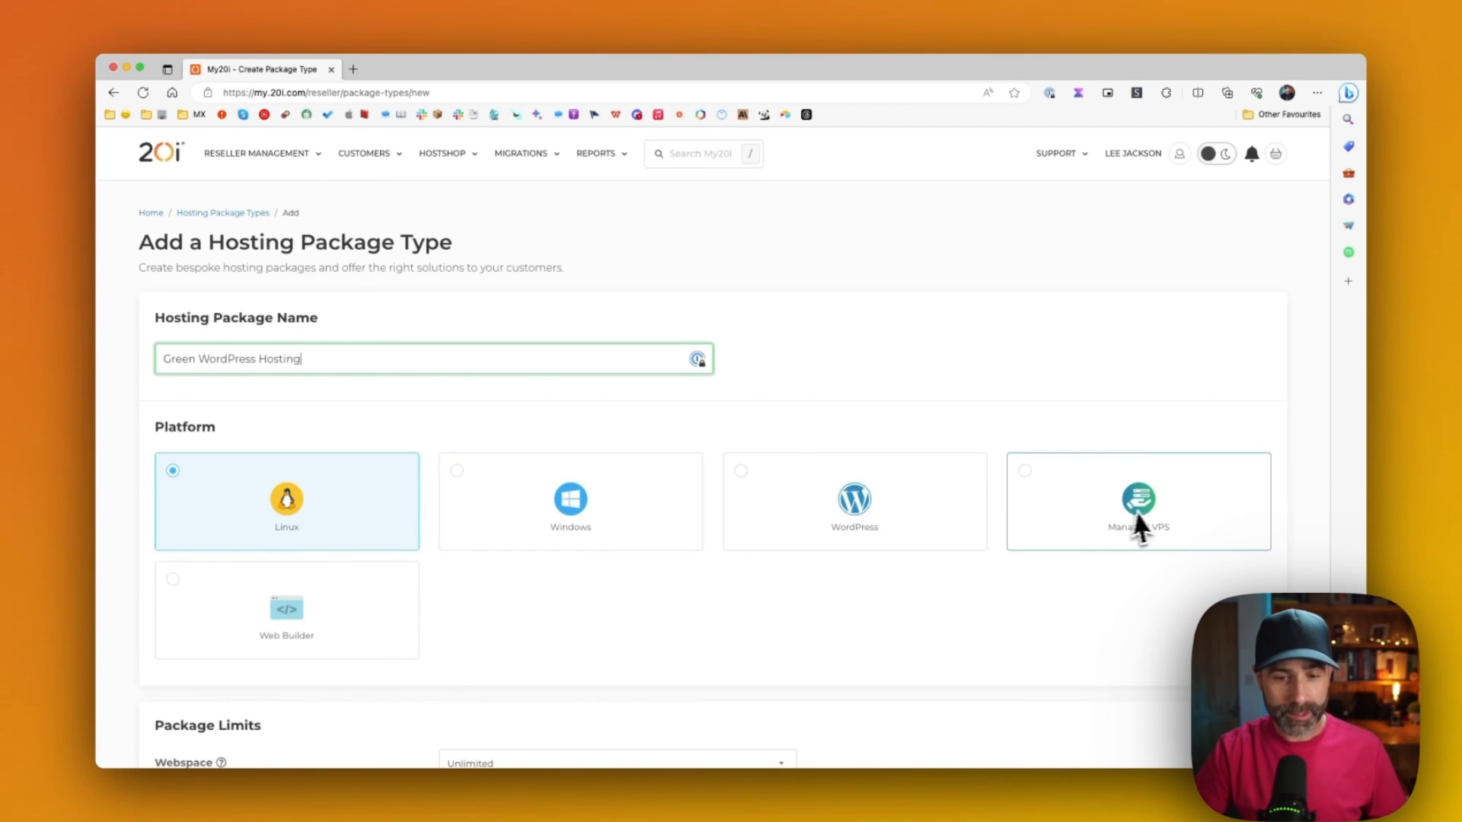
{"action": "mouse_move", "coordinate": [1150, 524]}
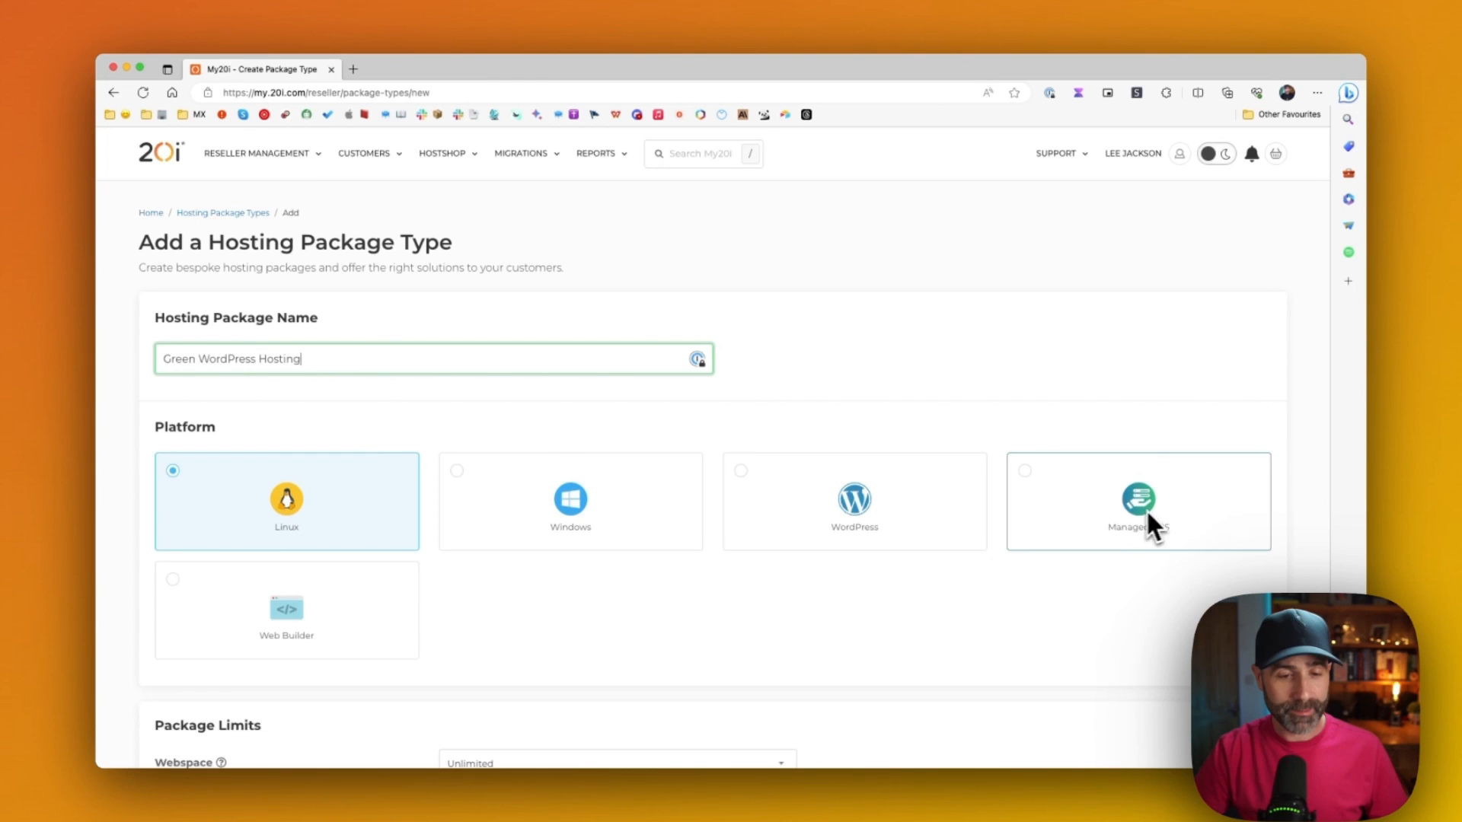
{"action": "scroll", "scroll_direction": "down", "scroll_amount": 3}
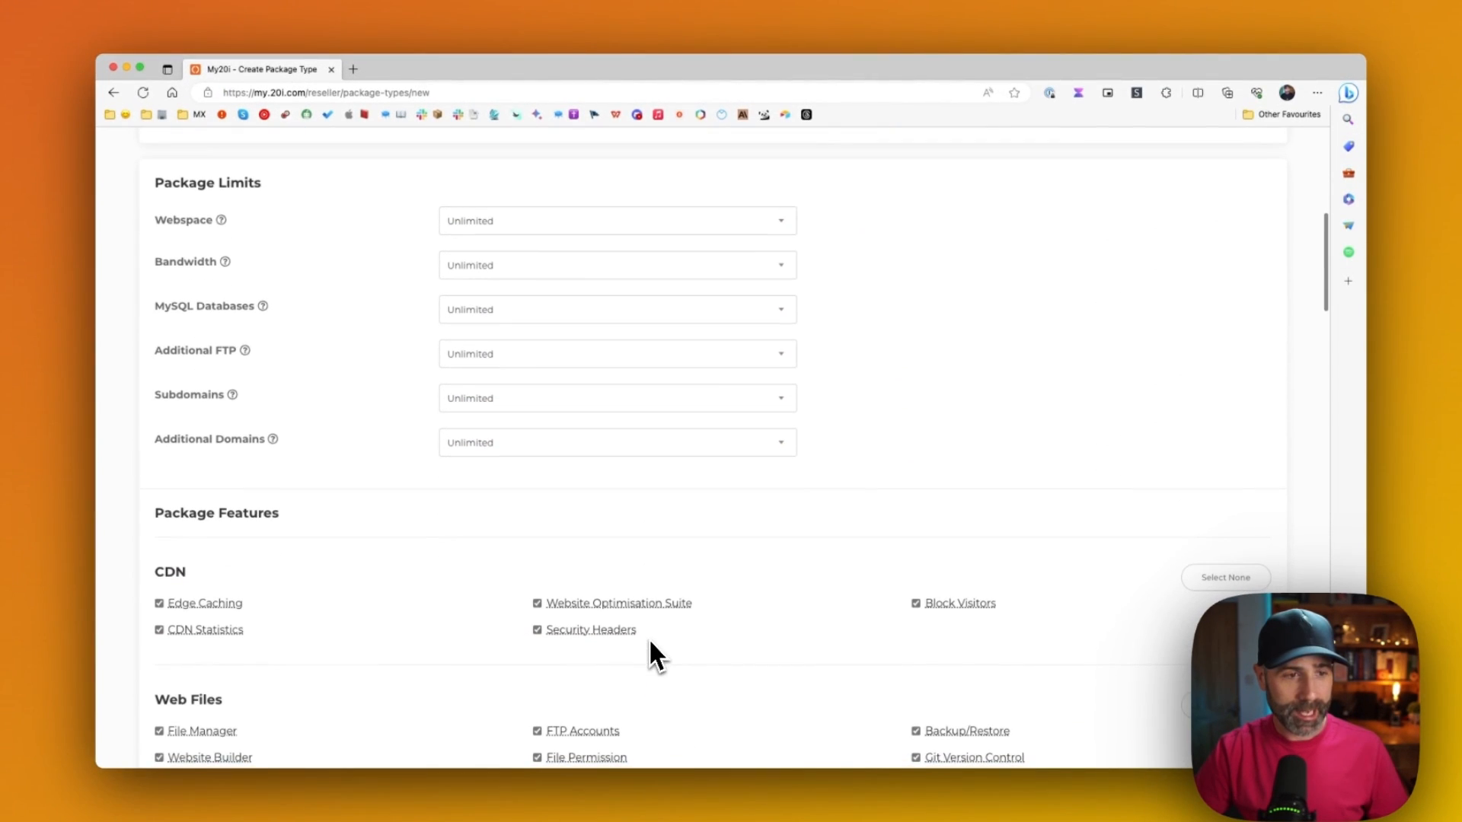
{"action": "mouse_move", "coordinate": [616, 603]}
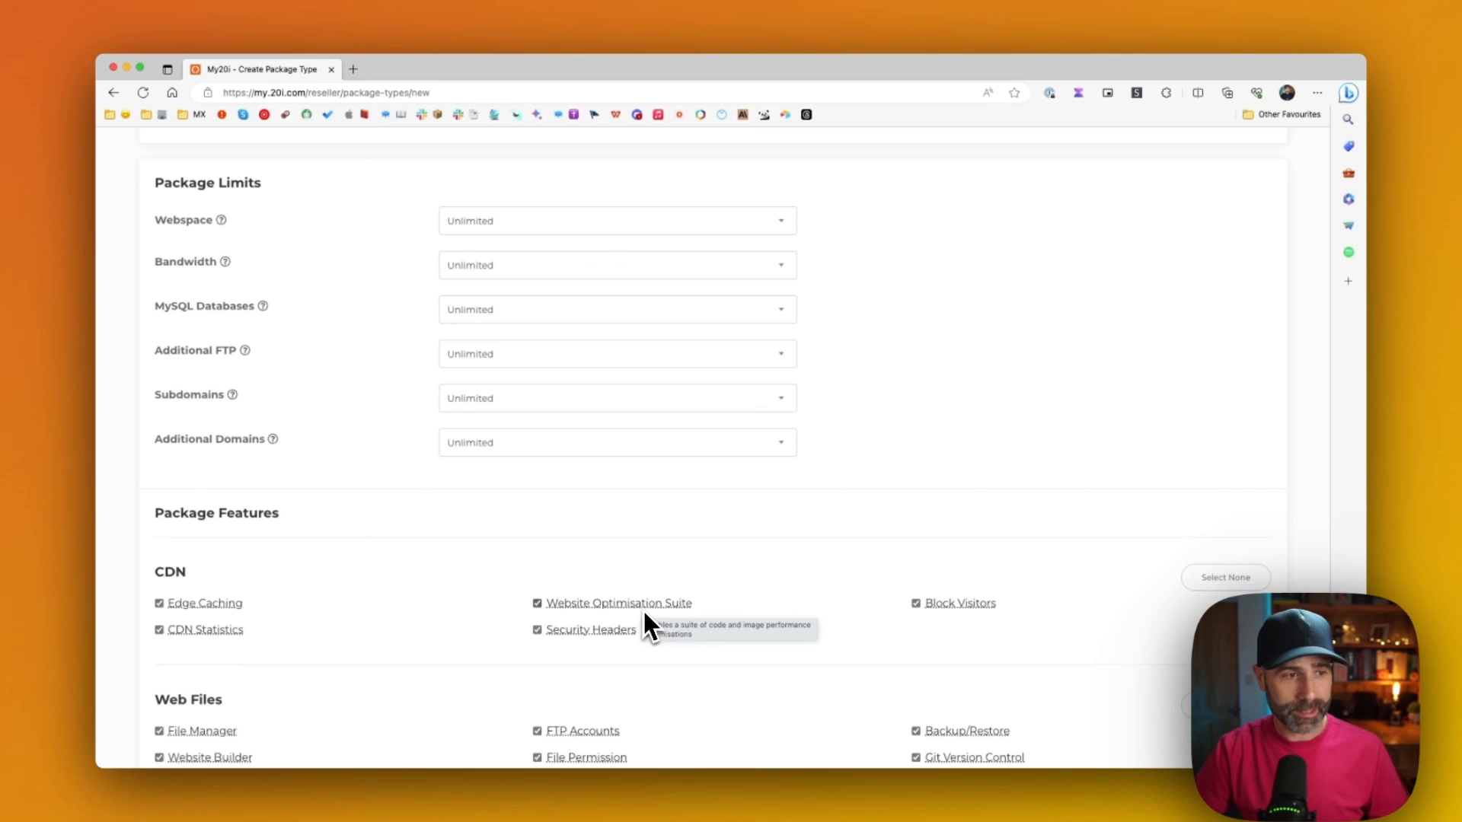
{"action": "mouse_move", "coordinate": [584, 275]}
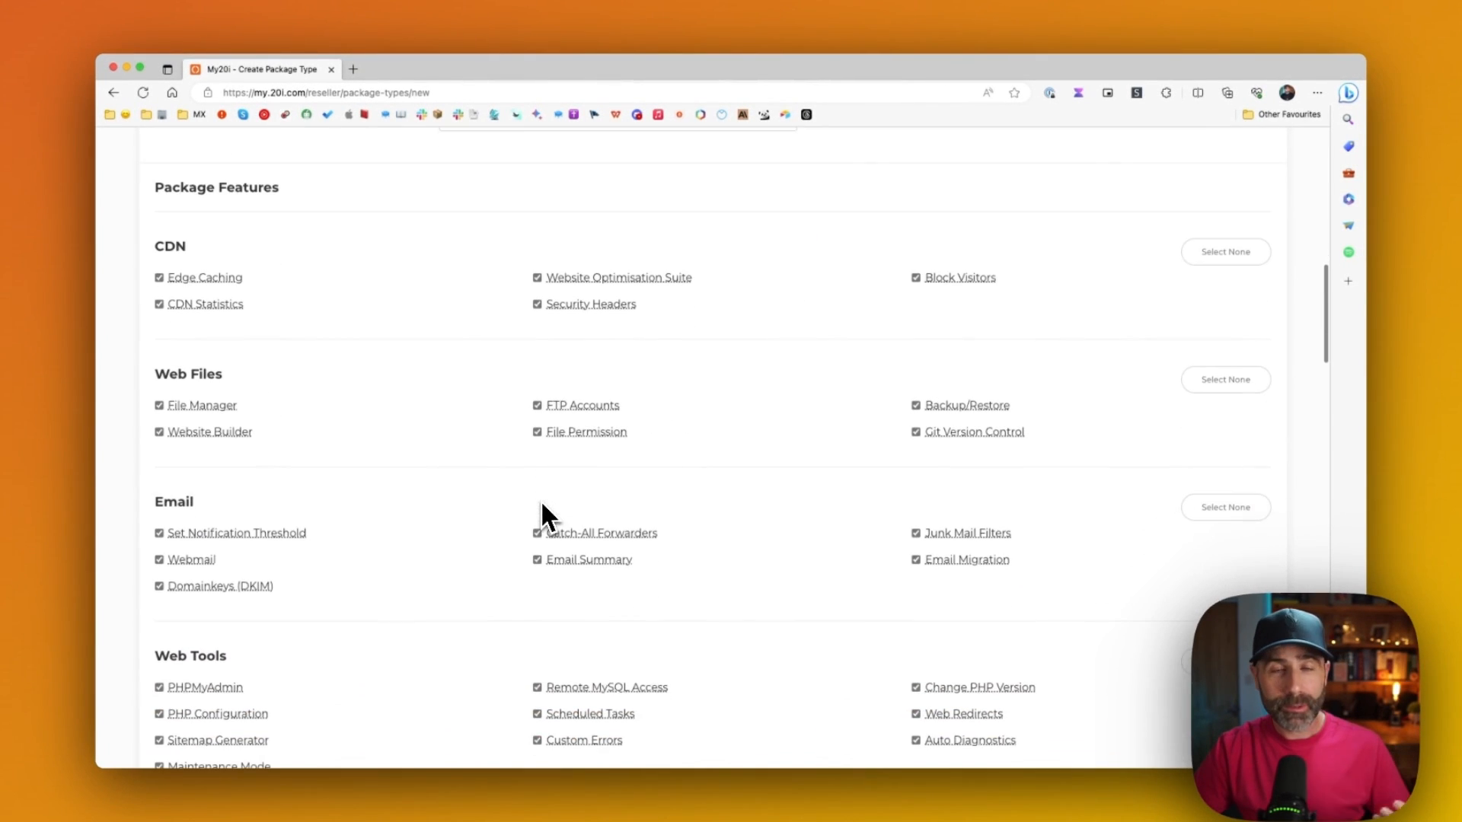
{"action": "scroll", "scroll_direction": "up", "scroll_amount": 3}
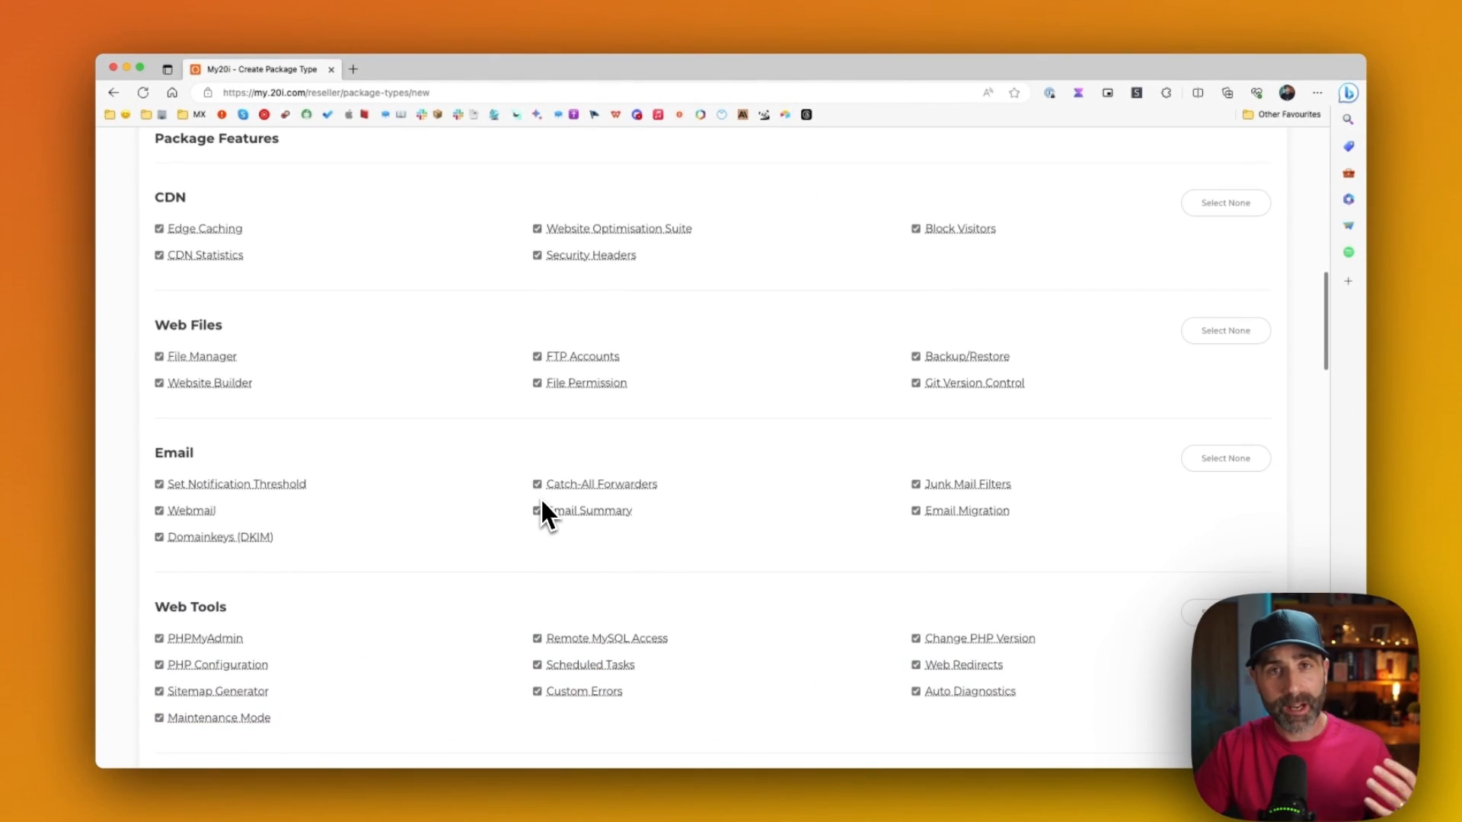
{"action": "scroll", "scroll_direction": "down", "scroll_amount": 3}
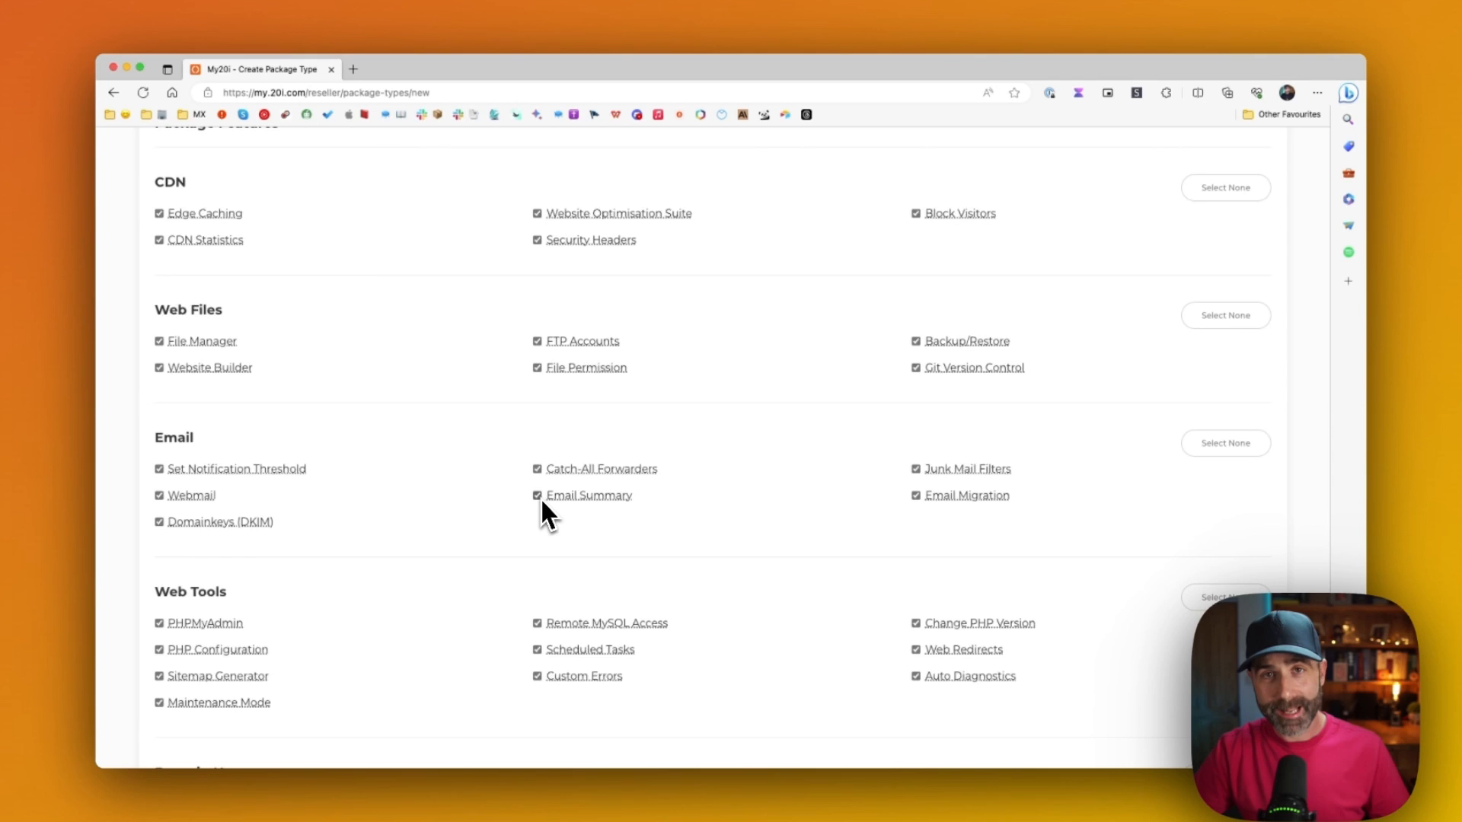
{"action": "scroll", "scroll_direction": "down", "scroll_amount": 3}
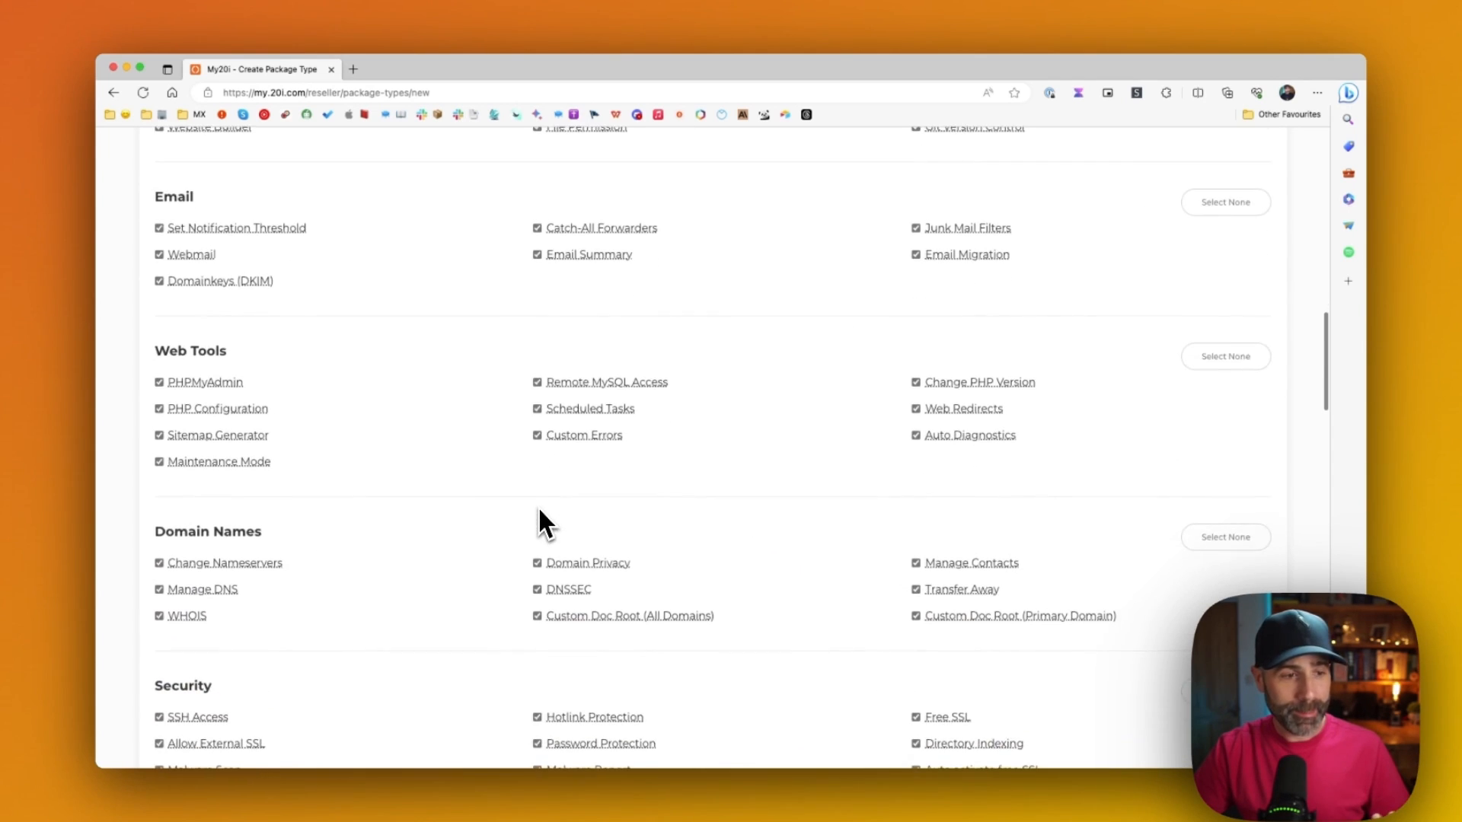
{"action": "scroll", "scroll_direction": "down", "scroll_amount": 3}
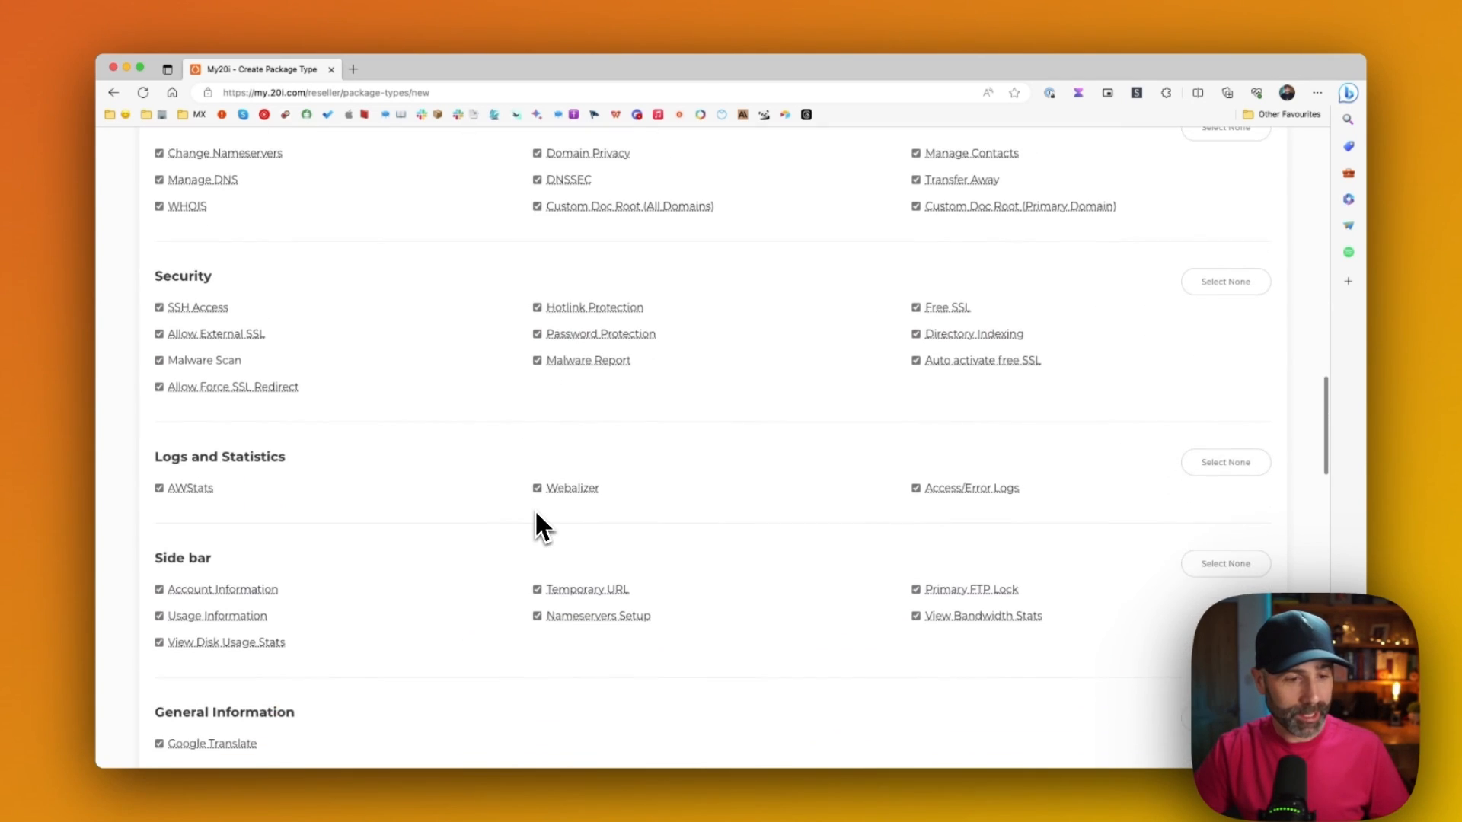
{"action": "scroll", "scroll_direction": "down", "scroll_amount": 3}
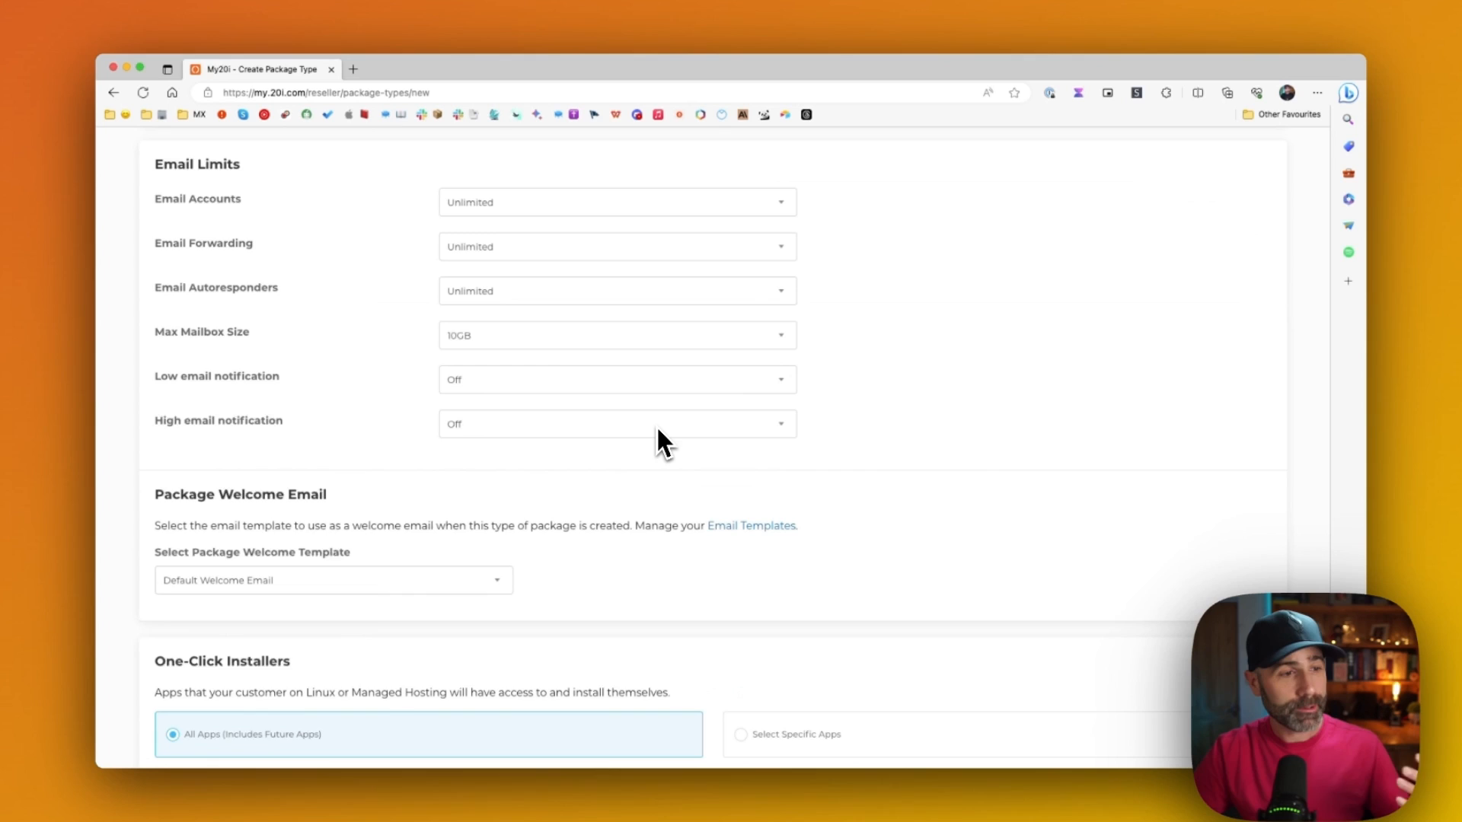
{"action": "scroll", "scroll_direction": "down", "scroll_amount": 3}
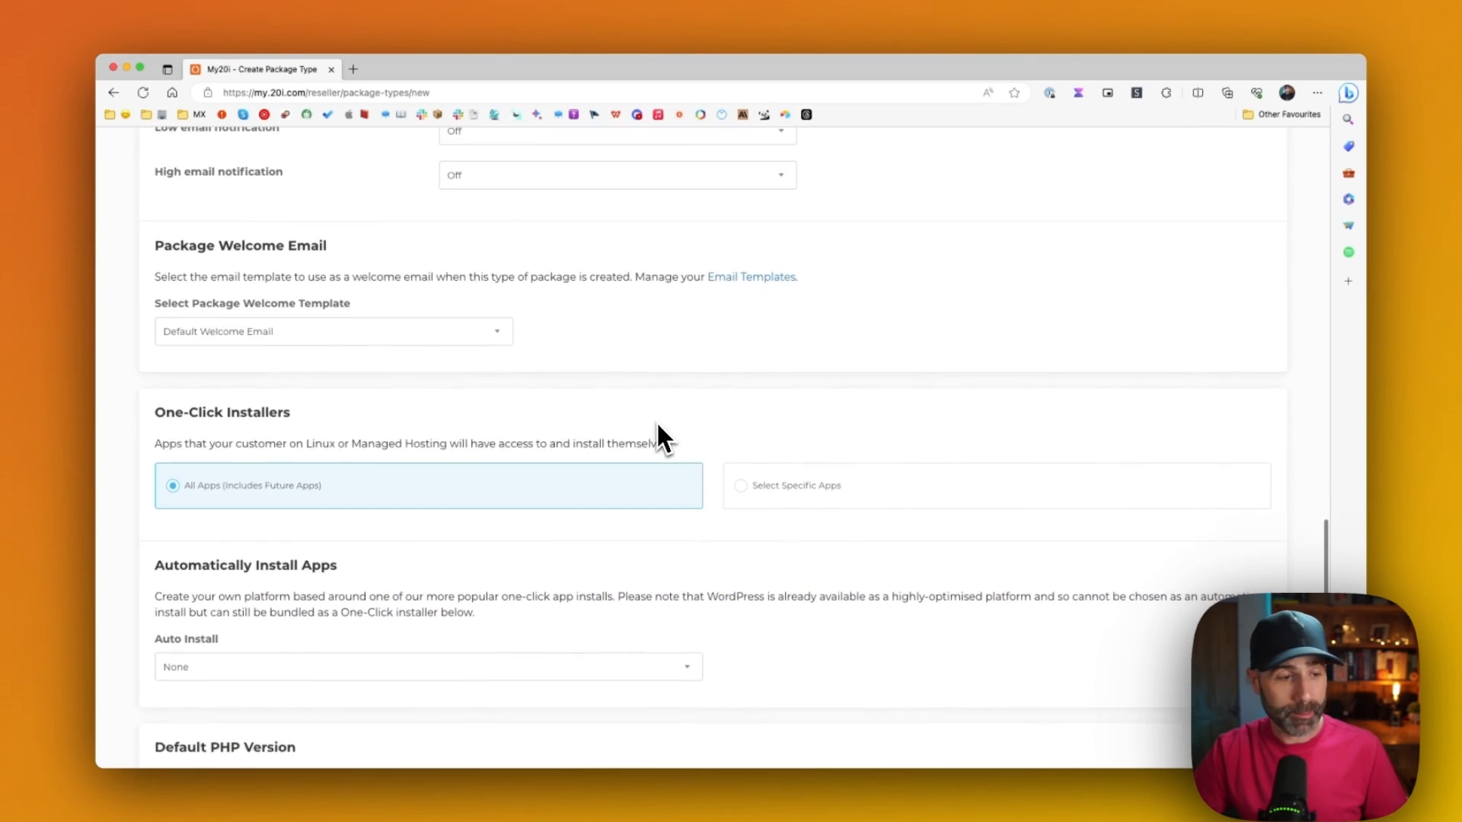
{"action": "scroll", "scroll_direction": "down", "scroll_amount": 3}
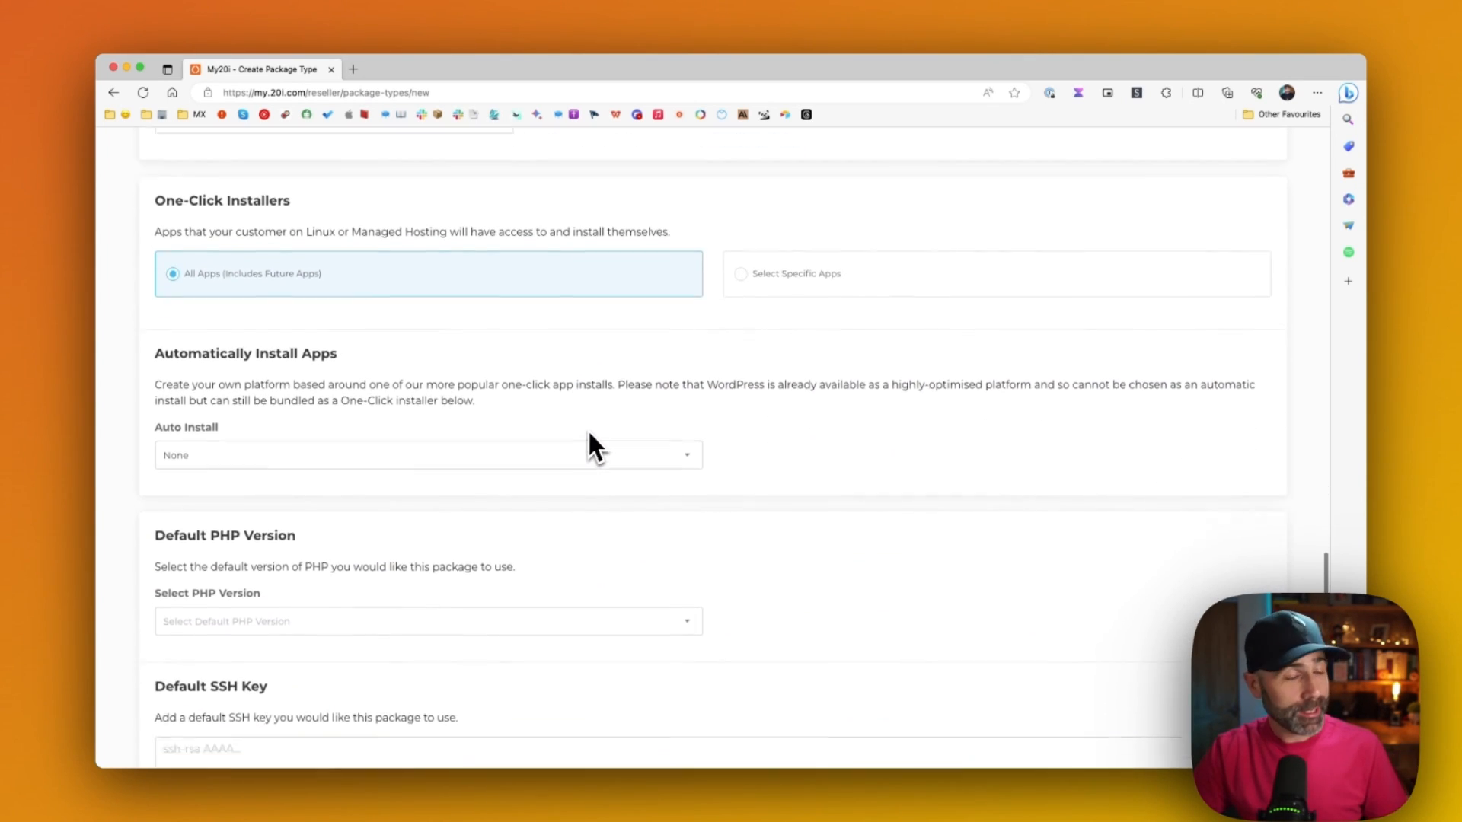
{"action": "scroll", "scroll_direction": "down", "scroll_amount": 3}
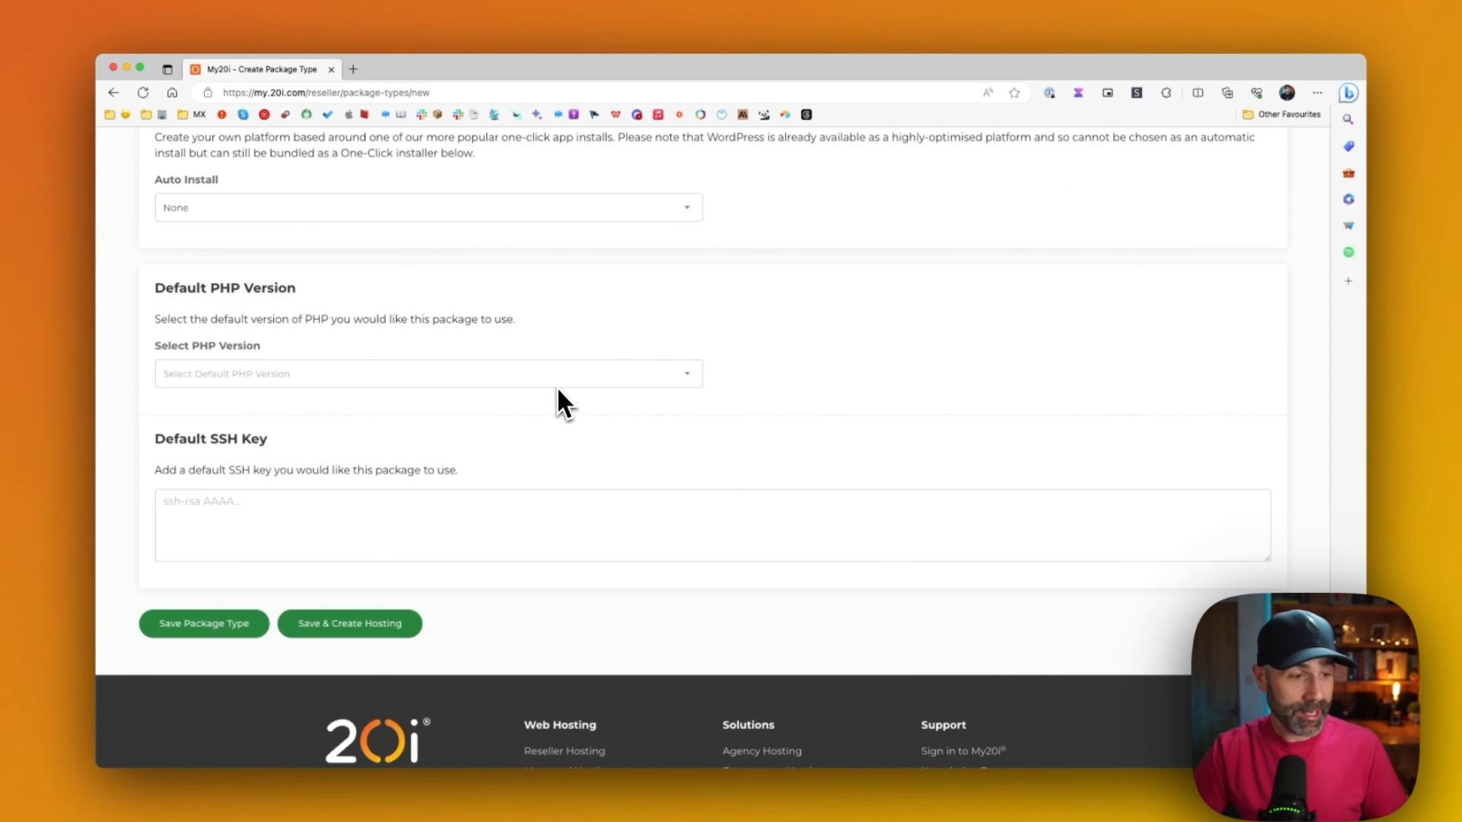
{"action": "mouse_move", "coordinate": [443, 461]}
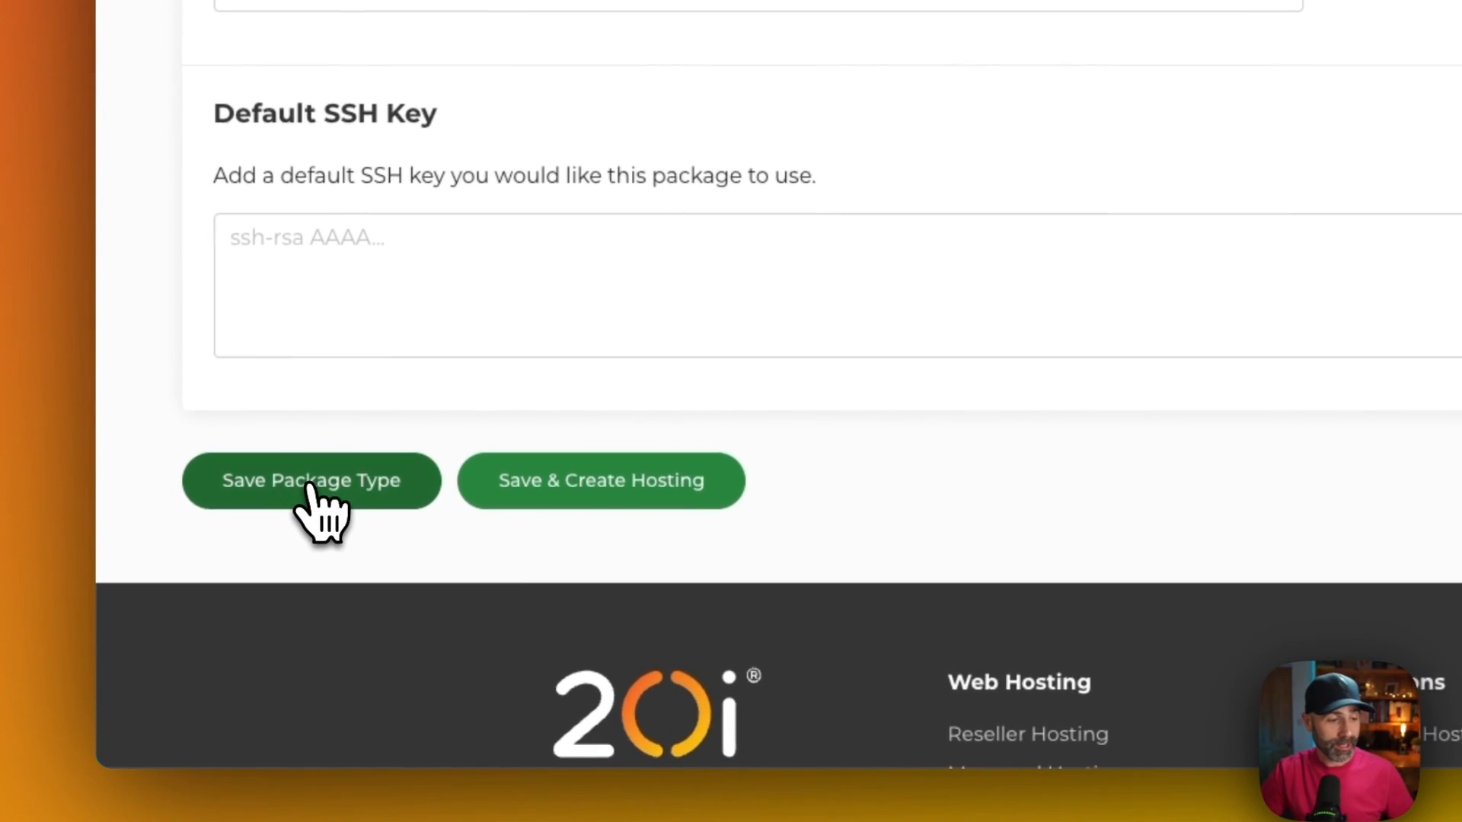
Save the package type so Green WordPress Hosting lists under unassigned packages
{"action": "left_click", "coordinate": [311, 480]}
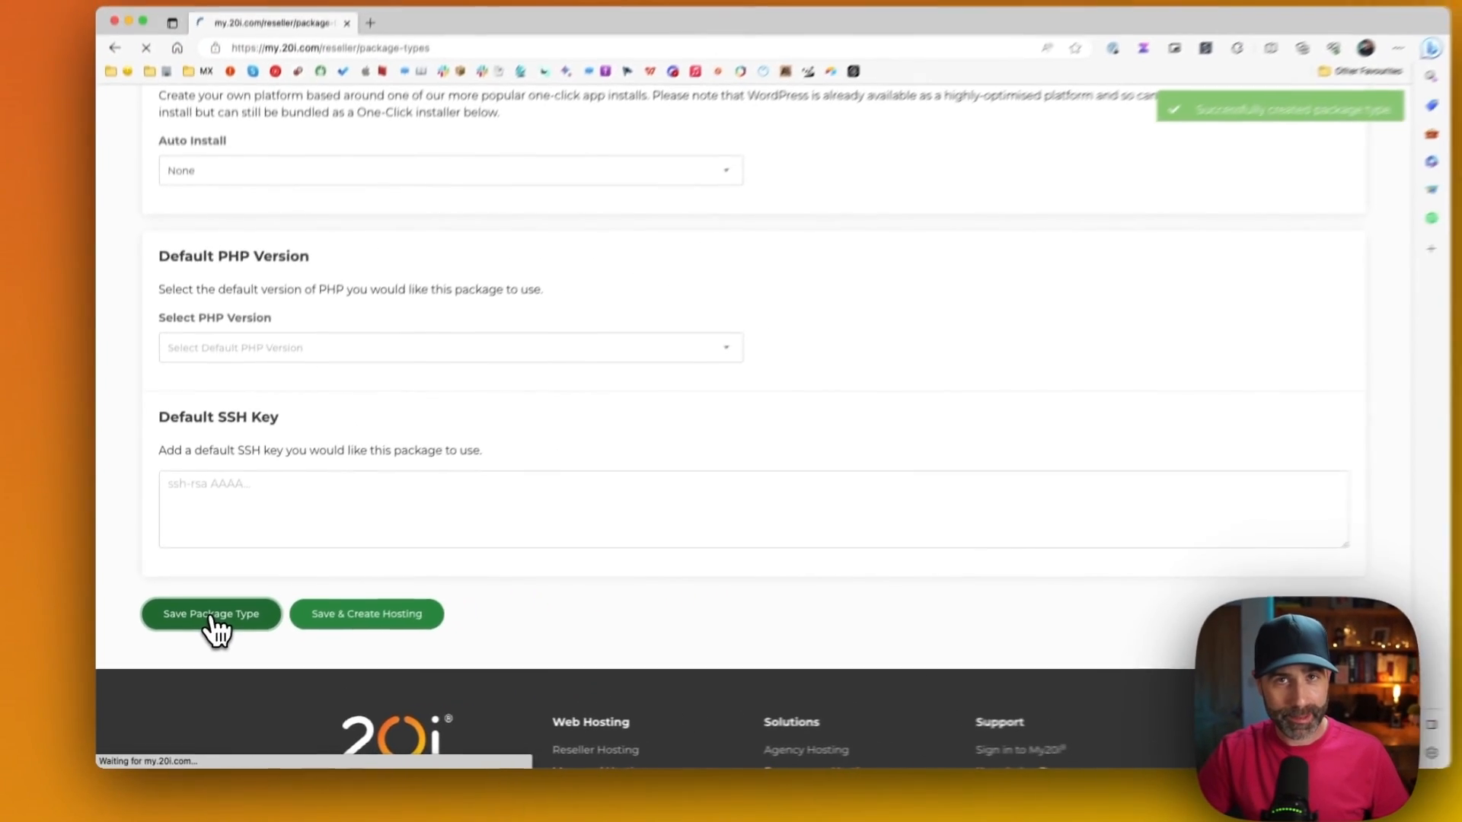
{"action": "left_click", "coordinate": [210, 613]}
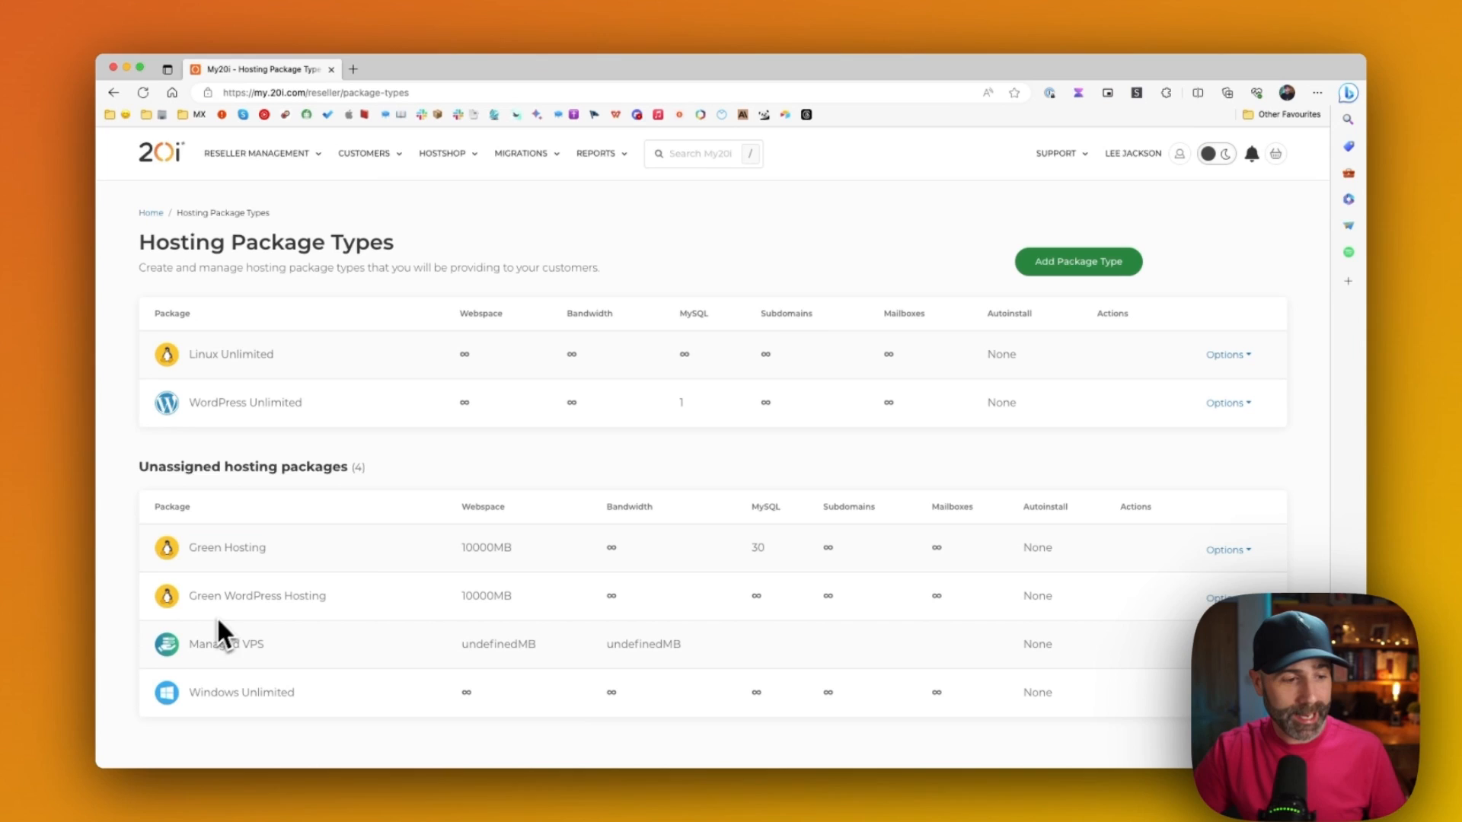
{"action": "mouse_move", "coordinate": [238, 611]}
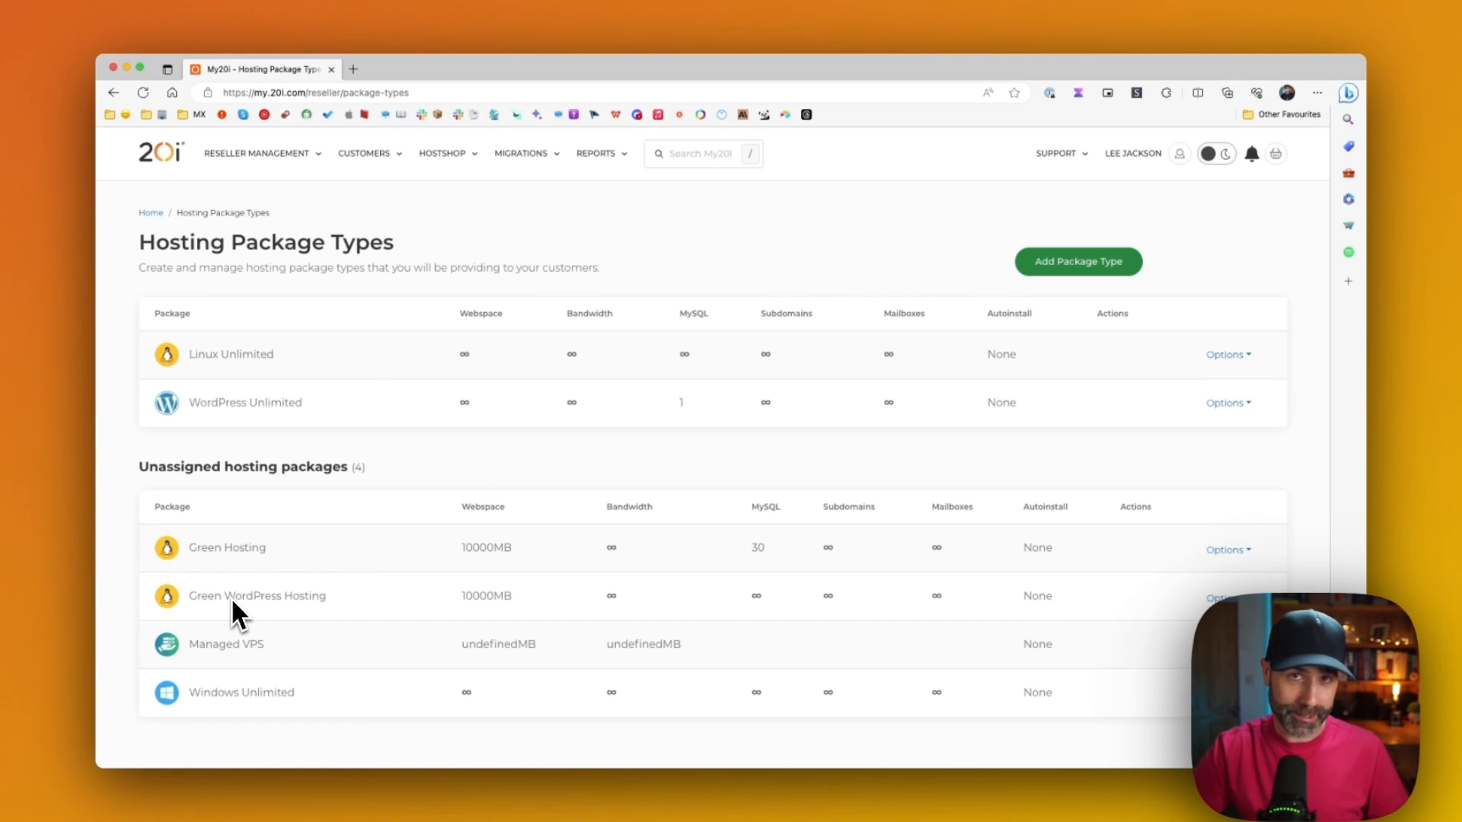
{"action": "mouse_move", "coordinate": [853, 417]}
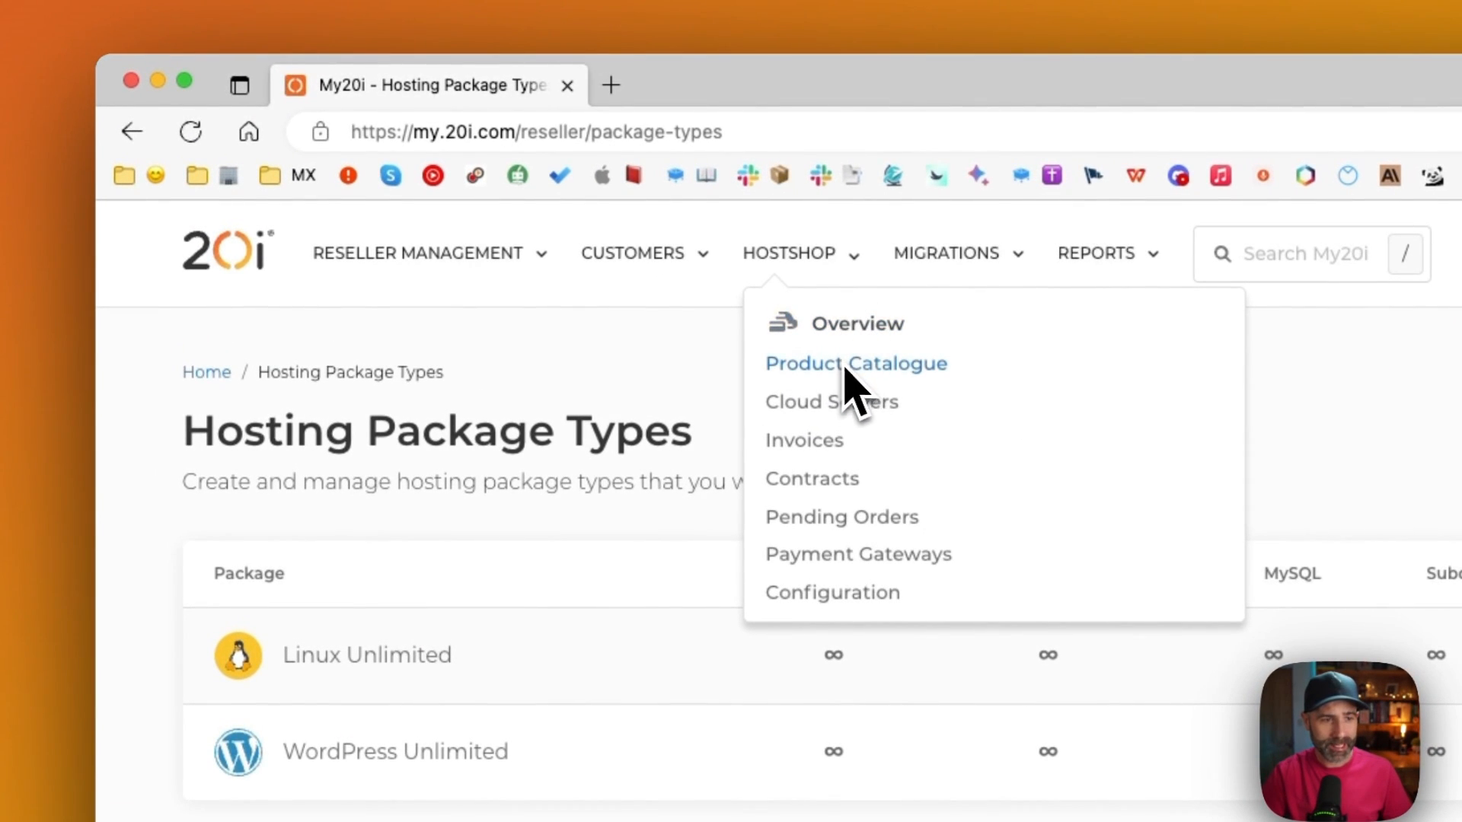
In the Product Catalogue's Hosting Products, add a Green WordPress Hosting plan located in the UK
{"action": "left_click", "coordinate": [854, 364]}
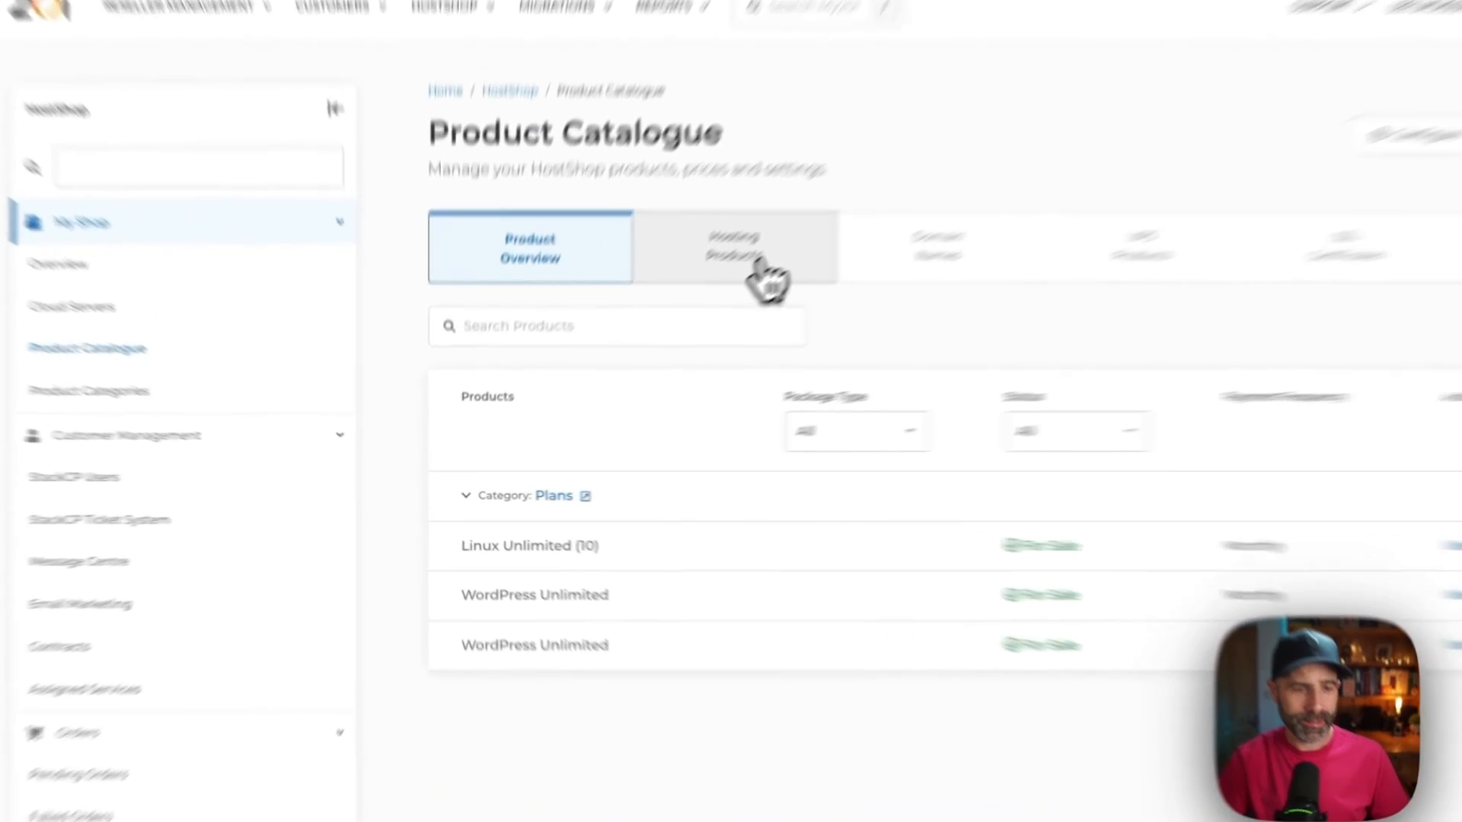
{"action": "left_click", "coordinate": [733, 247]}
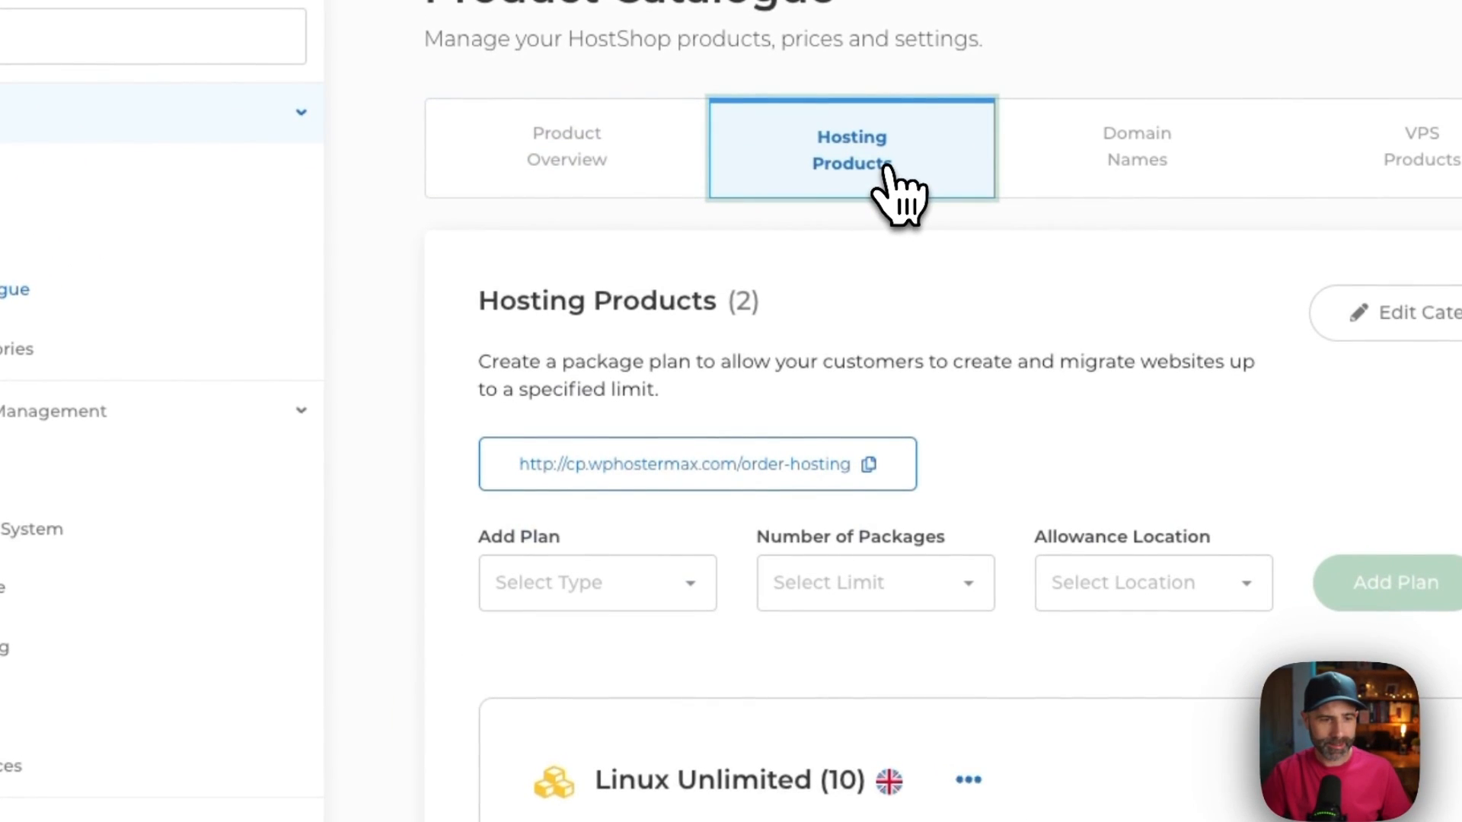
{"action": "mouse_move", "coordinate": [597, 583]}
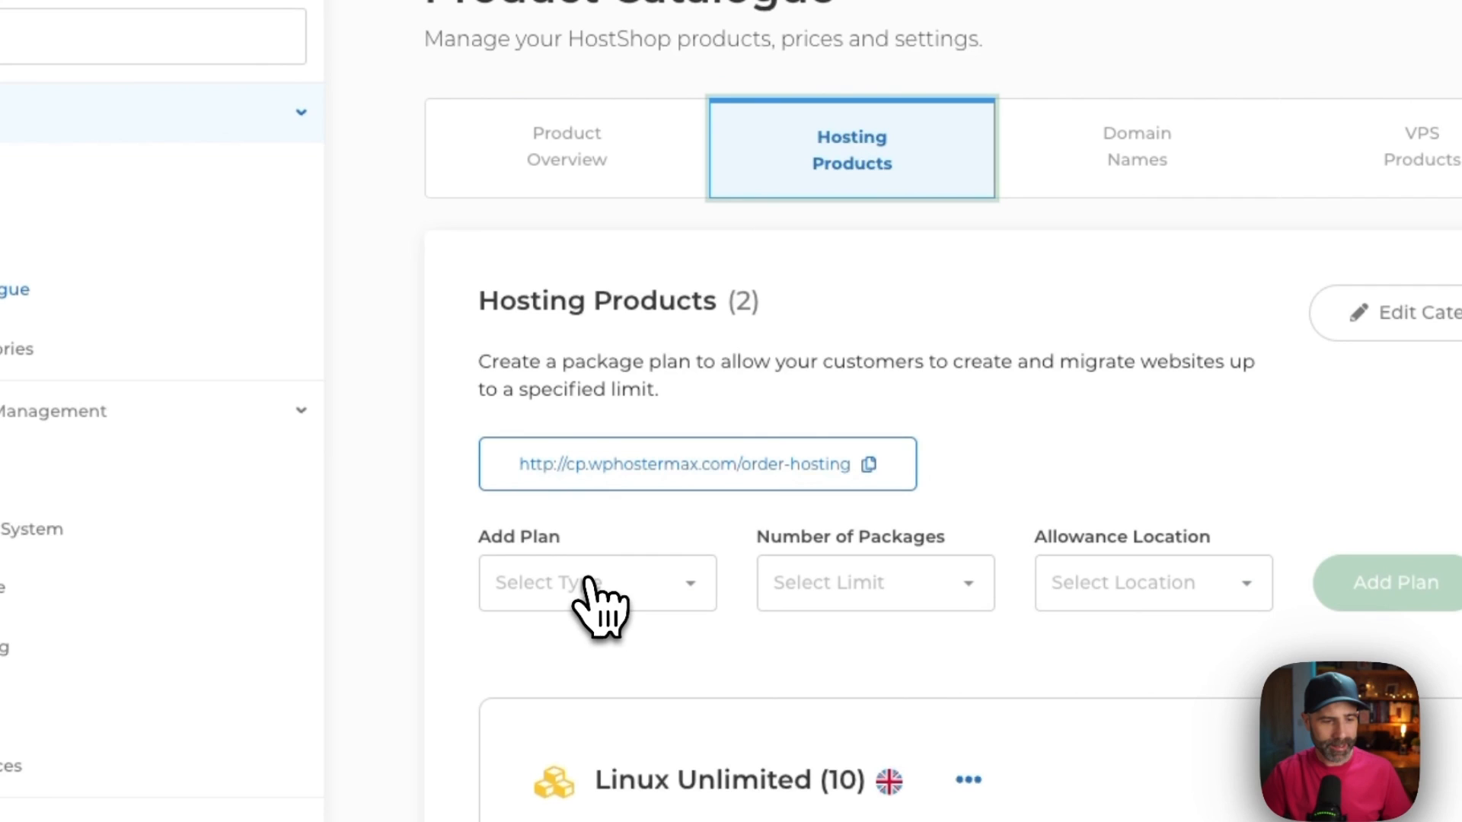
{"action": "left_click", "coordinate": [597, 583]}
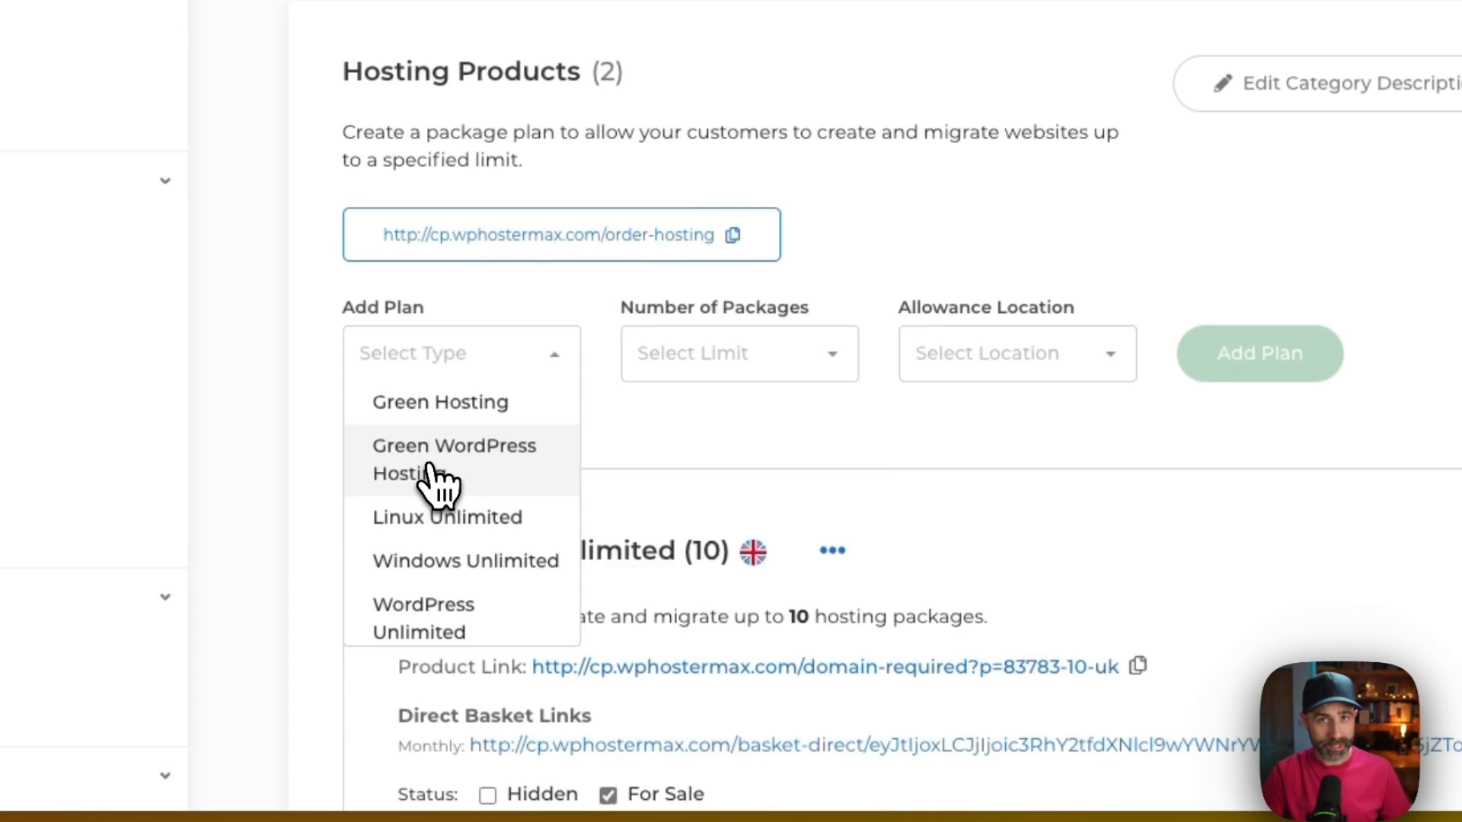
{"action": "left_click", "coordinate": [454, 459]}
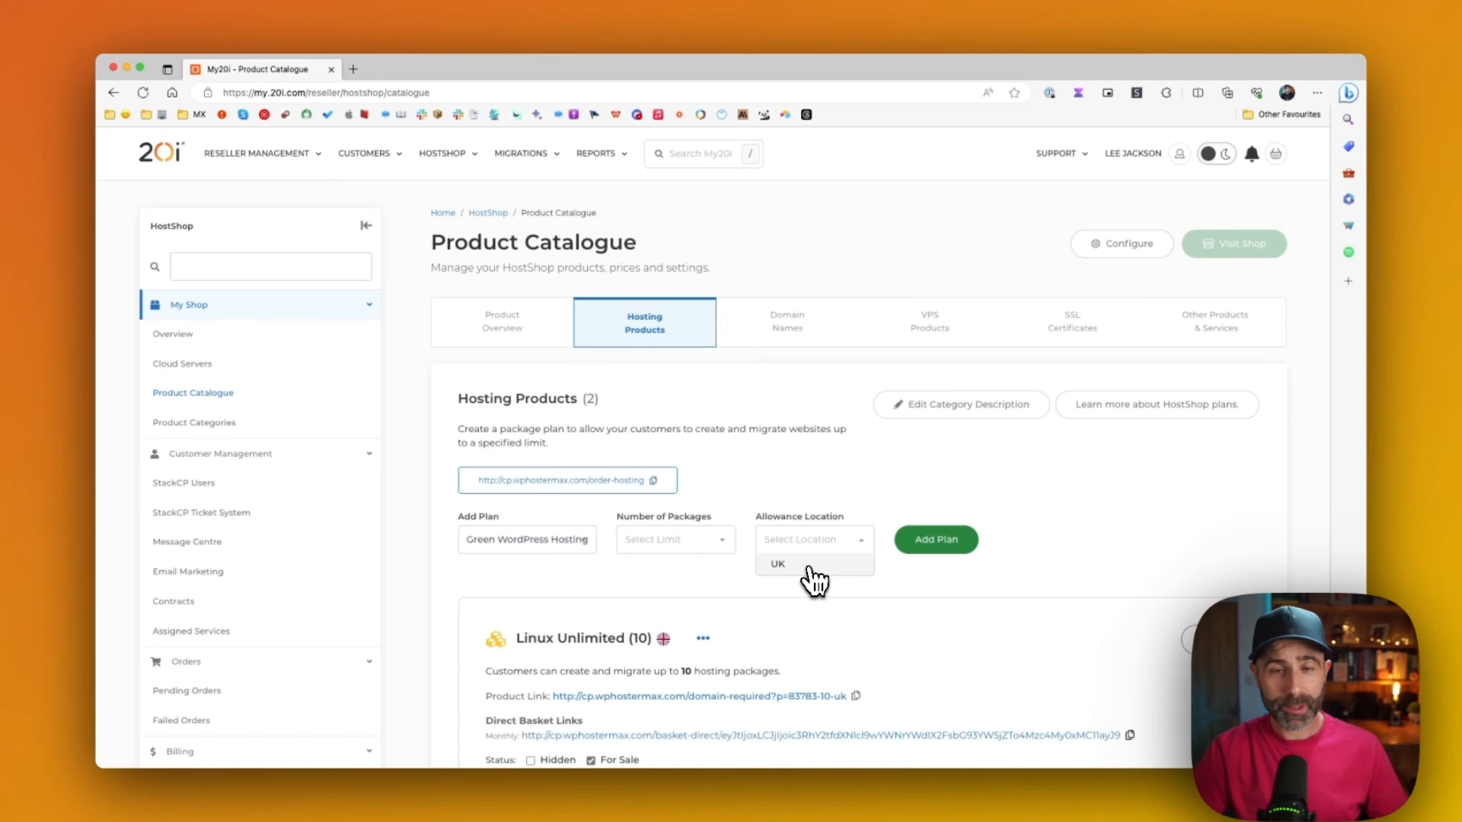
{"action": "left_click", "coordinate": [779, 563]}
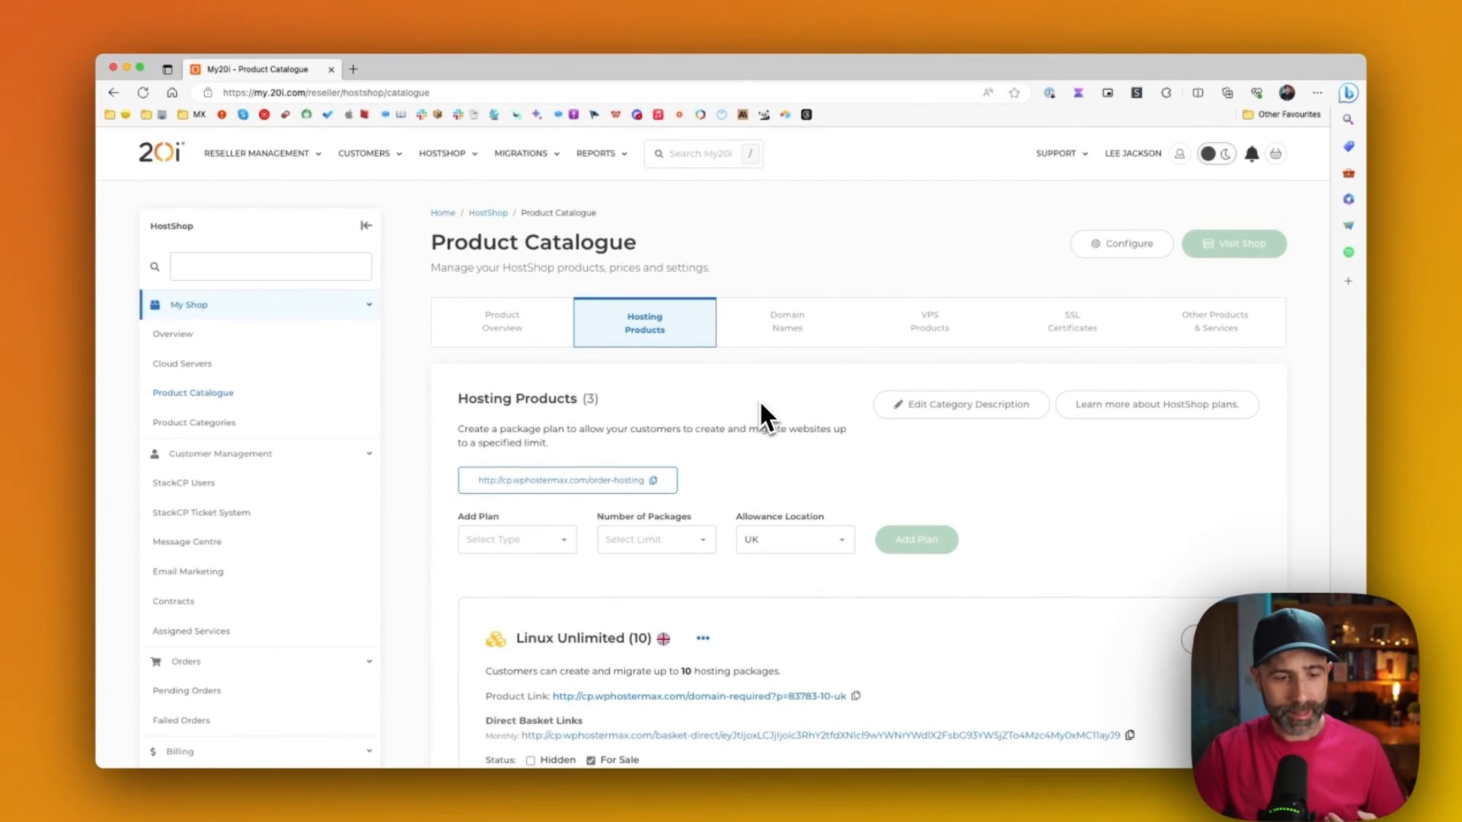
Set the plan's monthly price to £10.00 and save it
{"action": "scroll", "scroll_direction": "down", "scroll_amount": 3}
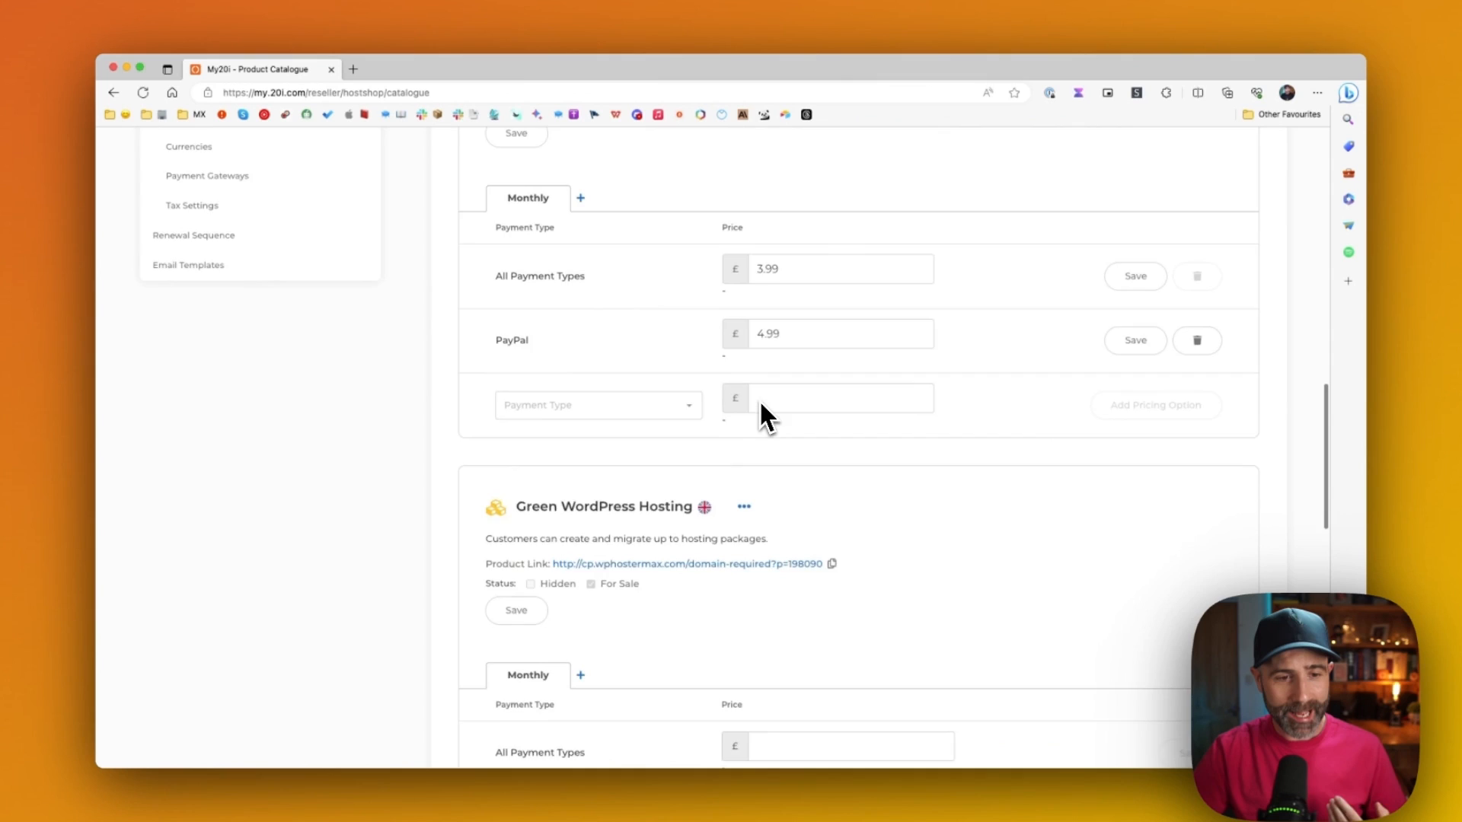
{"action": "scroll", "scroll_direction": "down", "scroll_amount": 3}
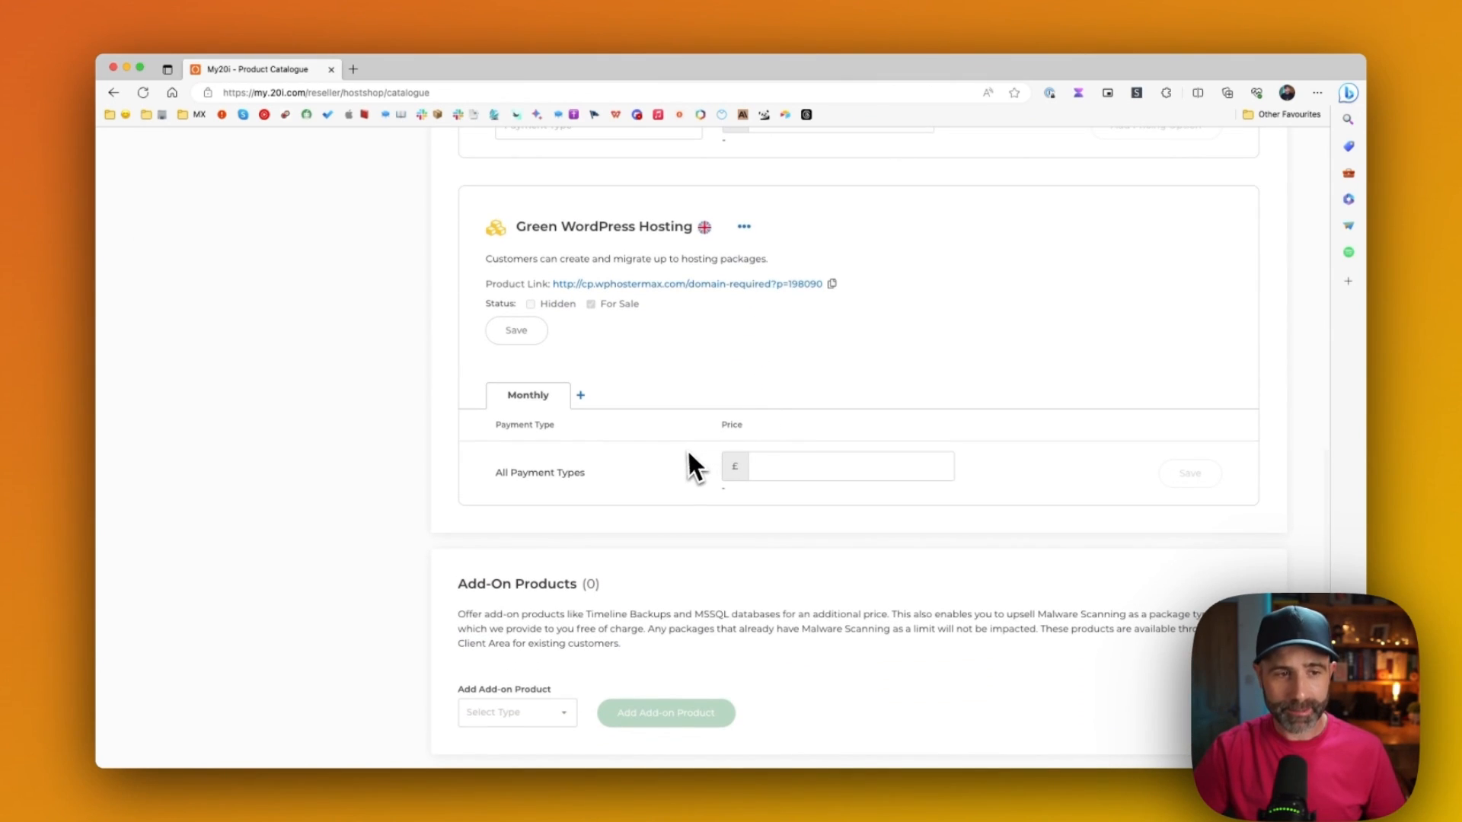
{"action": "mouse_move", "coordinate": [580, 434]}
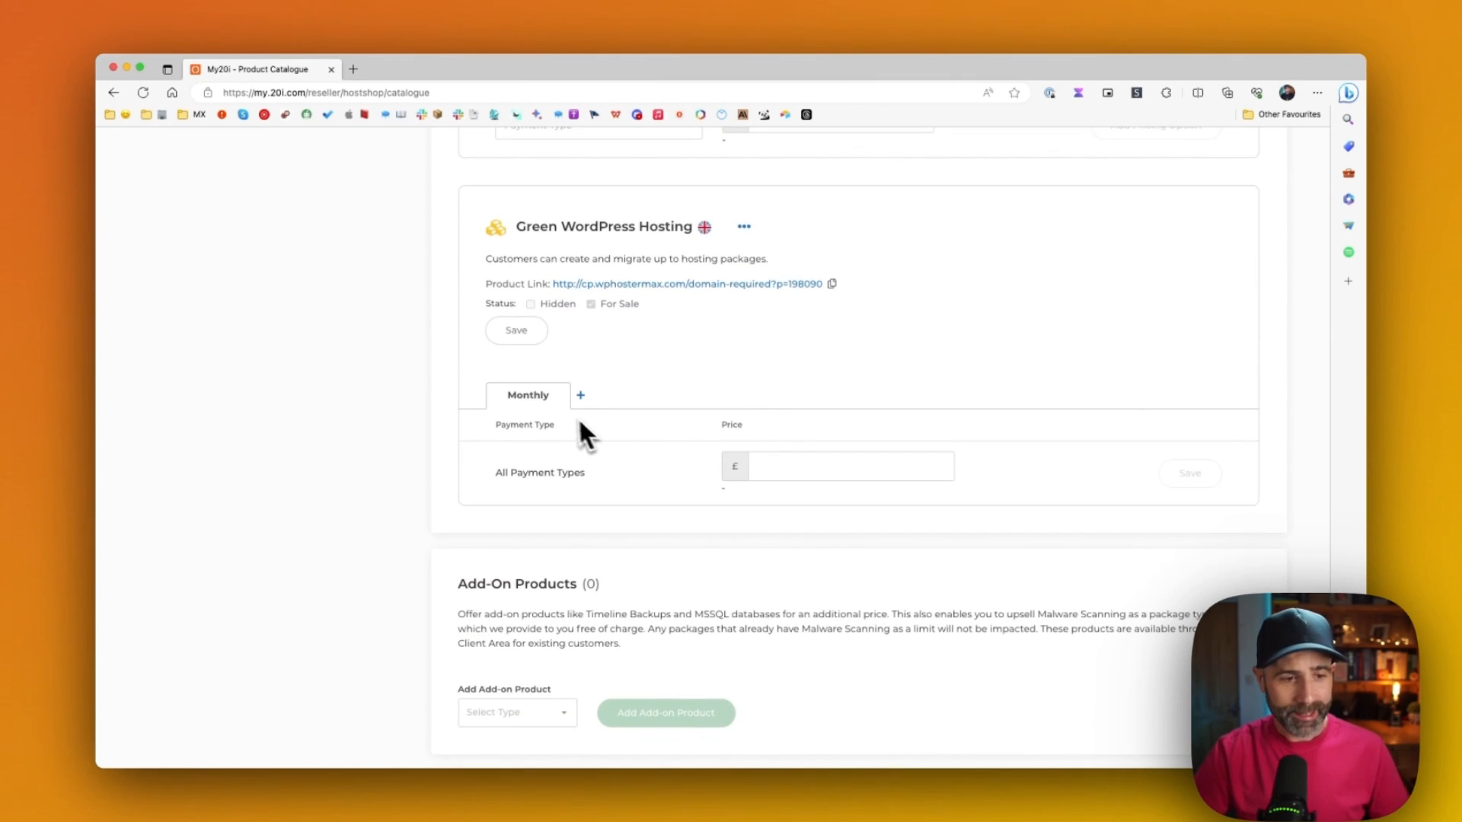
{"action": "mouse_move", "coordinate": [646, 426]}
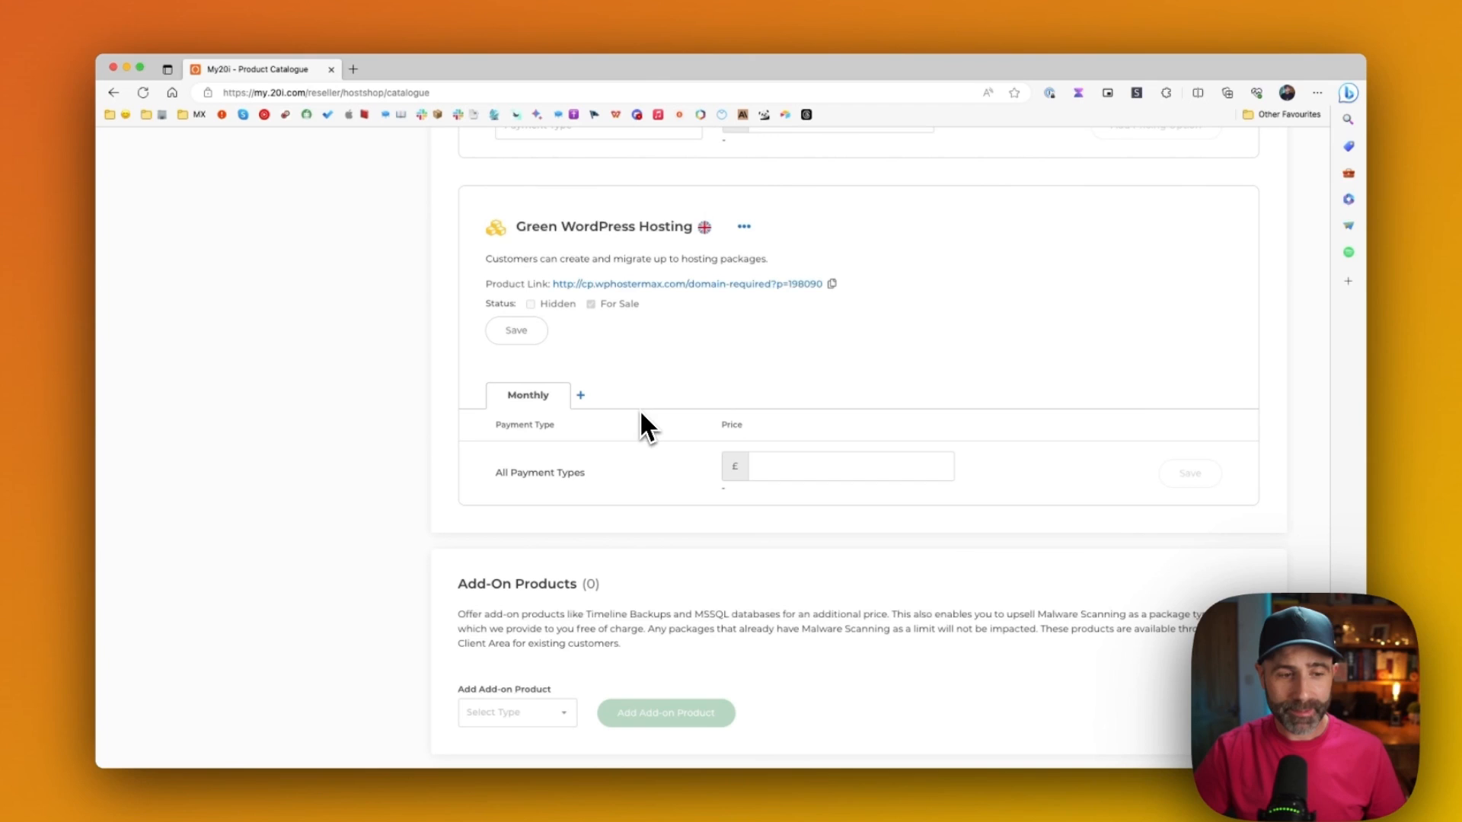
{"action": "left_click", "coordinate": [848, 466]}
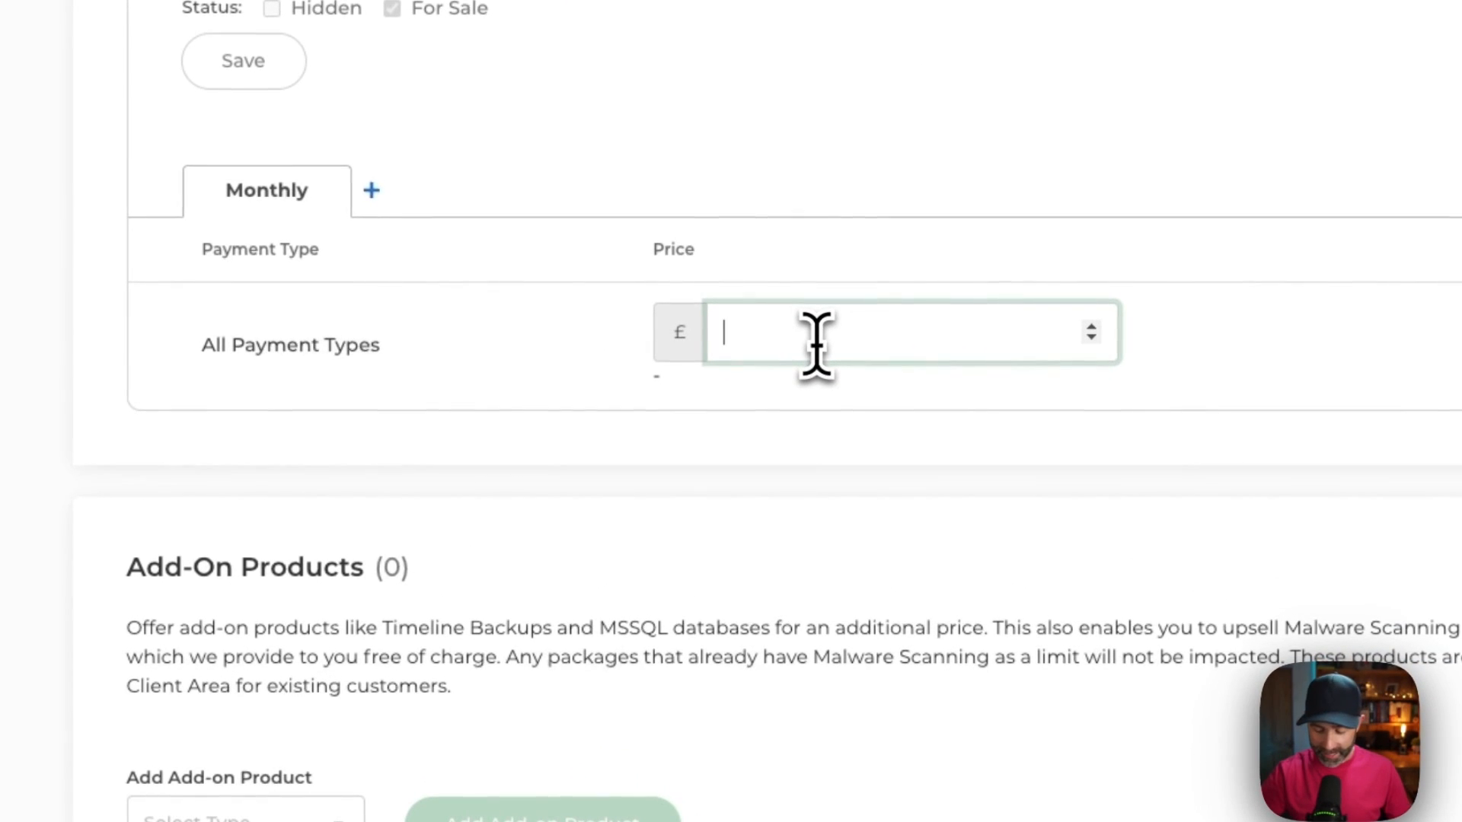
{"action": "type", "text": "10"}
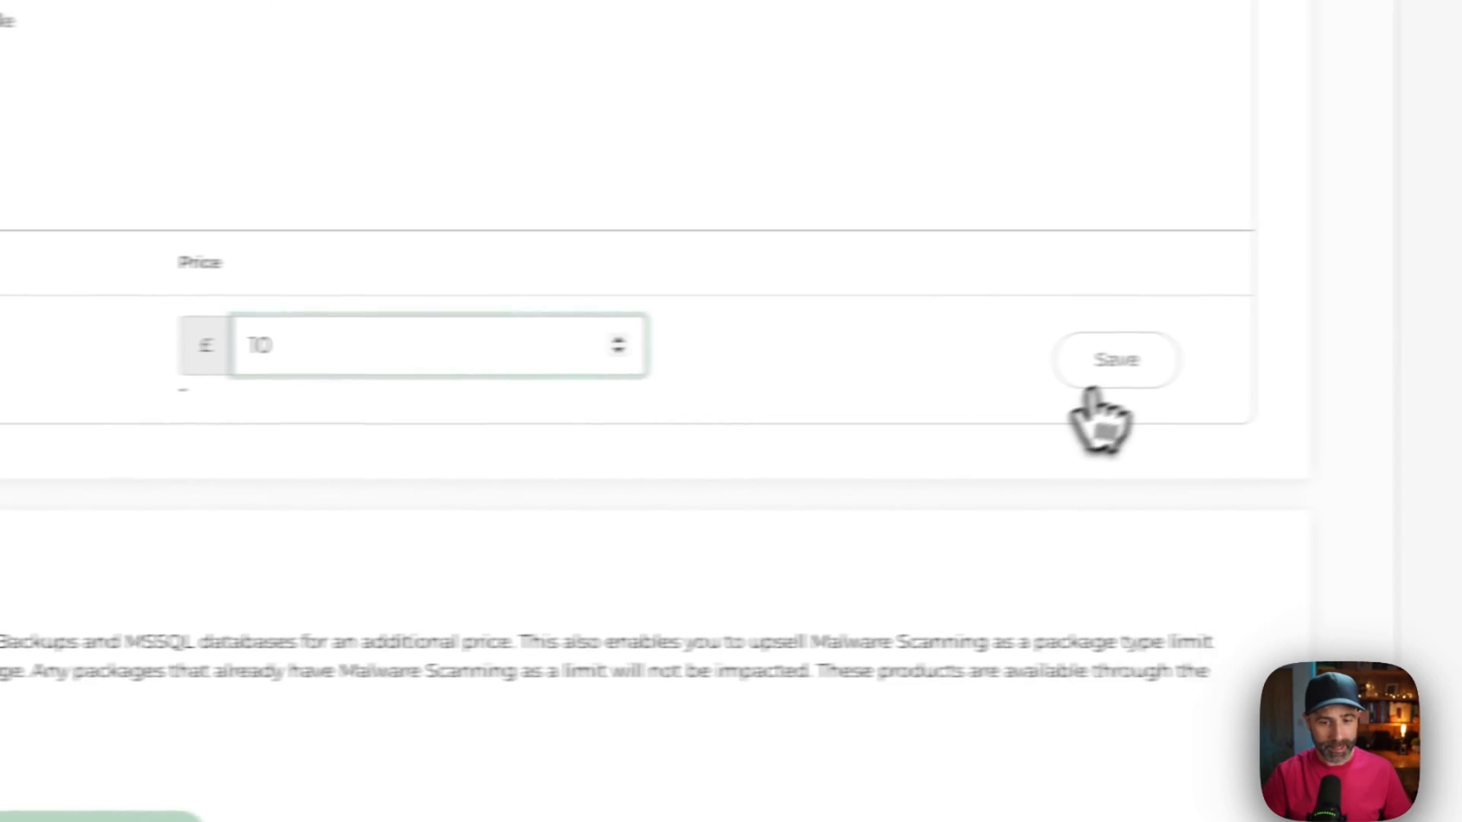
{"action": "scroll", "scroll_direction": "up", "scroll_amount": 3}
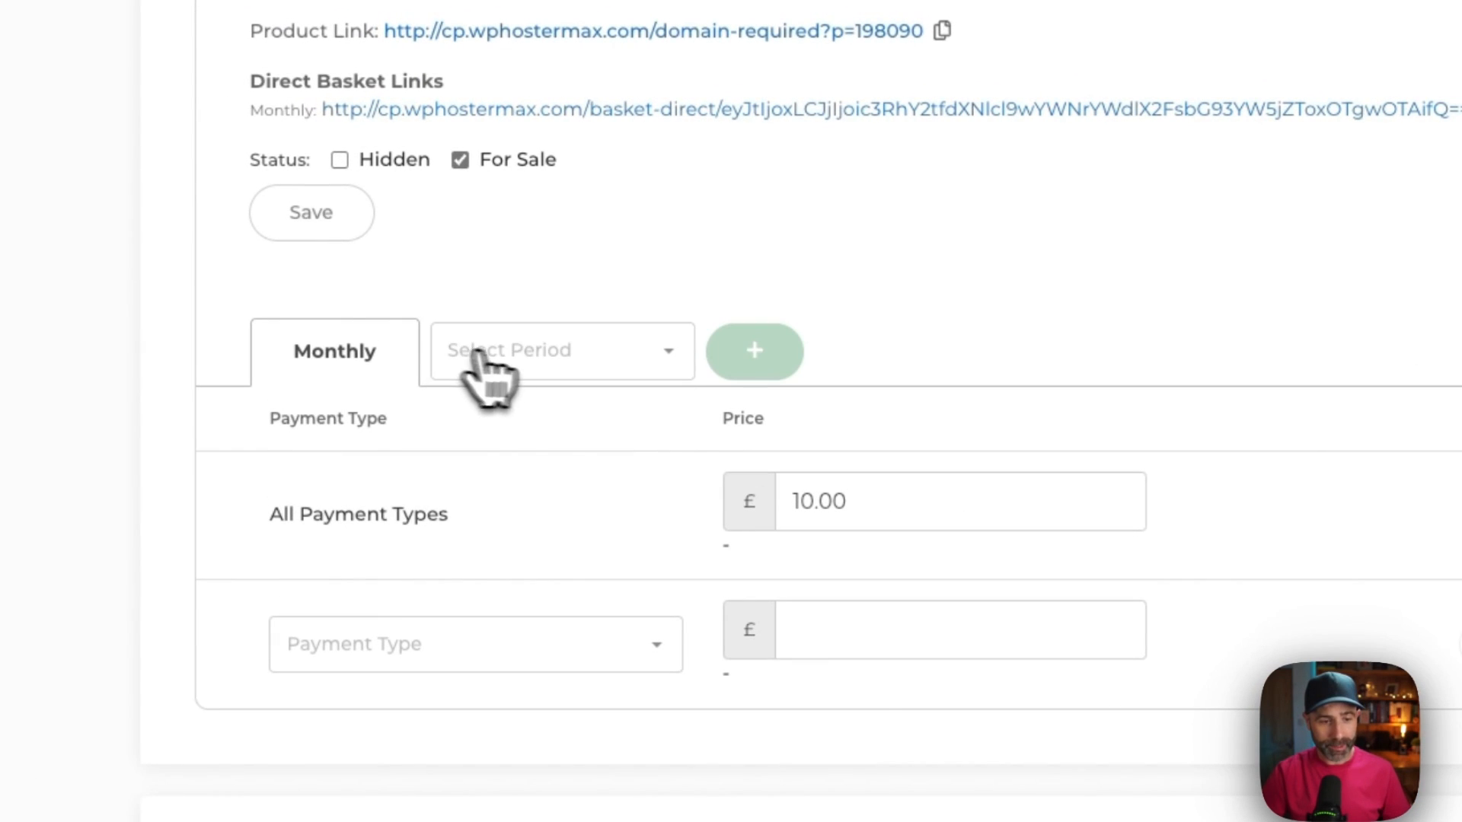
Add an Annually billing period priced at £100.00 and save it
{"action": "left_click", "coordinate": [559, 350]}
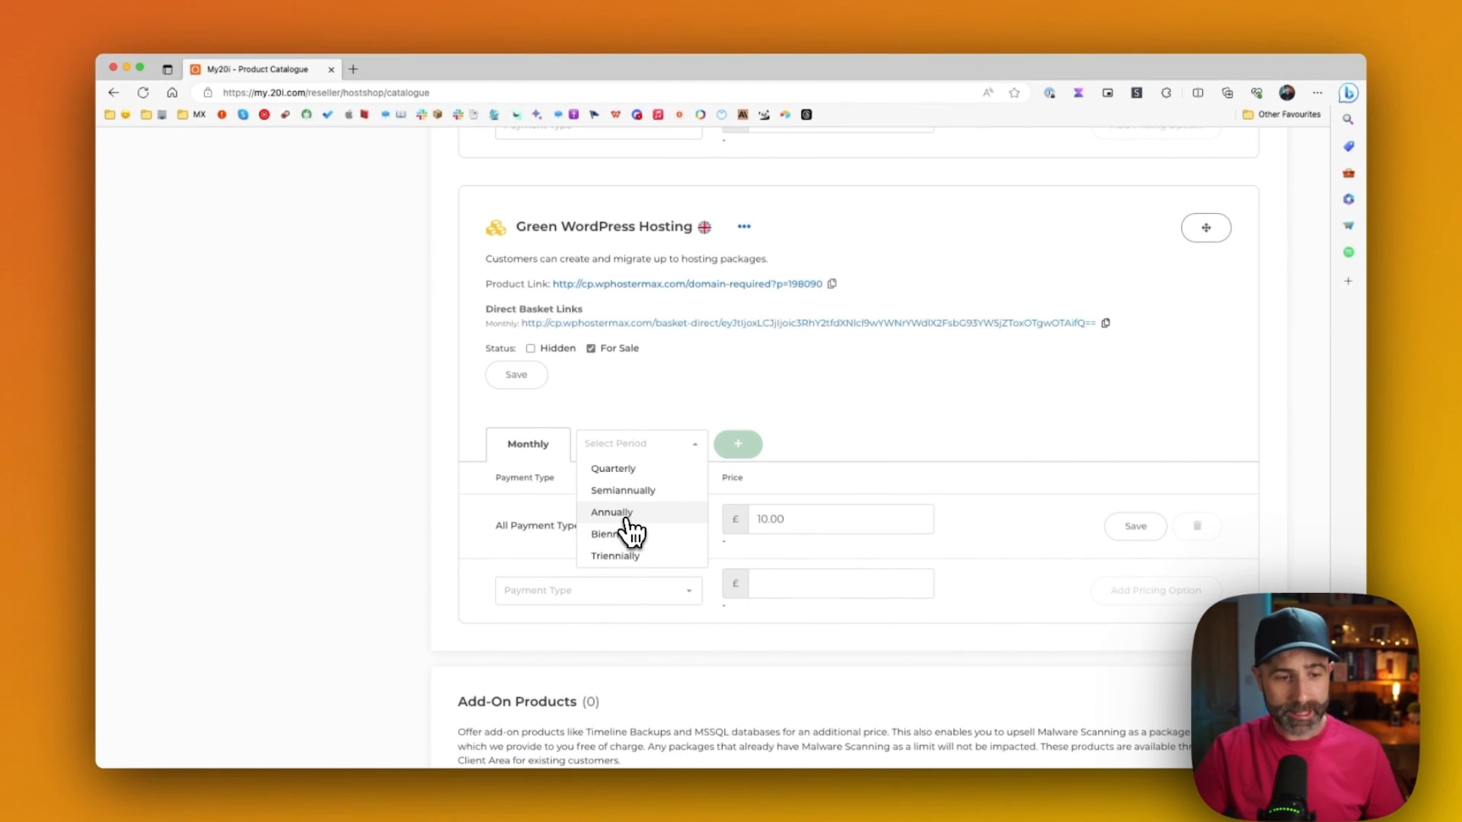
{"action": "left_click", "coordinate": [610, 511]}
{"action": "type", "text": "1"}
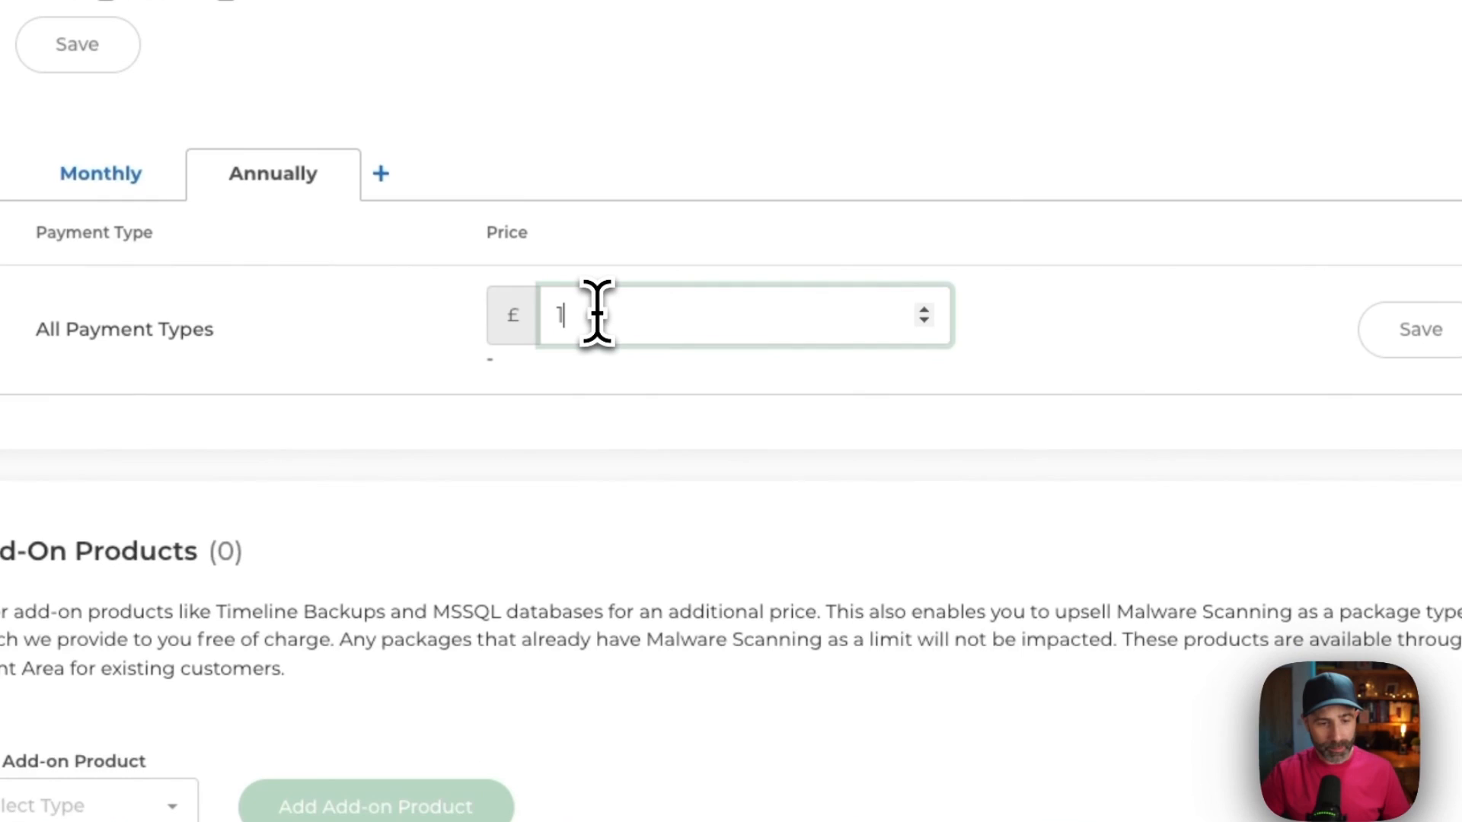
{"action": "type", "text": "00.00"}
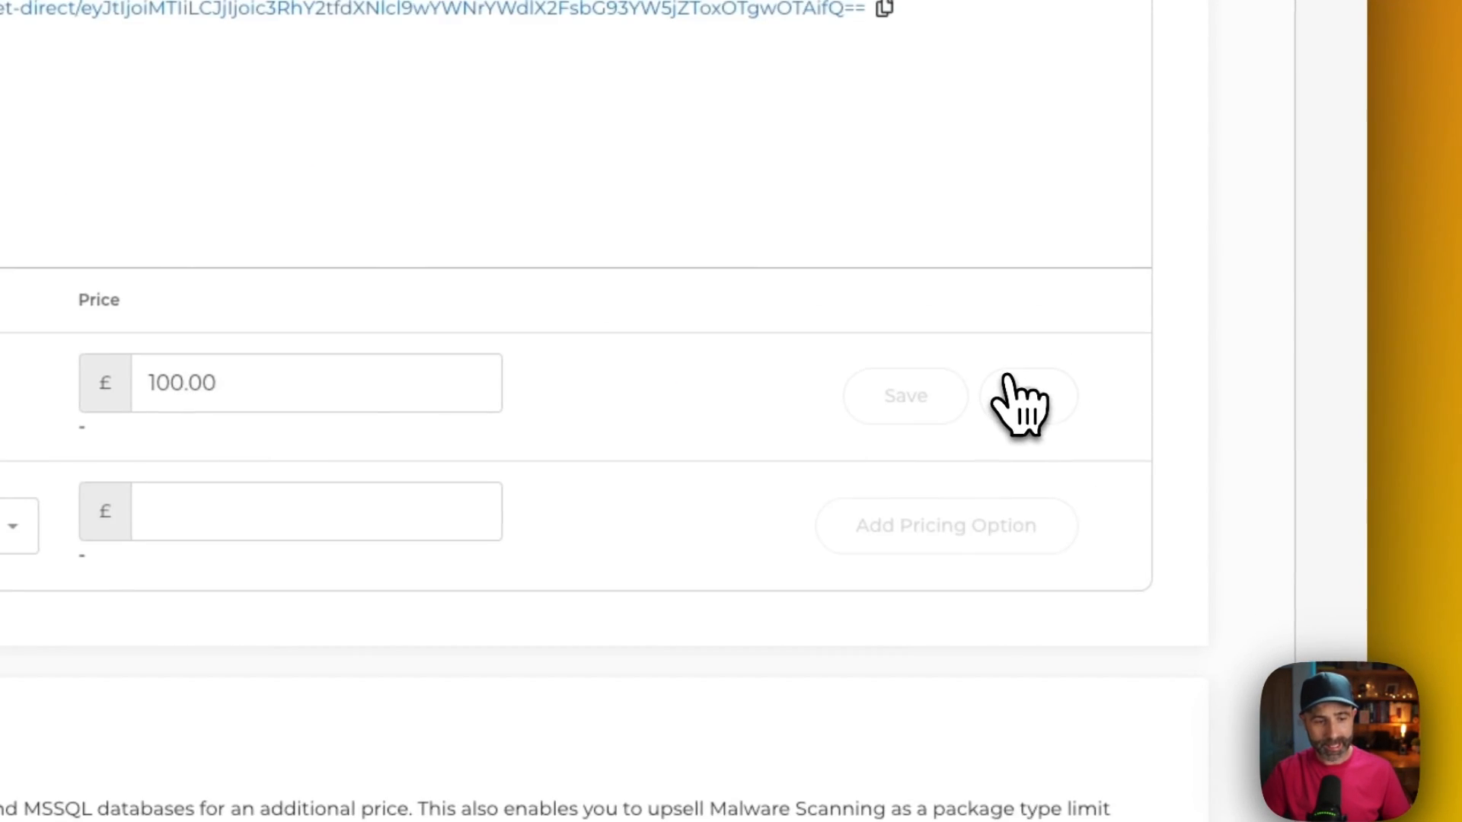
{"action": "scroll", "scroll_direction": "up", "scroll_amount": 3}
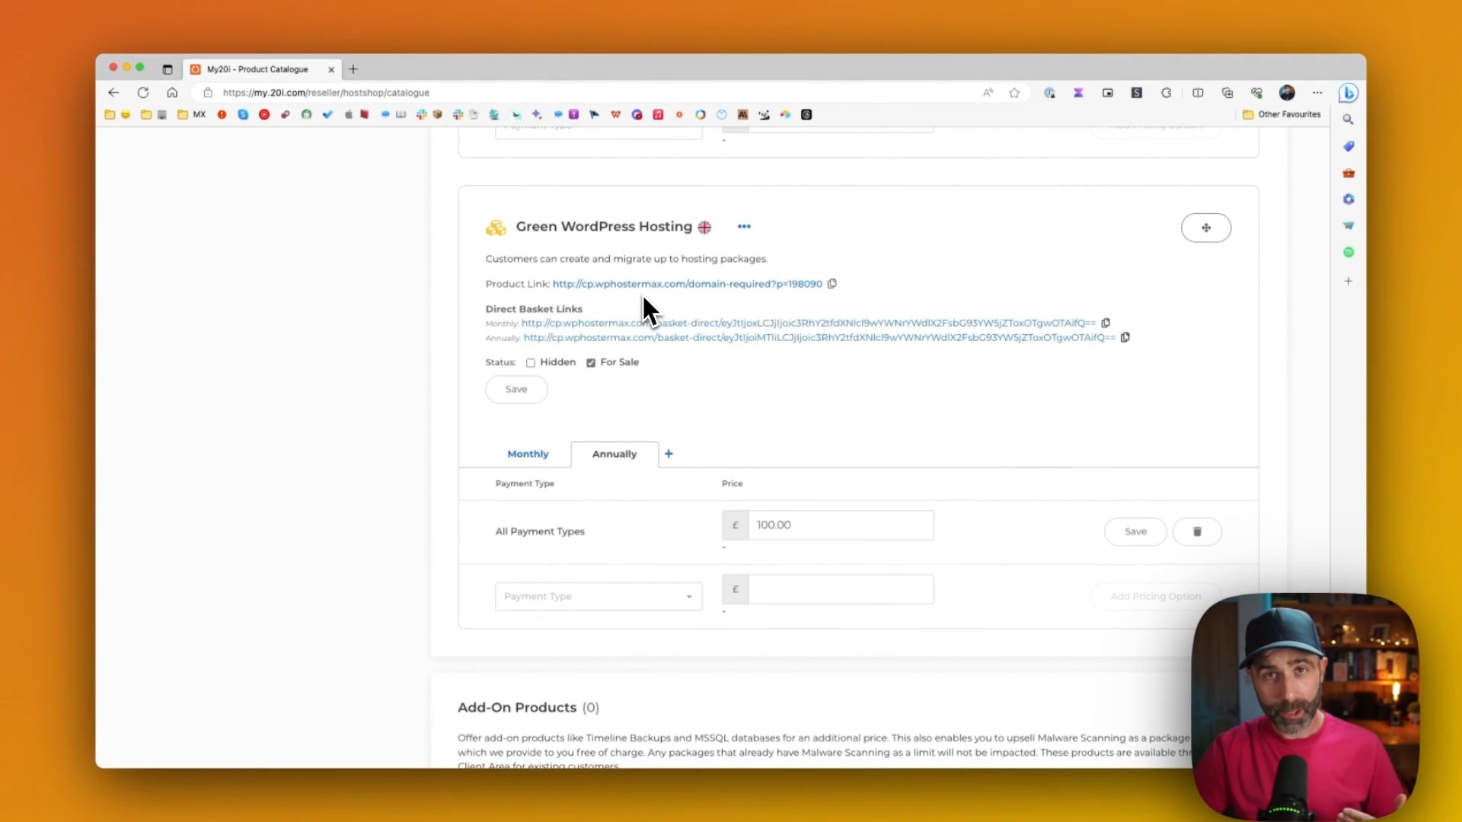
{"action": "scroll", "scroll_direction": "up", "scroll_amount": 3}
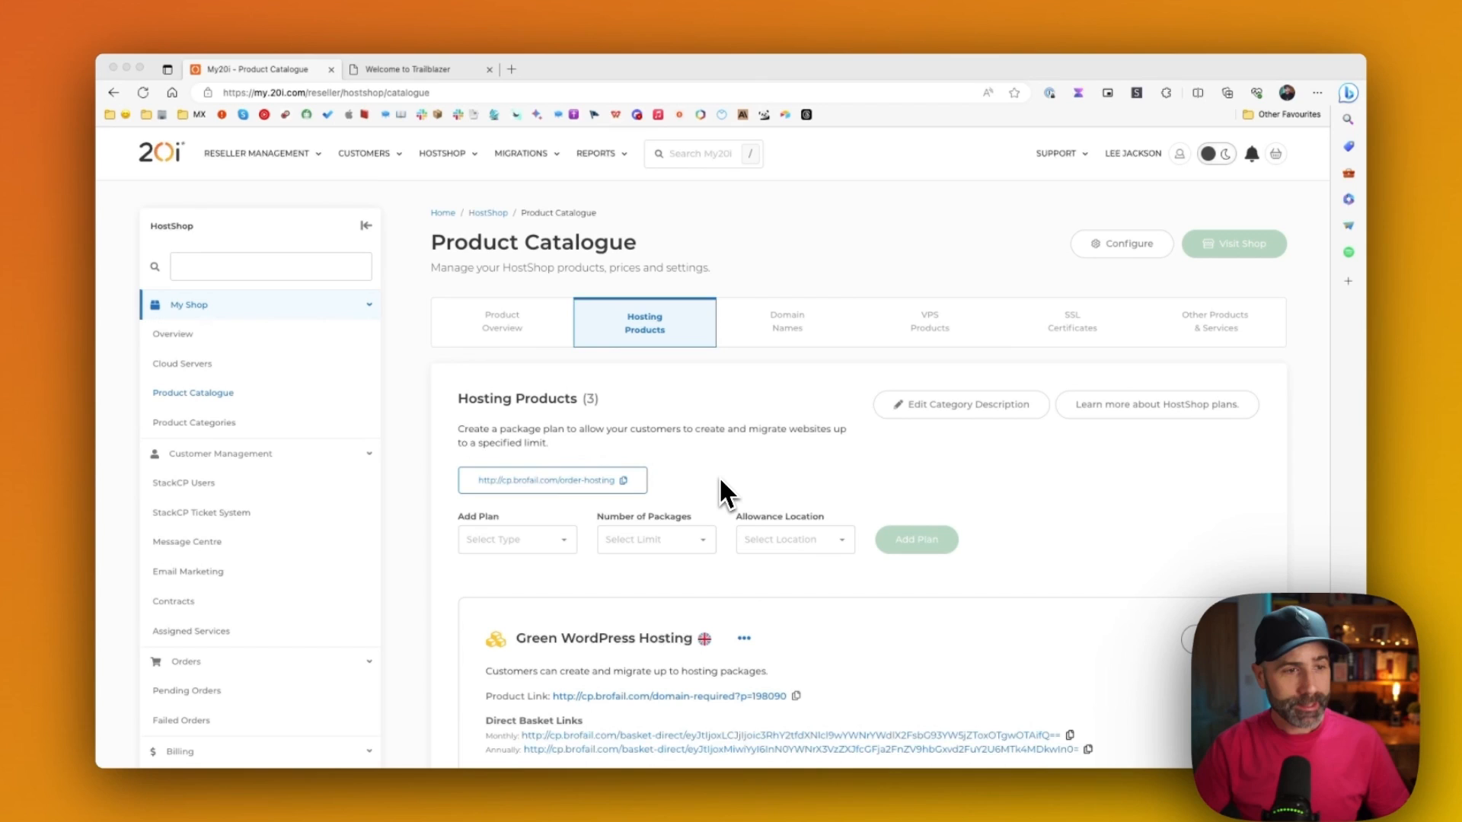
{"action": "mouse_move", "coordinate": [463, 198]}
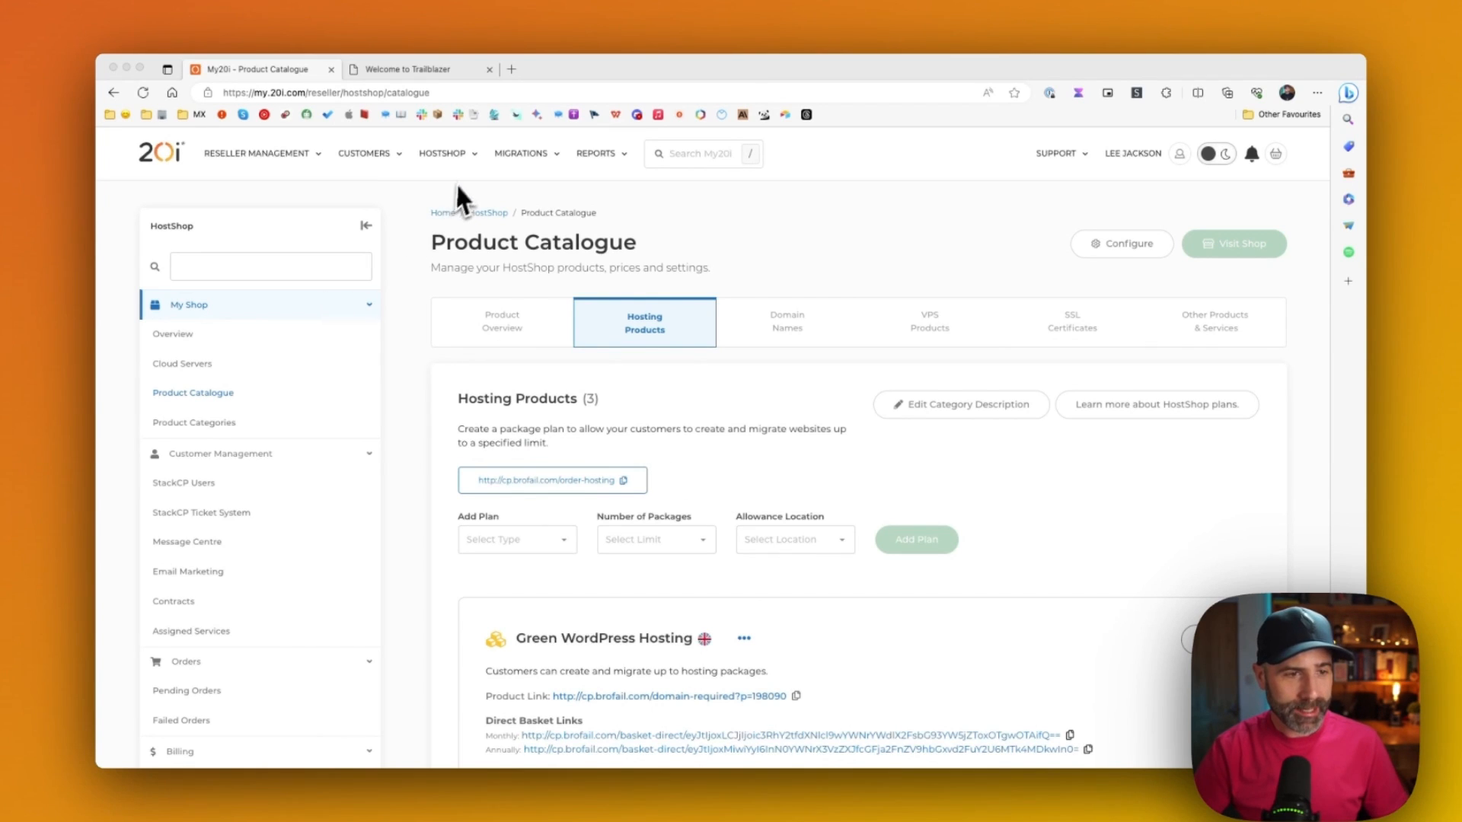
Go to HostShop Configuration, where the shop still shows as closed
{"action": "left_click", "coordinate": [441, 152]}
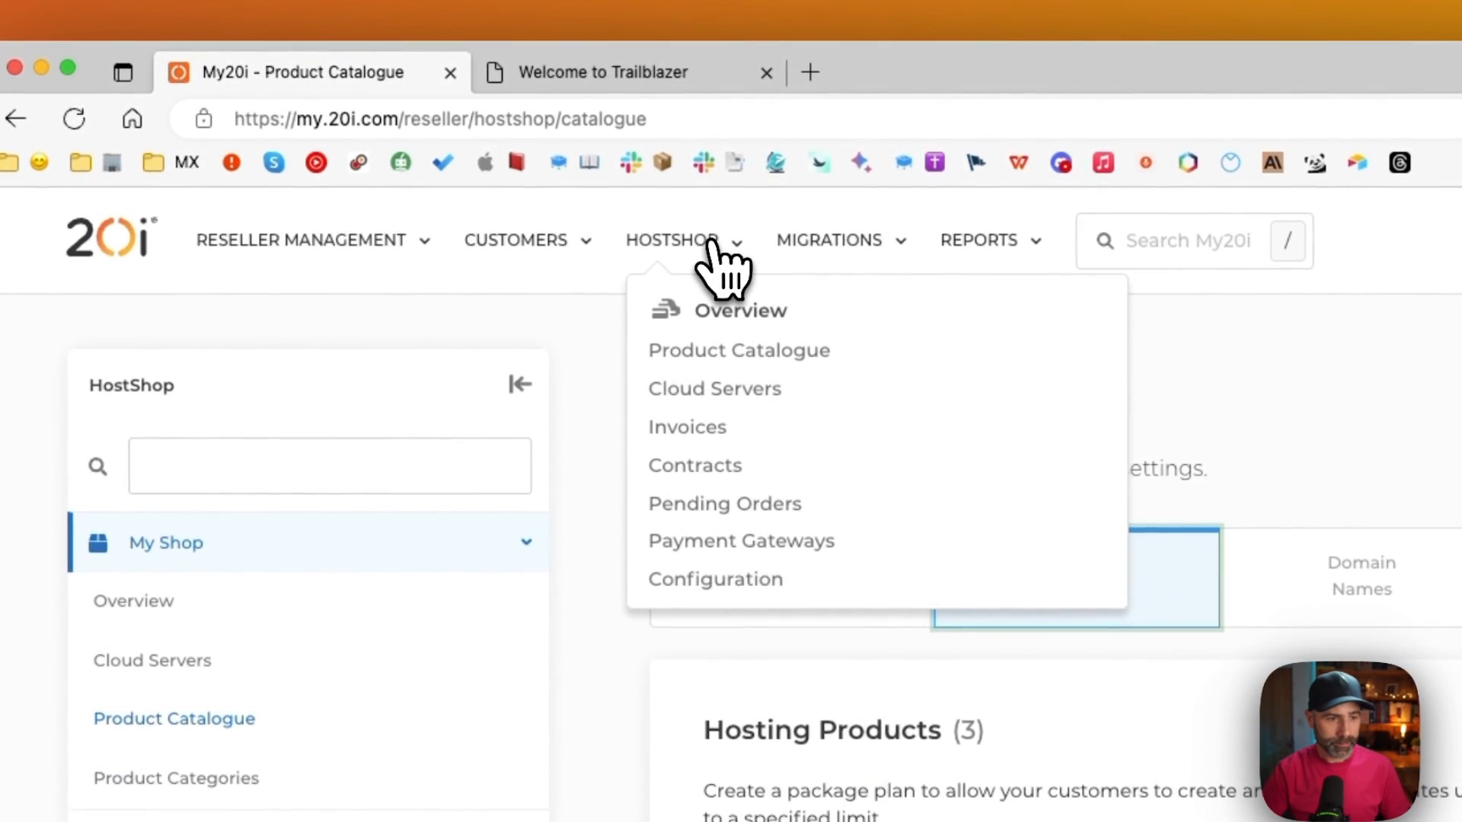
{"action": "left_click", "coordinate": [716, 579]}
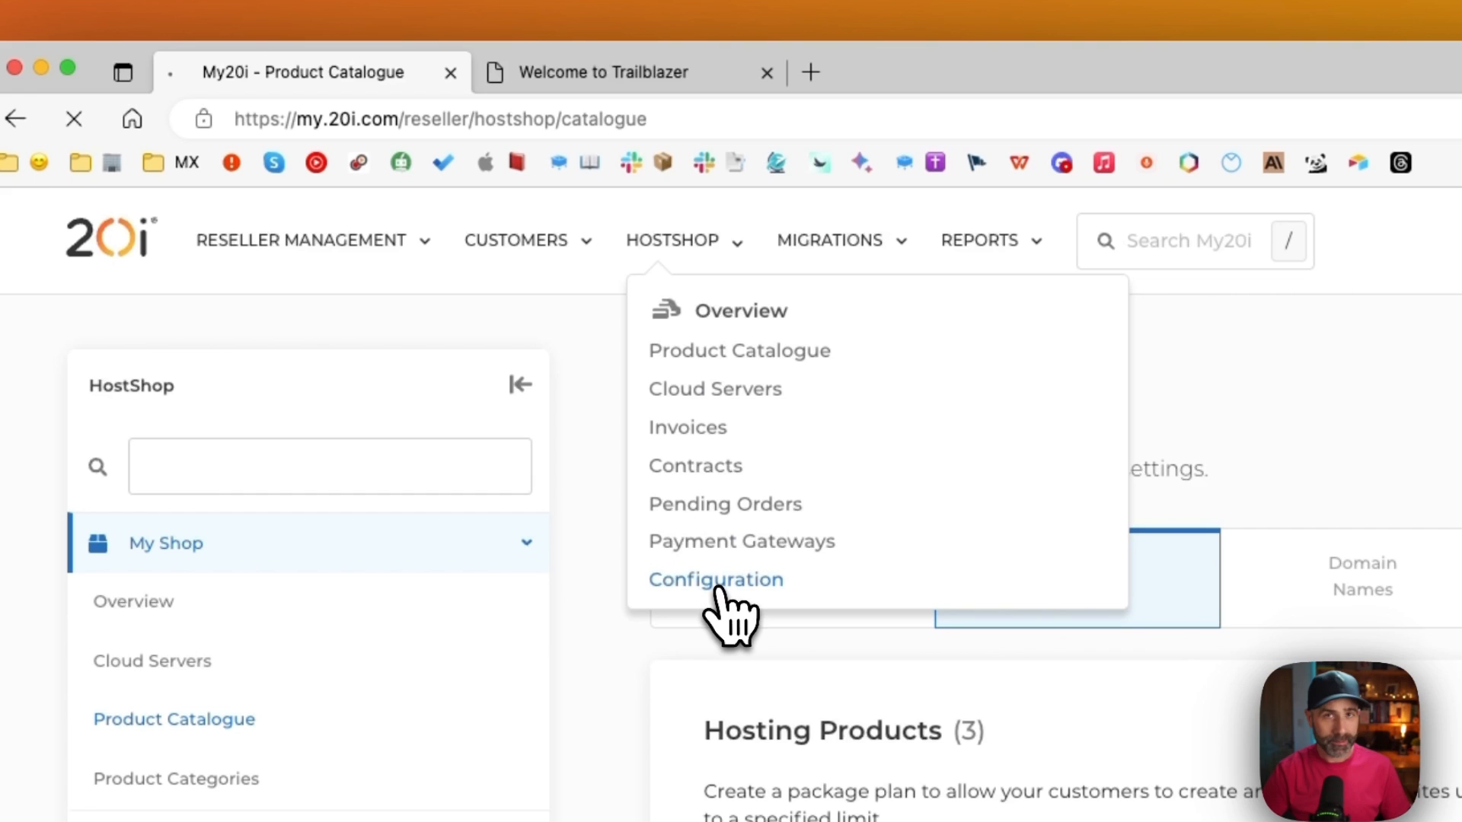
{"action": "left_click", "coordinate": [716, 579]}
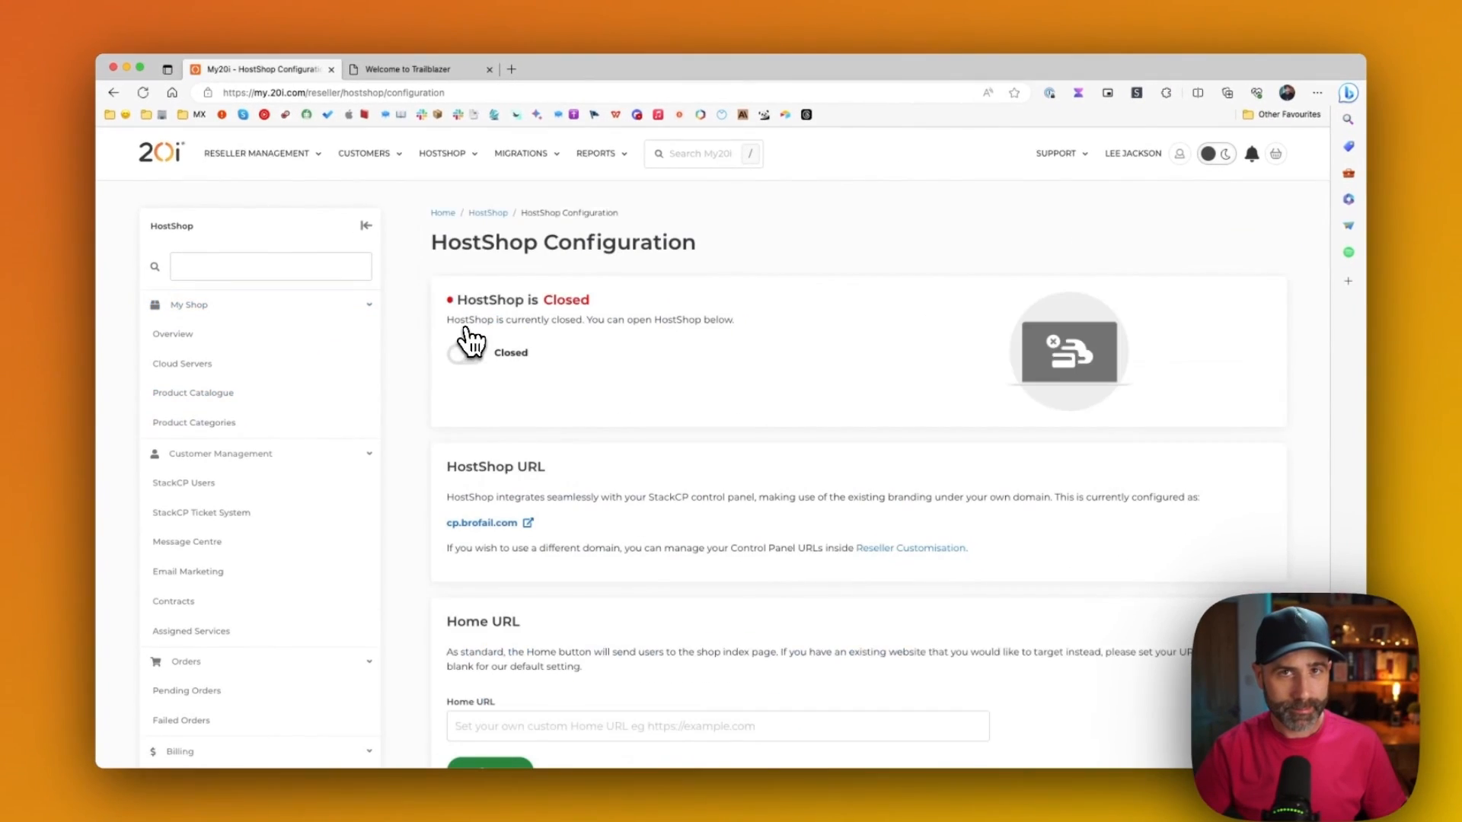
{"action": "mouse_move", "coordinate": [580, 421]}
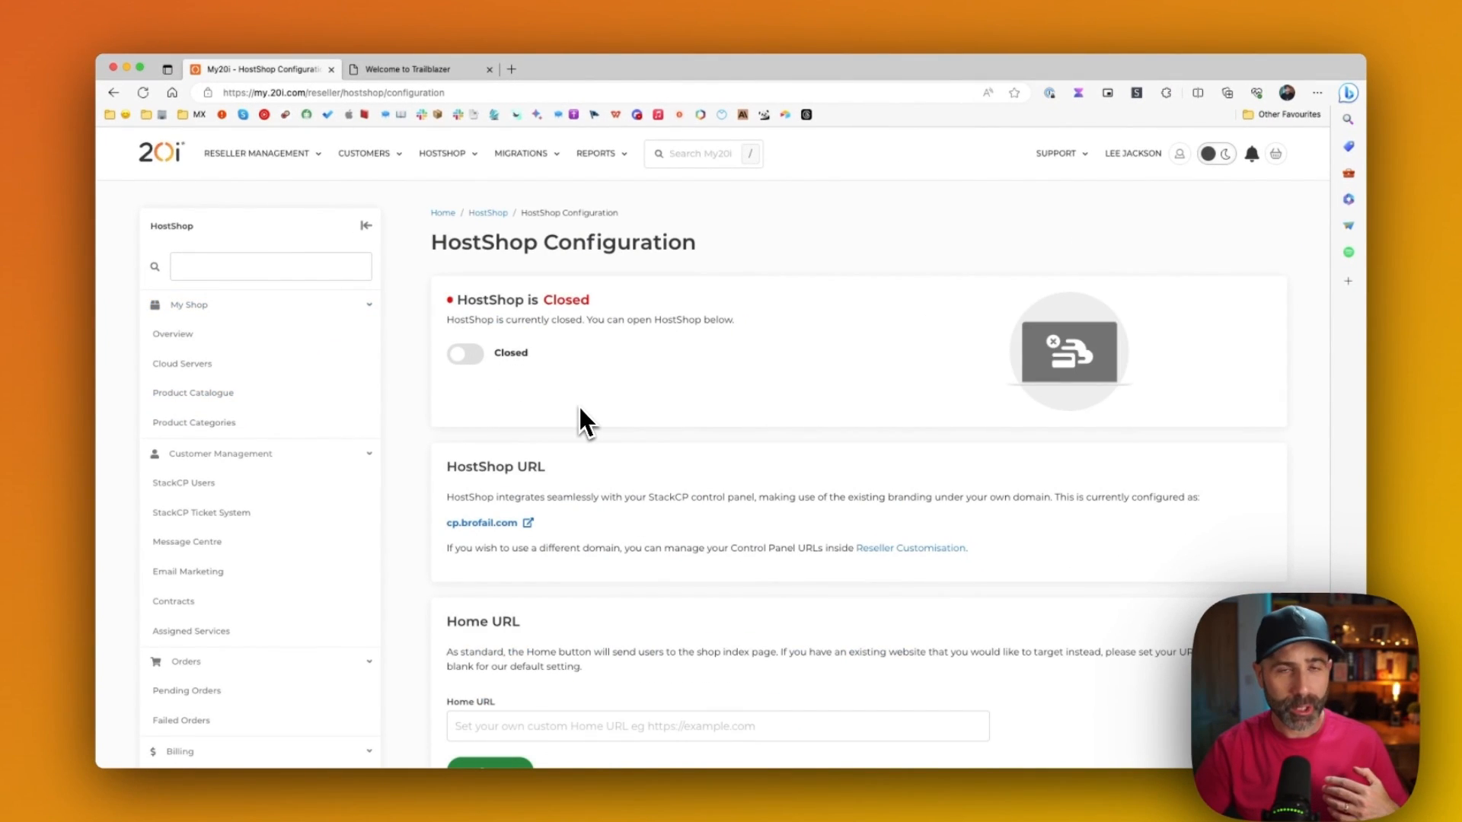
{"action": "mouse_move", "coordinate": [483, 523]}
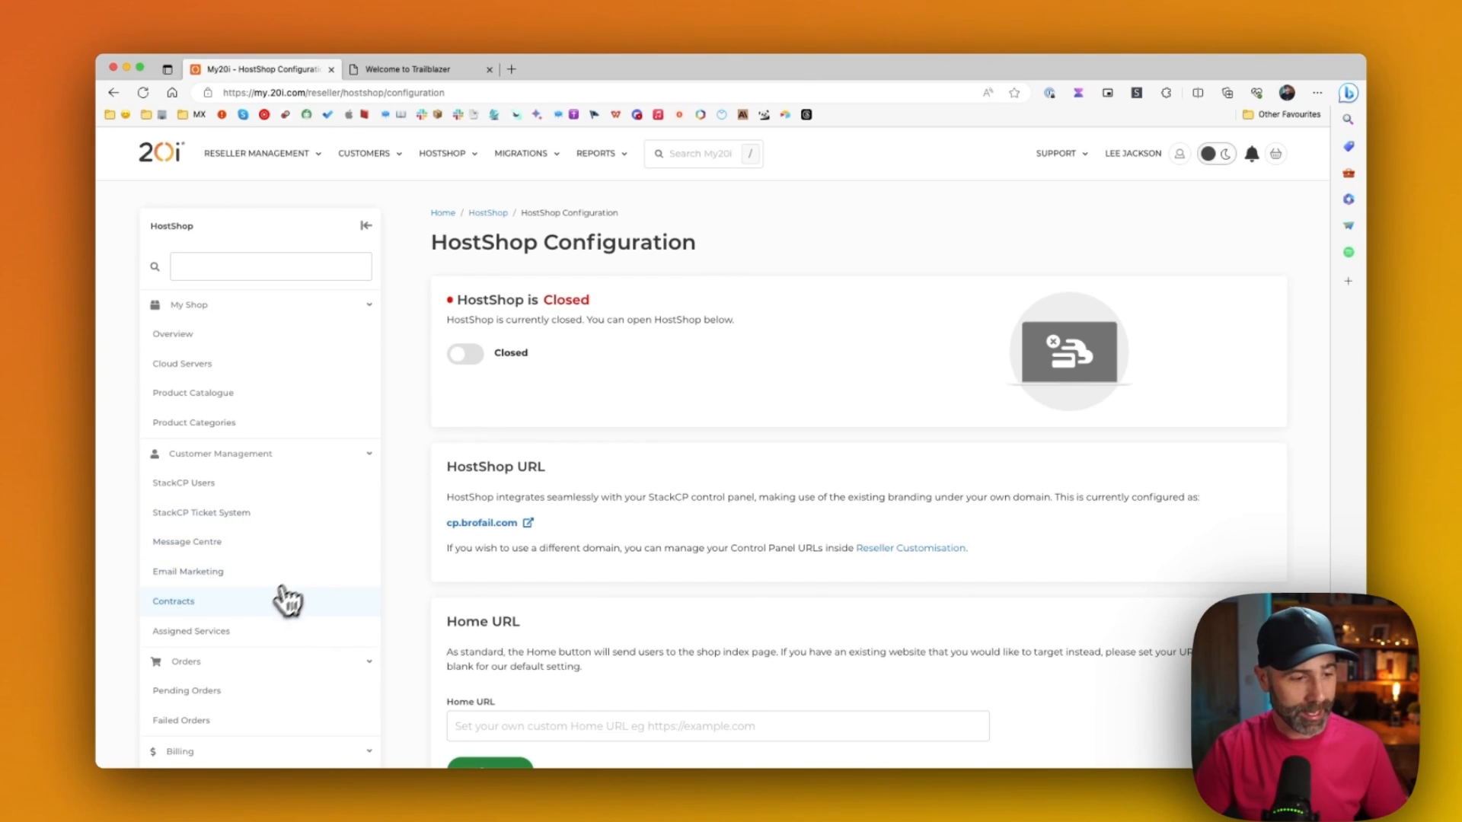
In Payment Gateways choose Bank Transfer, edit its payment advice and label it "Bank" at checkout
{"action": "scroll", "scroll_direction": "down", "scroll_amount": 3}
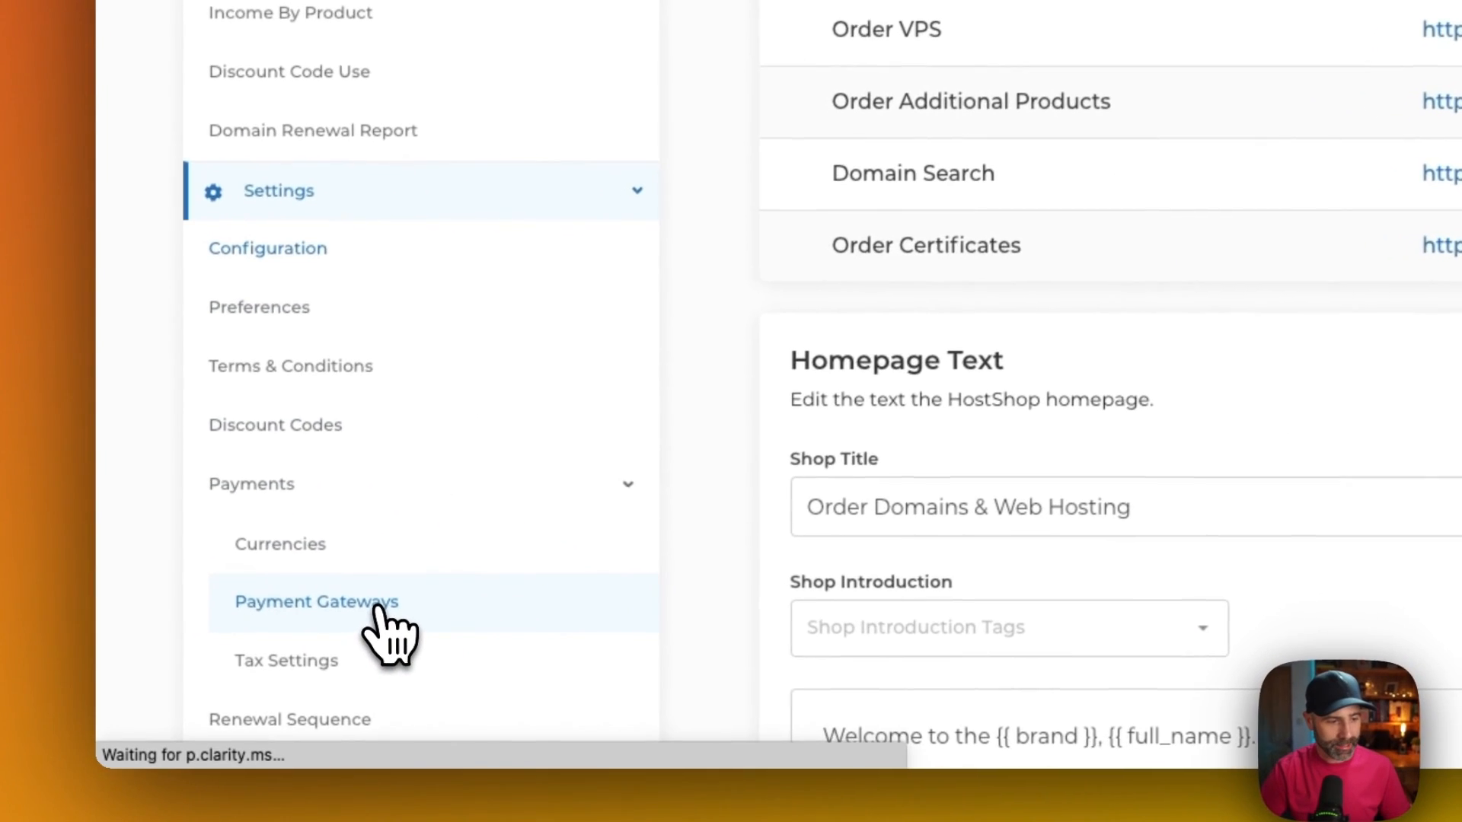
{"action": "left_click", "coordinate": [315, 602]}
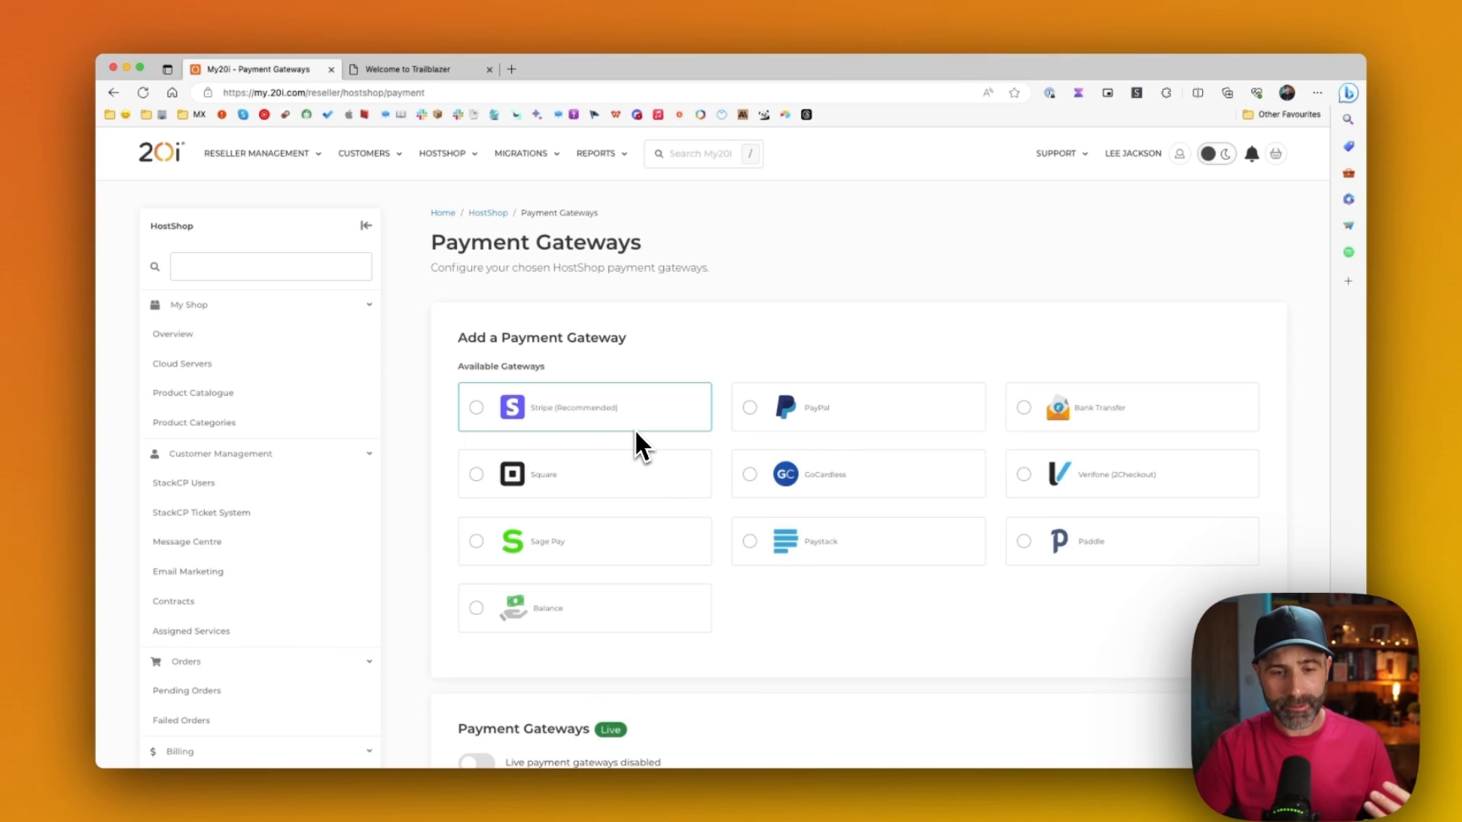
{"action": "mouse_move", "coordinate": [531, 602]}
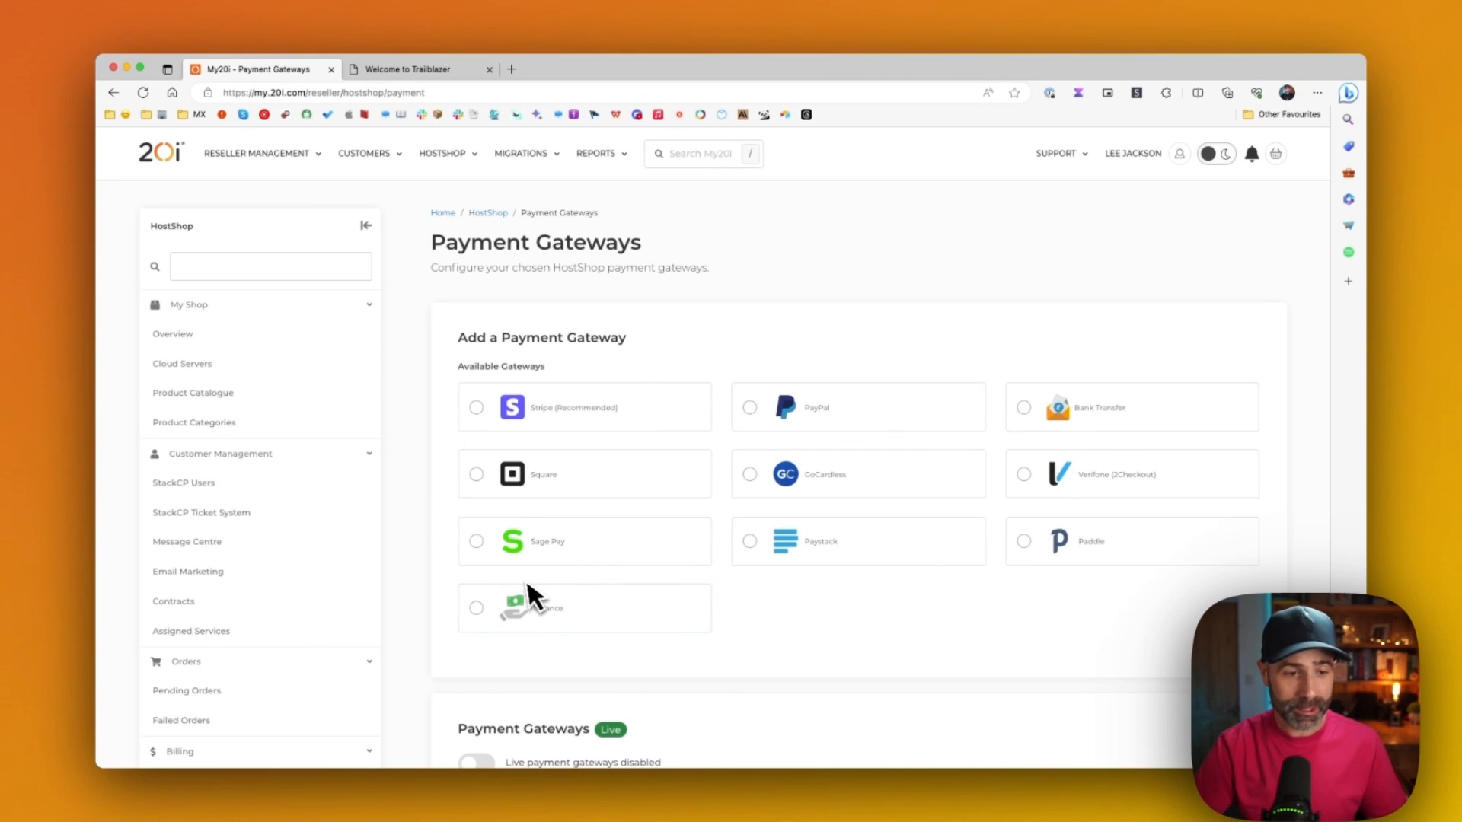
{"action": "mouse_move", "coordinate": [531, 597]}
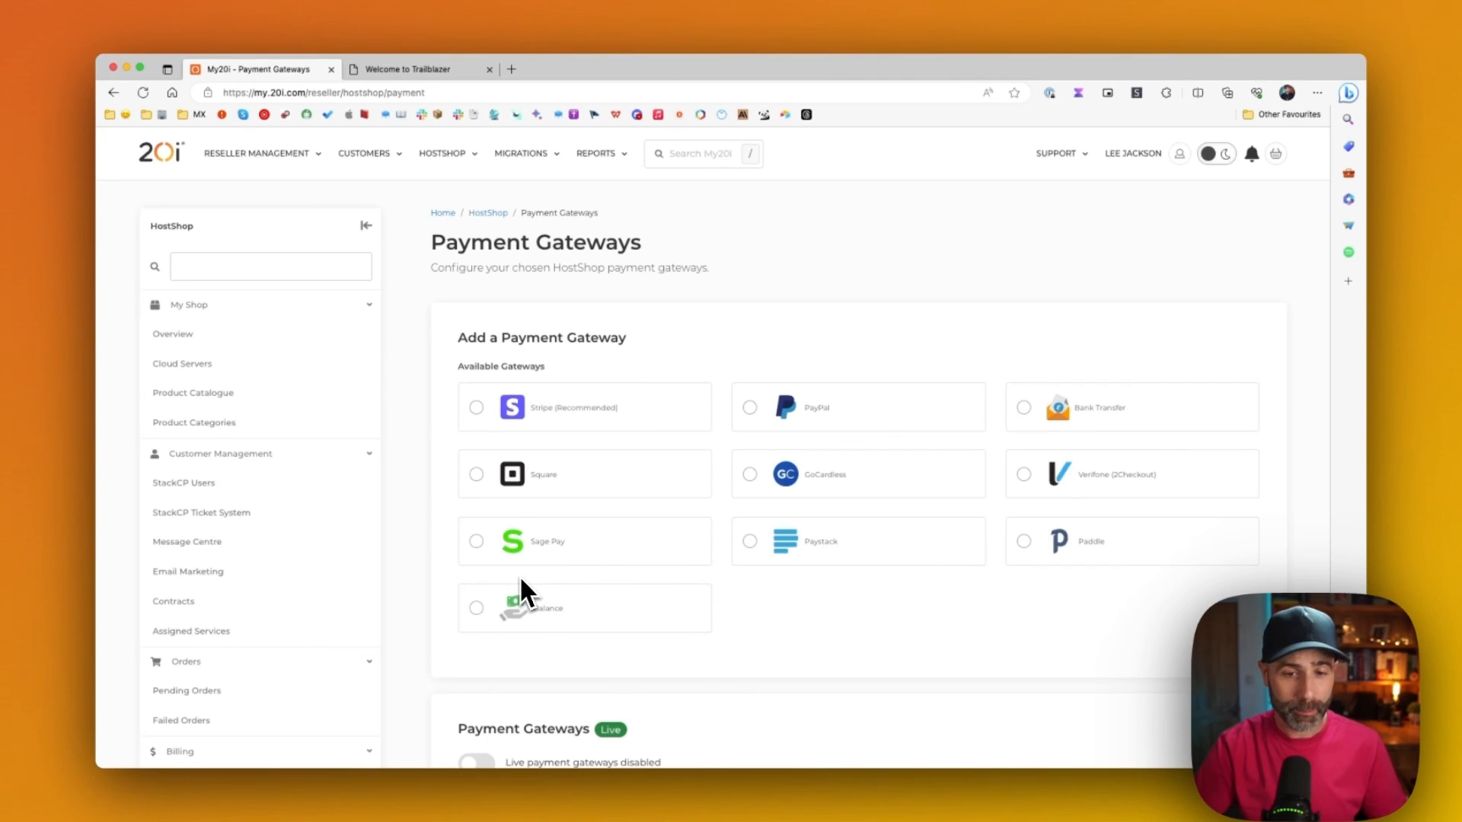
{"action": "mouse_move", "coordinate": [939, 489]}
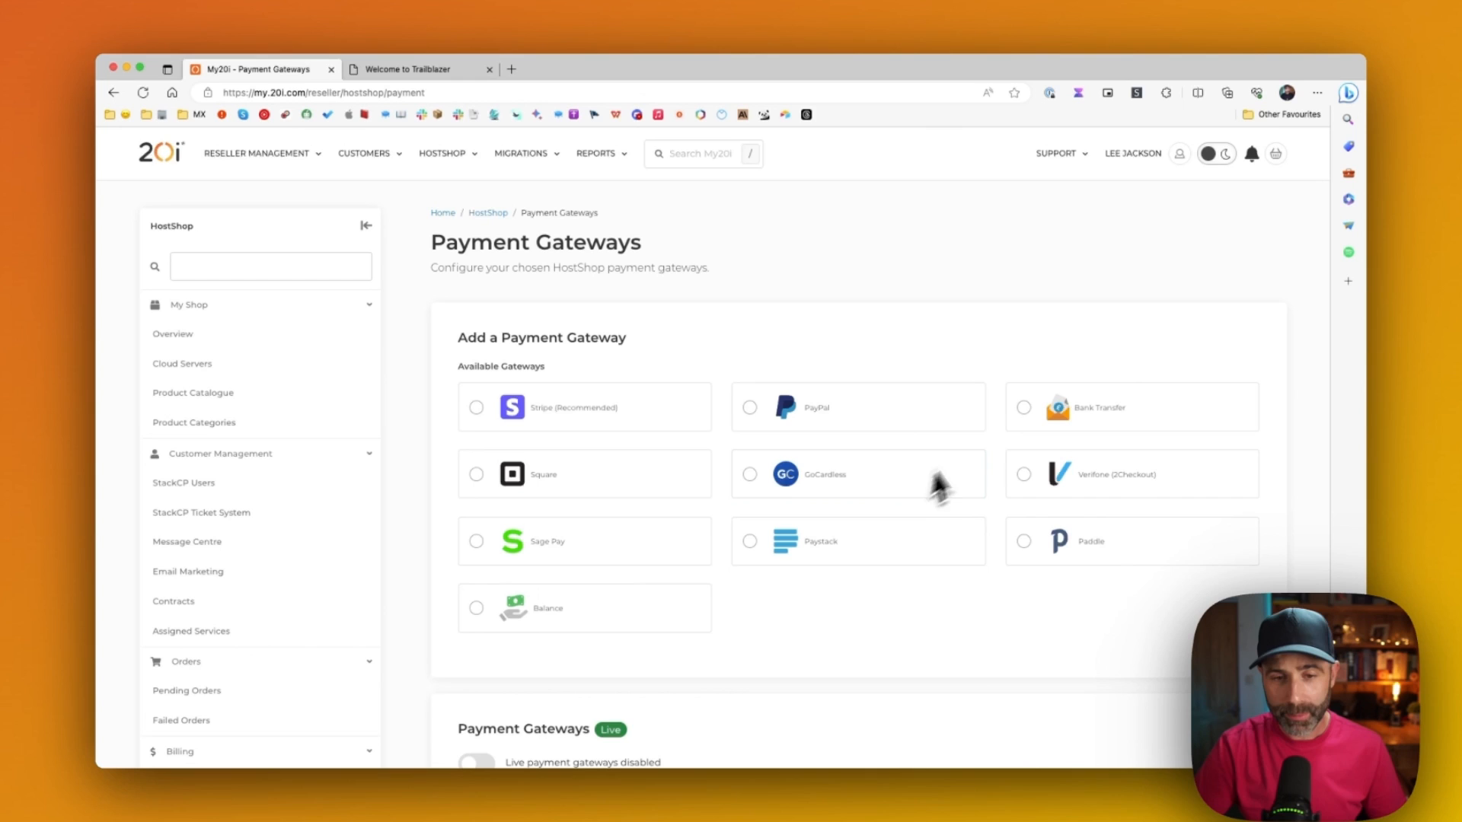
{"action": "left_click", "coordinate": [1024, 408]}
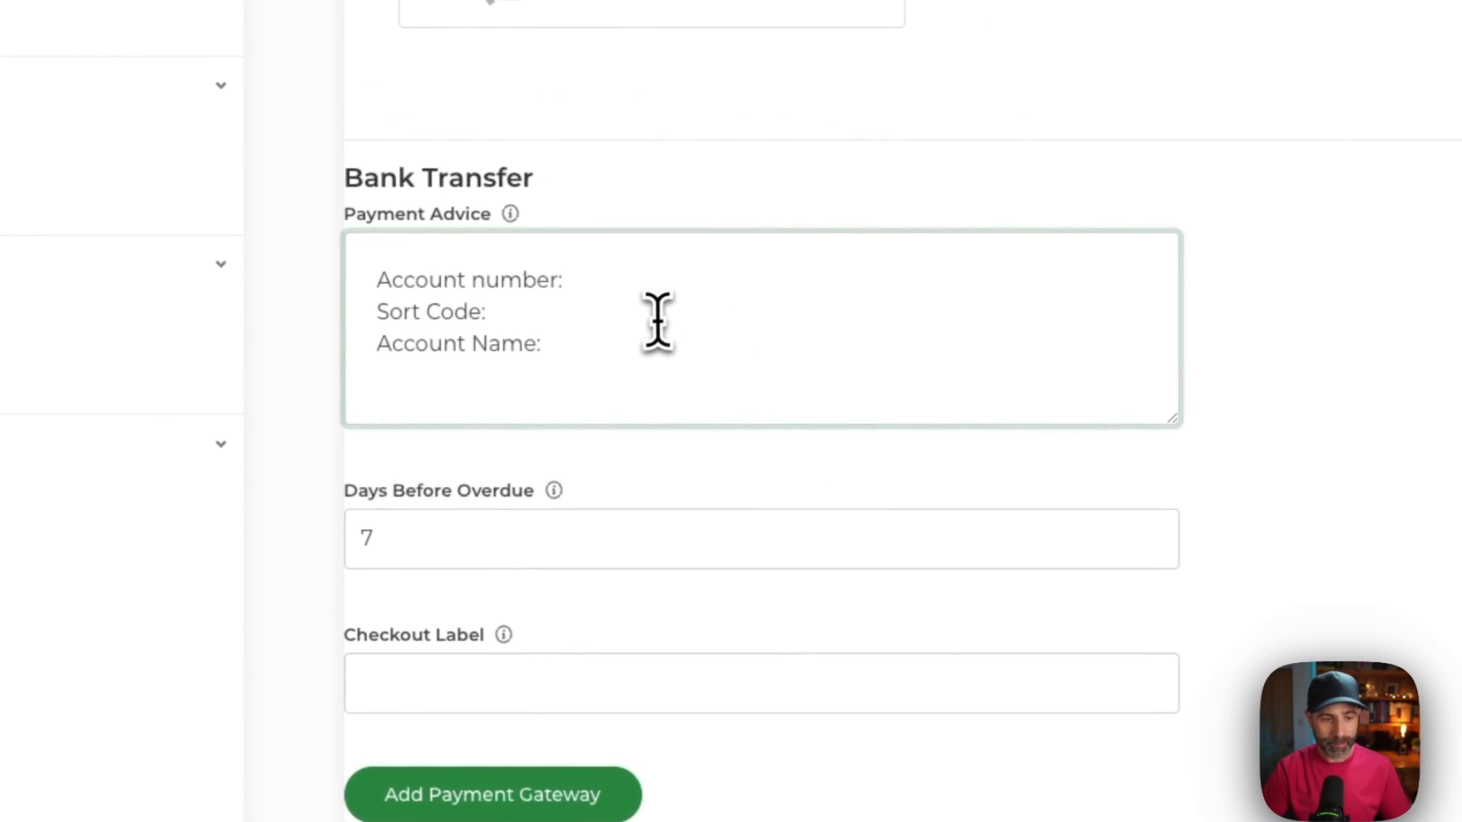
{"action": "left_click", "coordinate": [543, 342]}
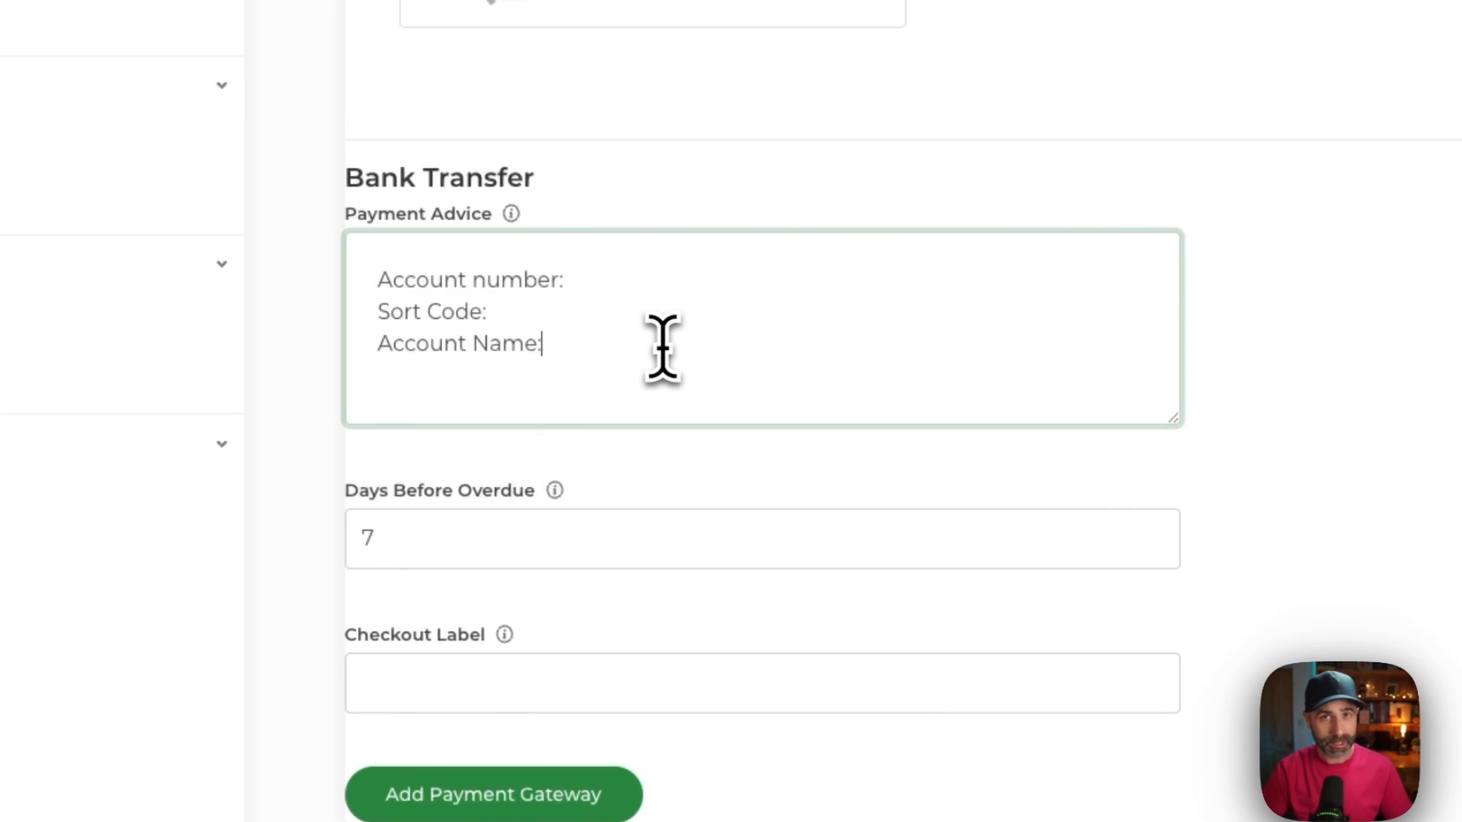
{"action": "mouse_move", "coordinate": [624, 559]}
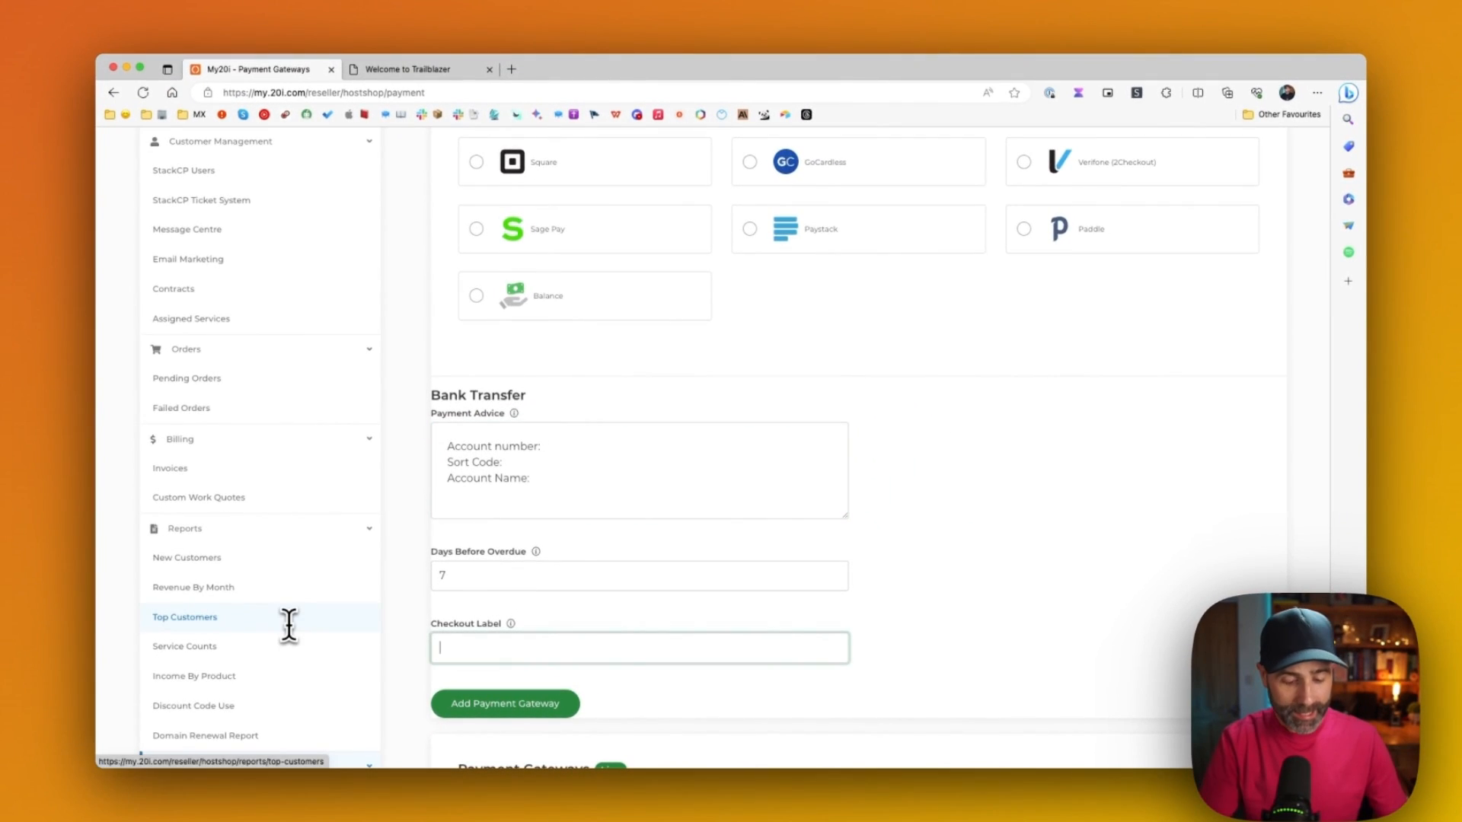
{"action": "type", "text": "Bank"}
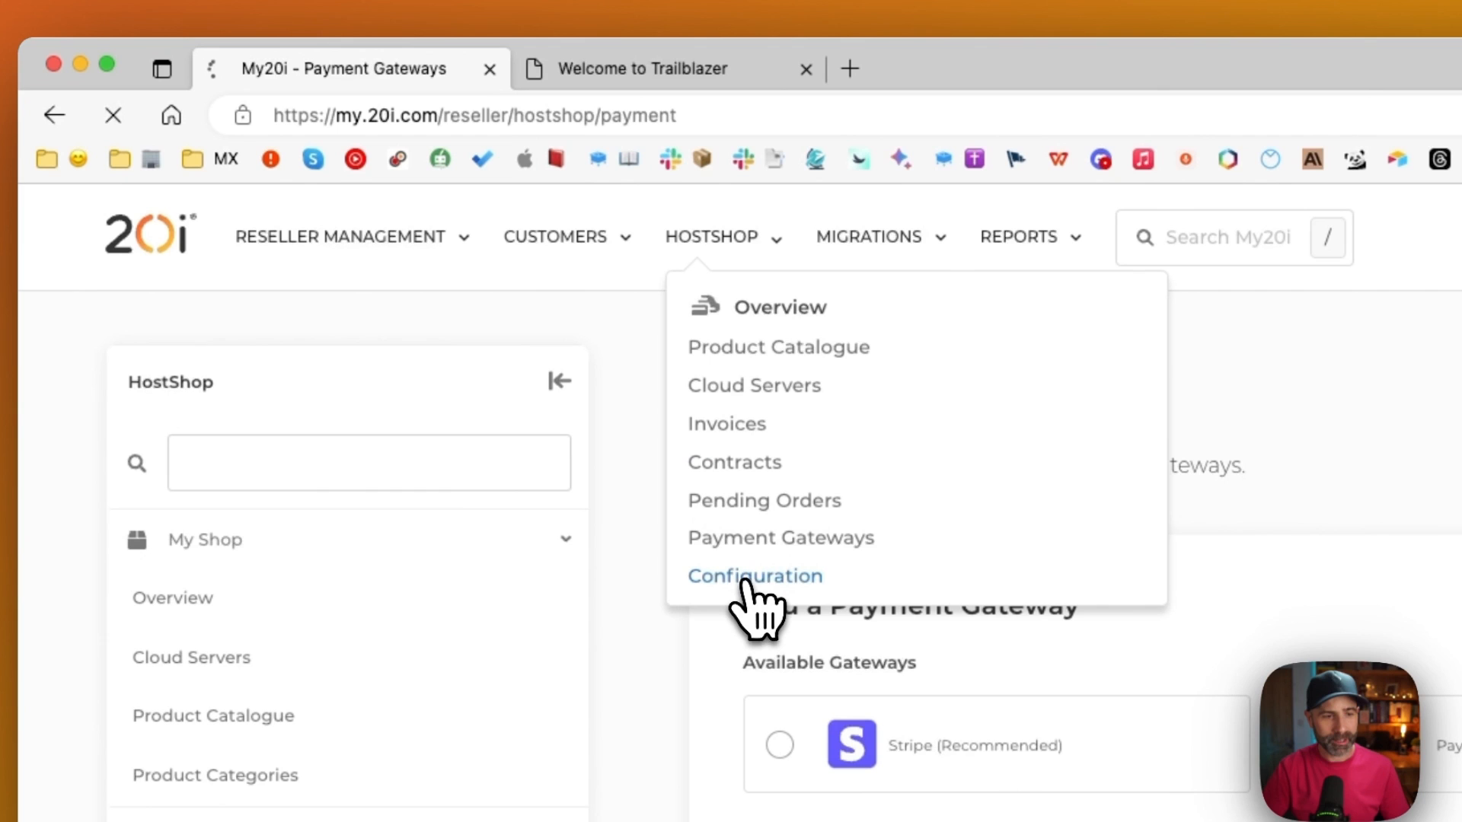
Flip the HostShop status toggle from Closed to Open in Configuration
{"action": "left_click", "coordinate": [754, 576]}
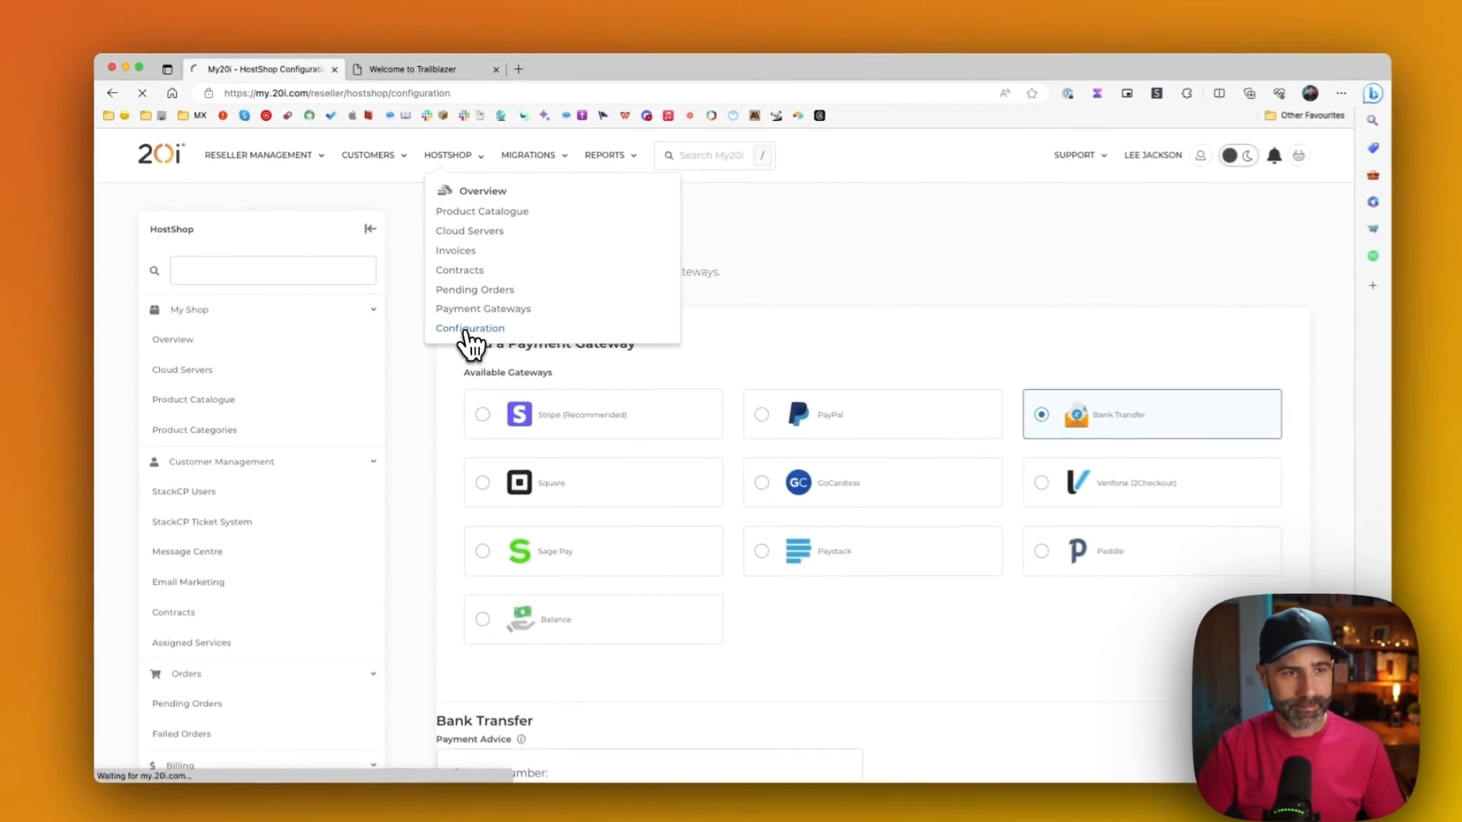
{"action": "left_click", "coordinate": [469, 328]}
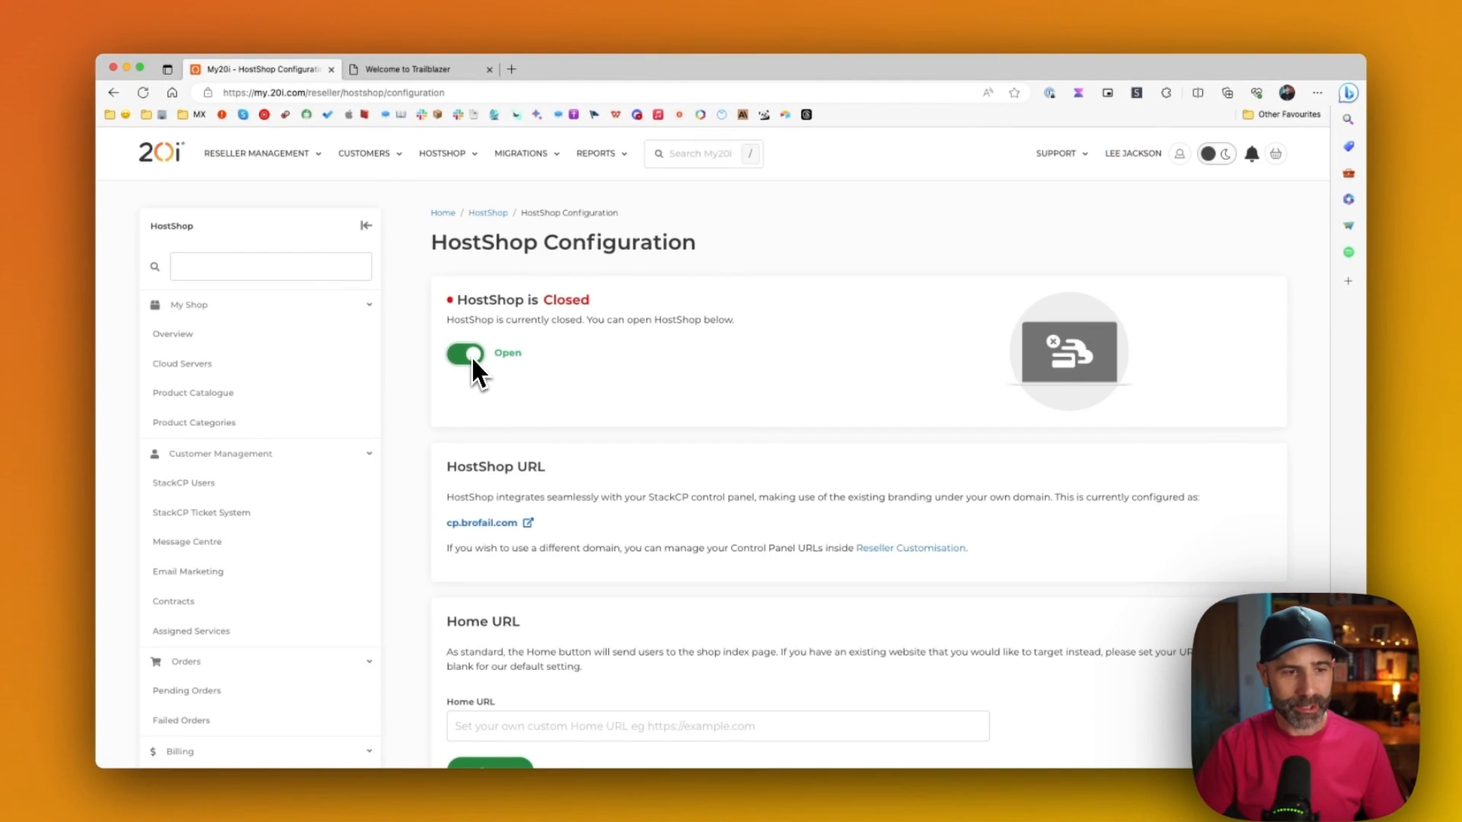
{"action": "left_click", "coordinate": [465, 353]}
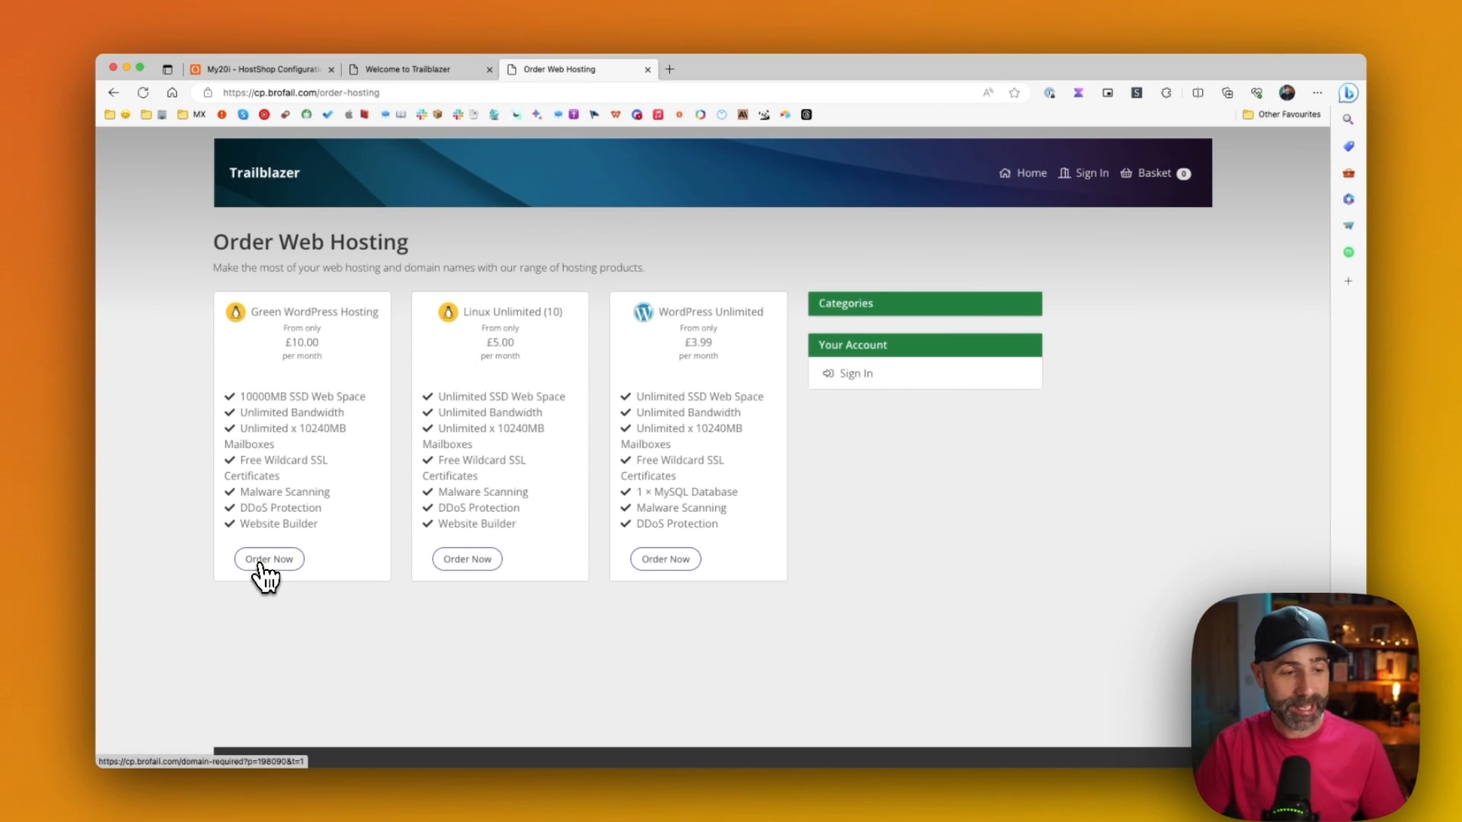
Order Green WordPress Hosting with 'Choose a domain later', reaching the £10.00 basket, then return to My20i
{"action": "left_click", "coordinate": [268, 559]}
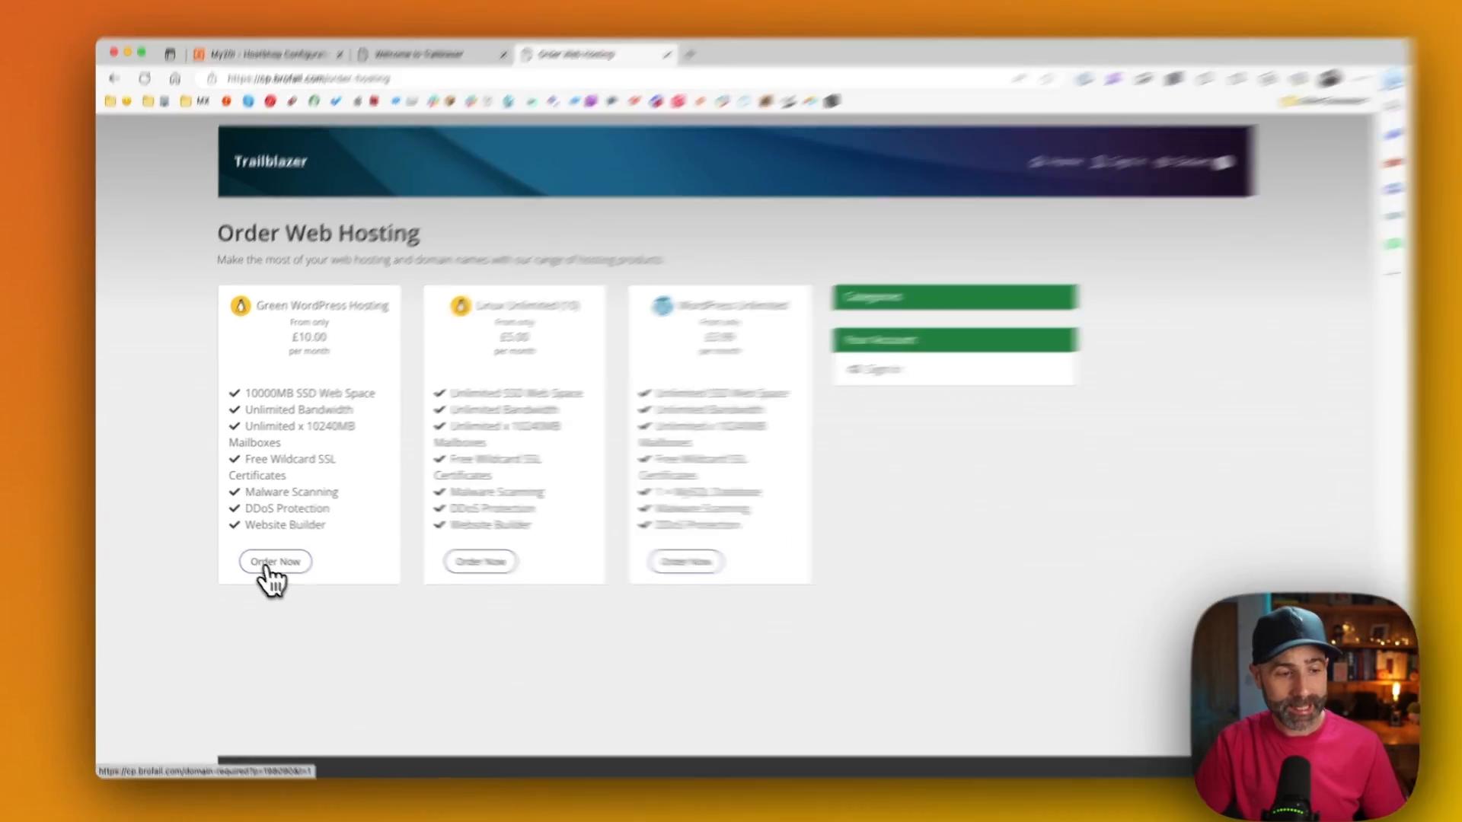
{"action": "left_click", "coordinate": [275, 562]}
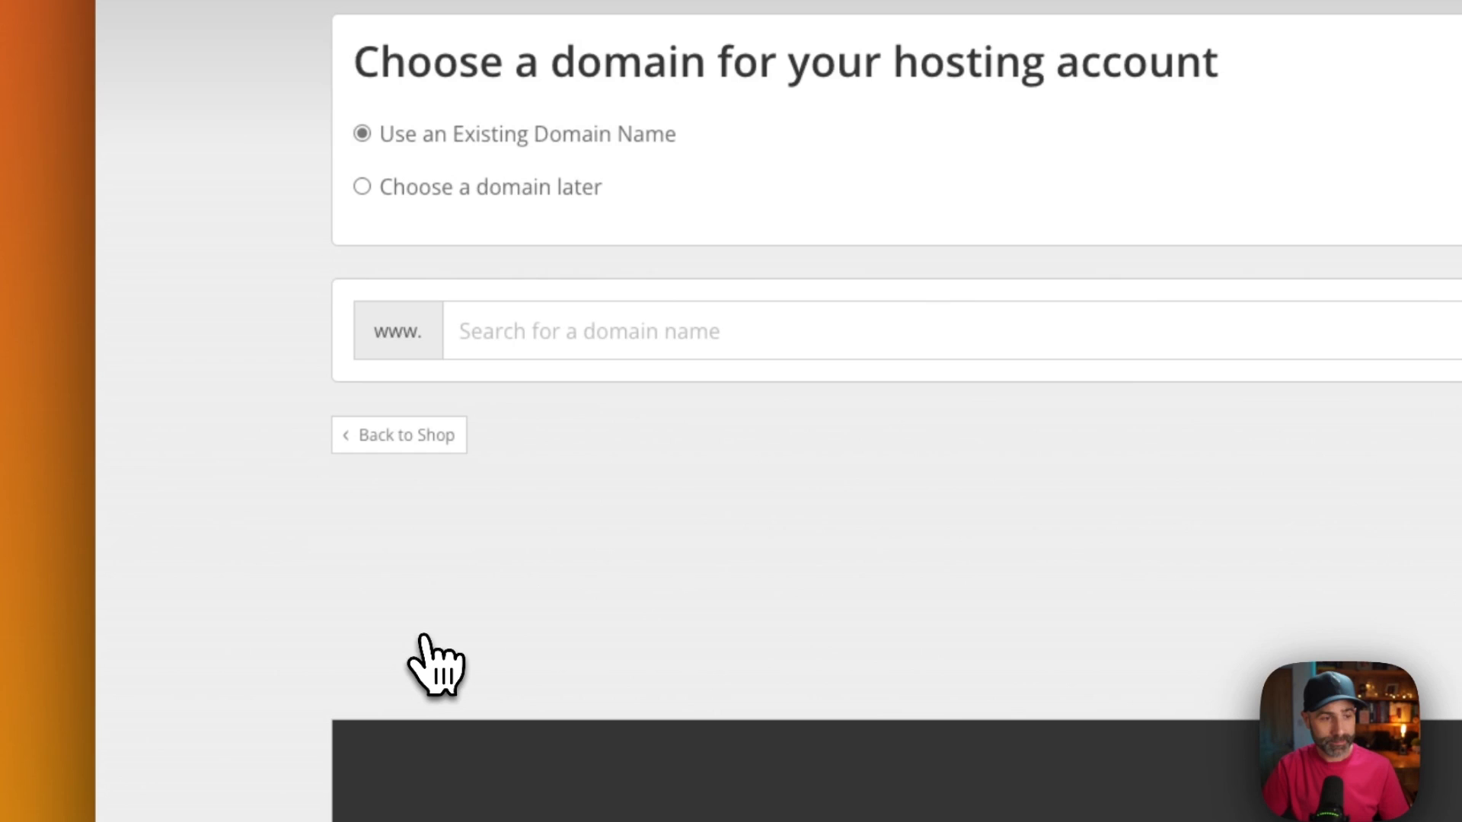
{"action": "mouse_move", "coordinate": [527, 205]}
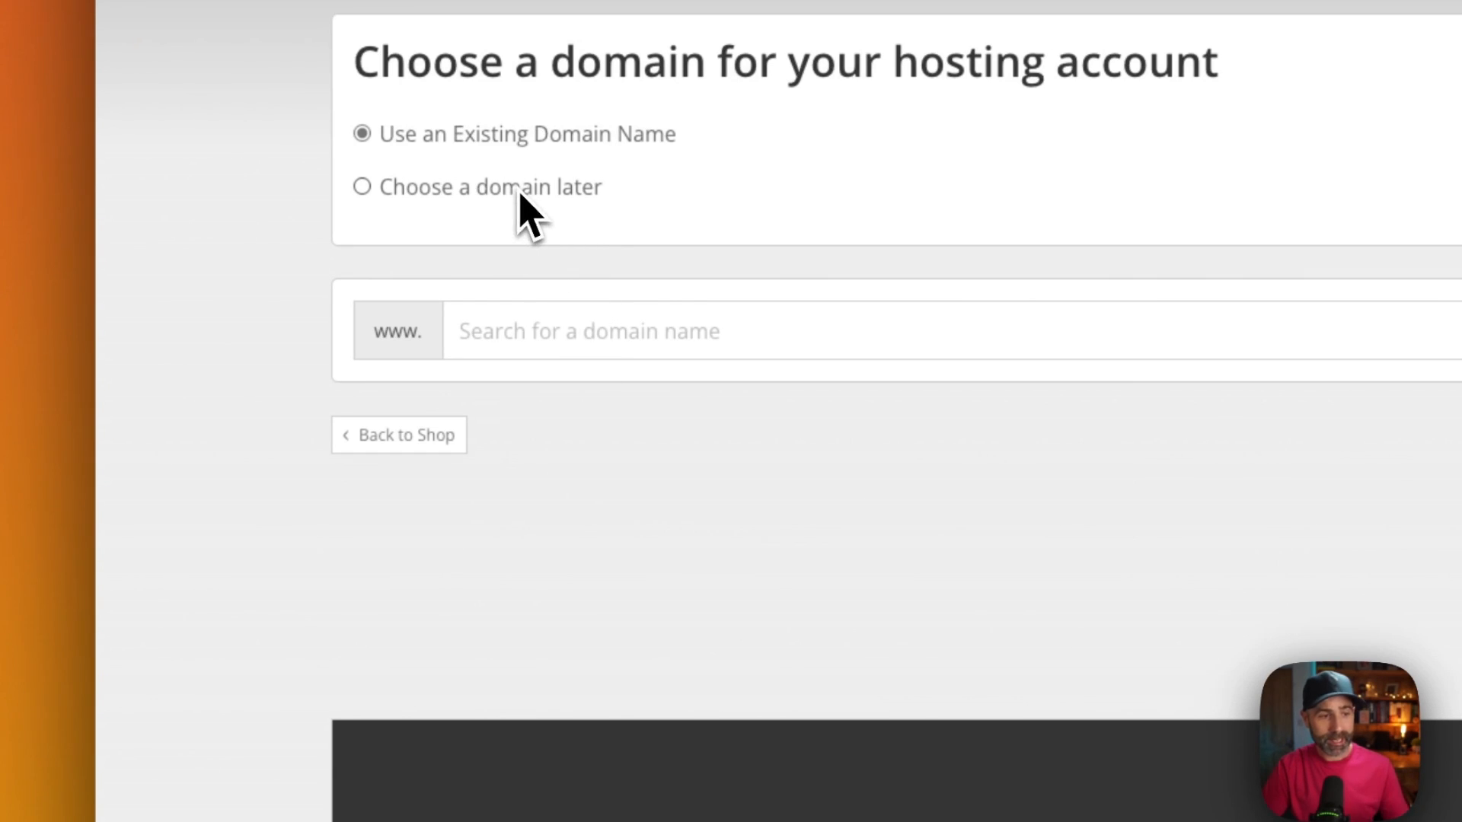
{"action": "left_click", "coordinate": [363, 186]}
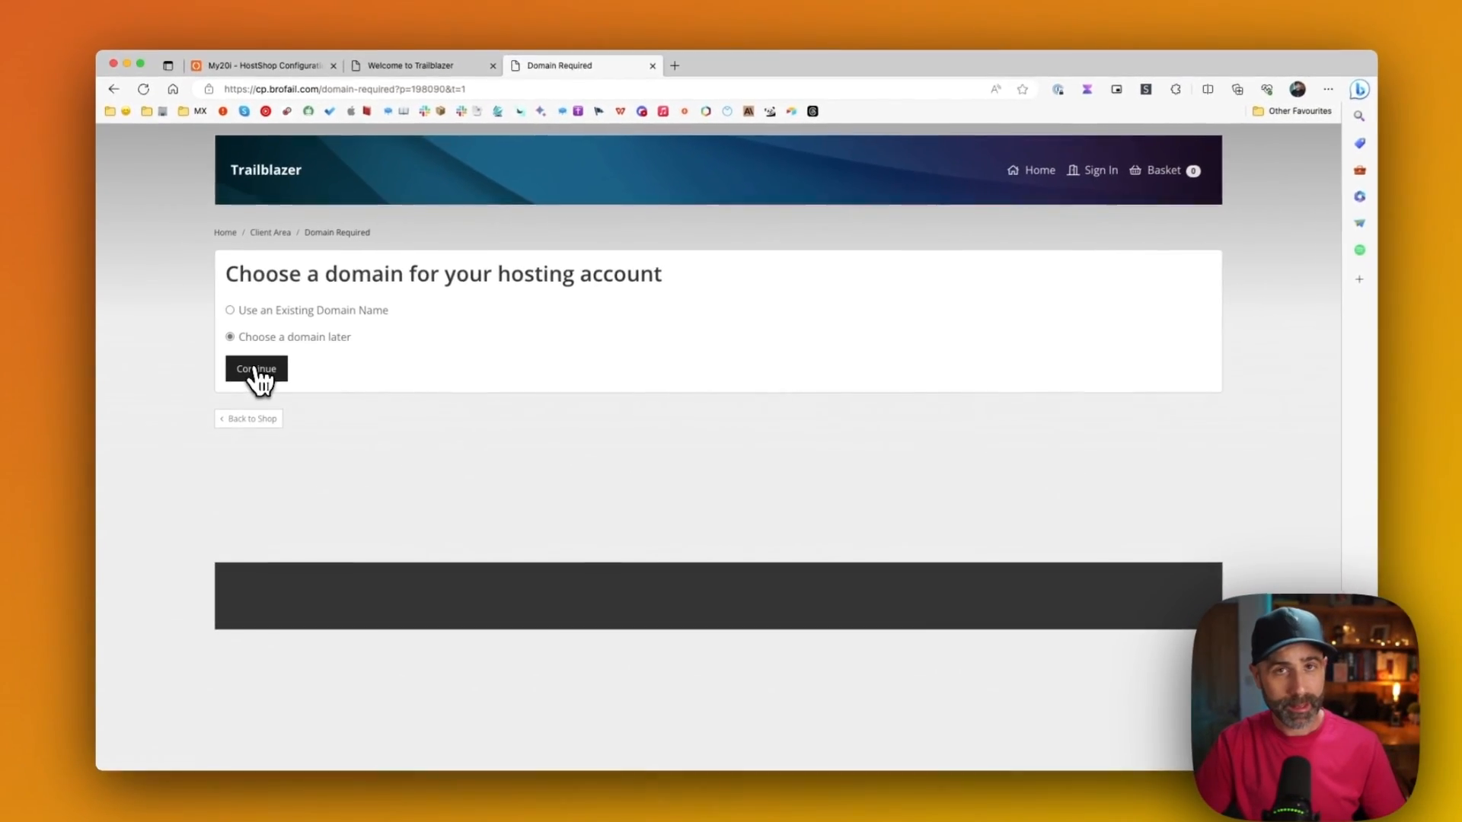
{"action": "left_click", "coordinate": [254, 369]}
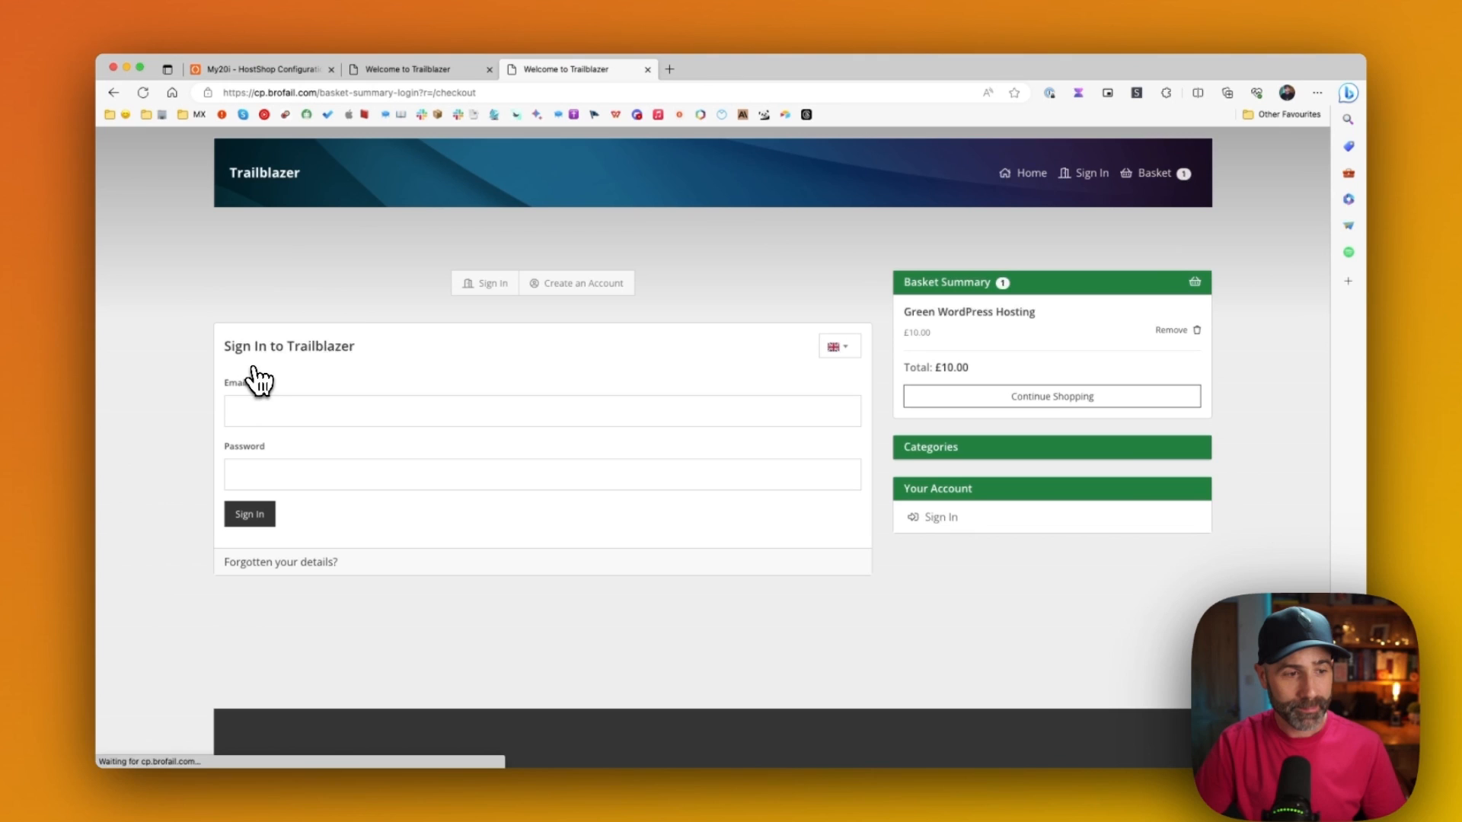
{"action": "left_click", "coordinate": [575, 283]}
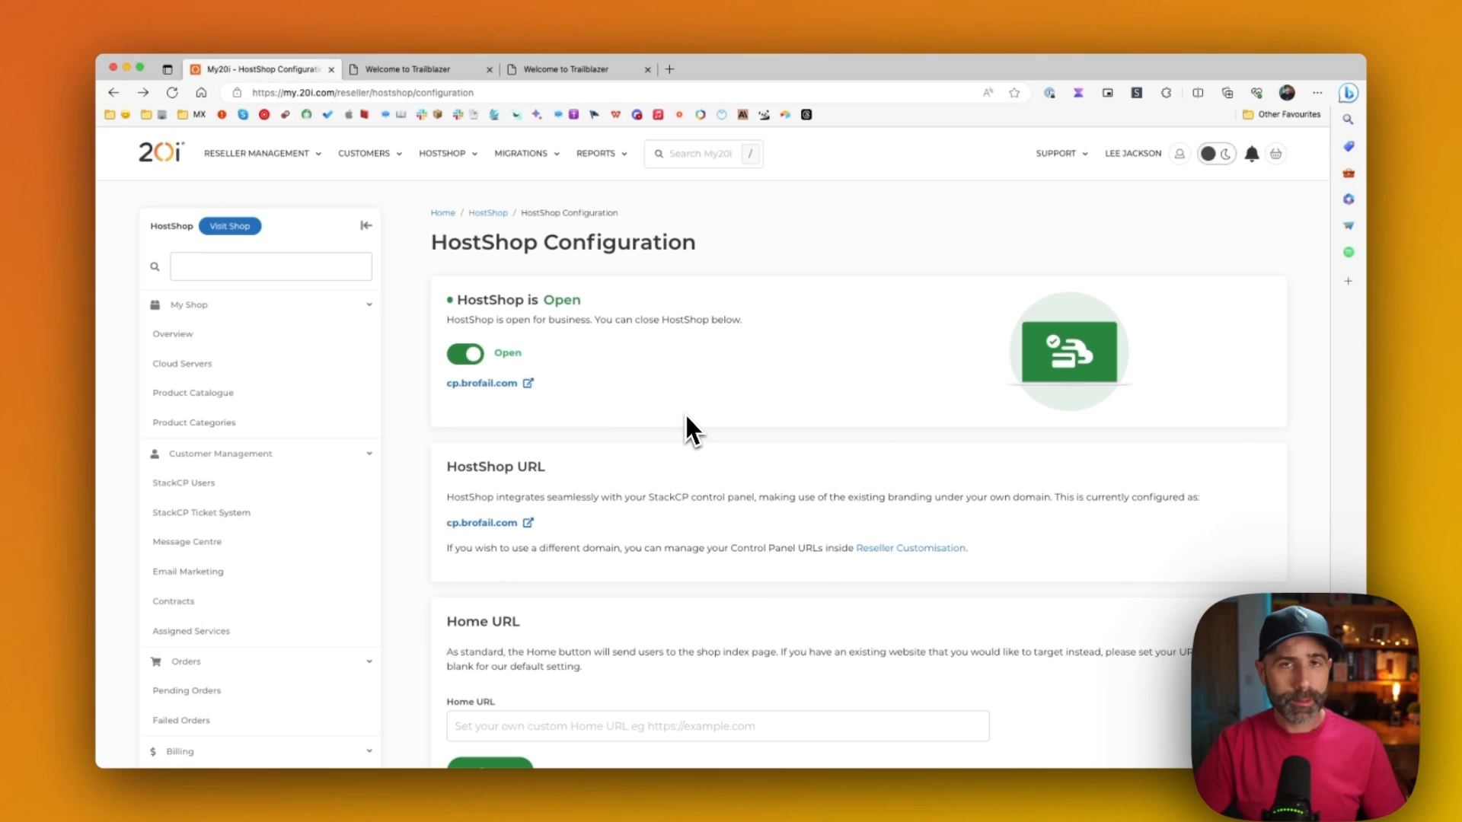
Navigate from the reseller management list to Reseller Preferences and its StackCP Theme page
{"action": "left_click", "coordinate": [256, 153]}
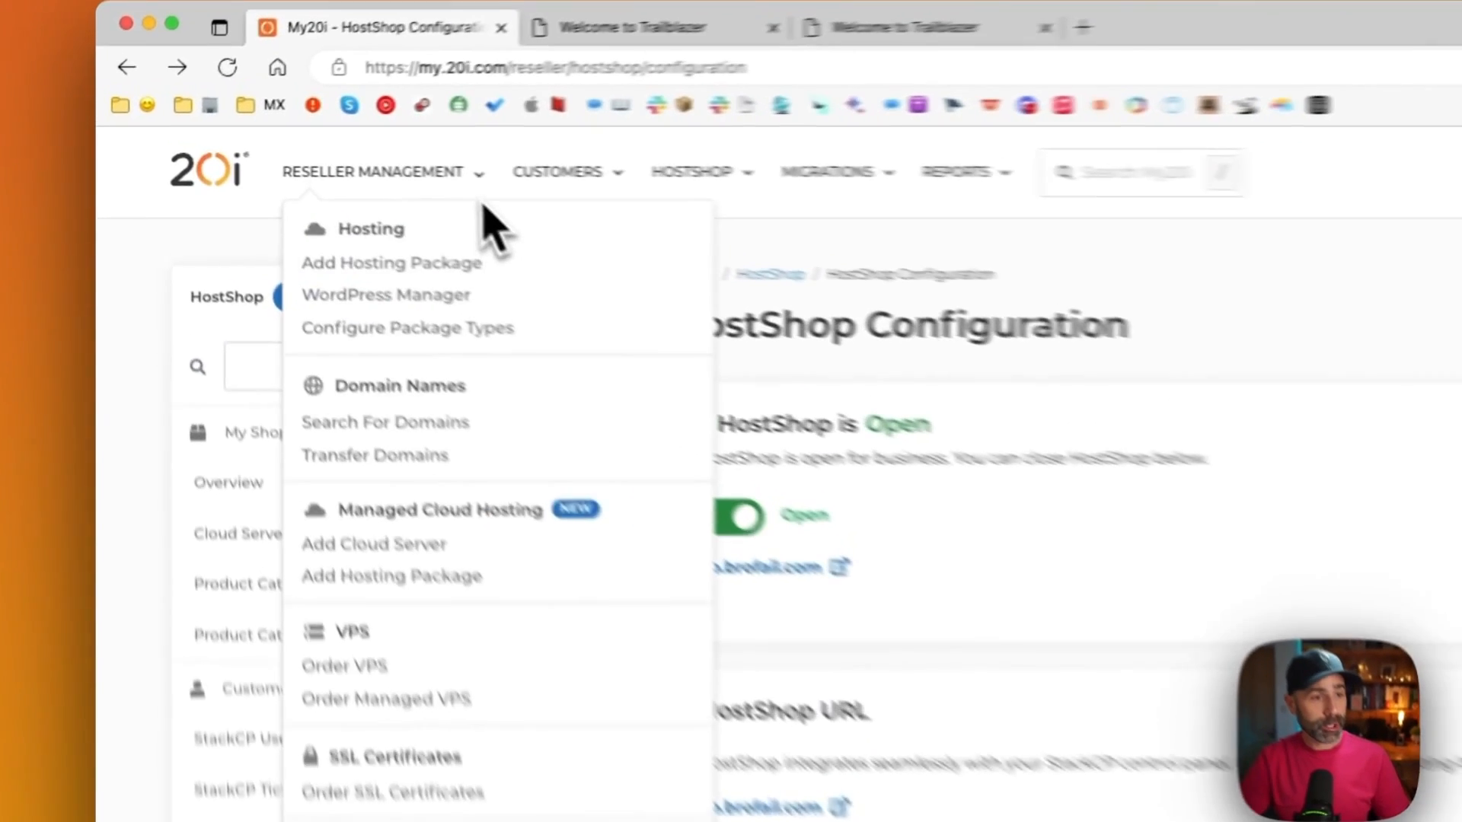
{"action": "scroll", "scroll_direction": "down", "scroll_amount": 3}
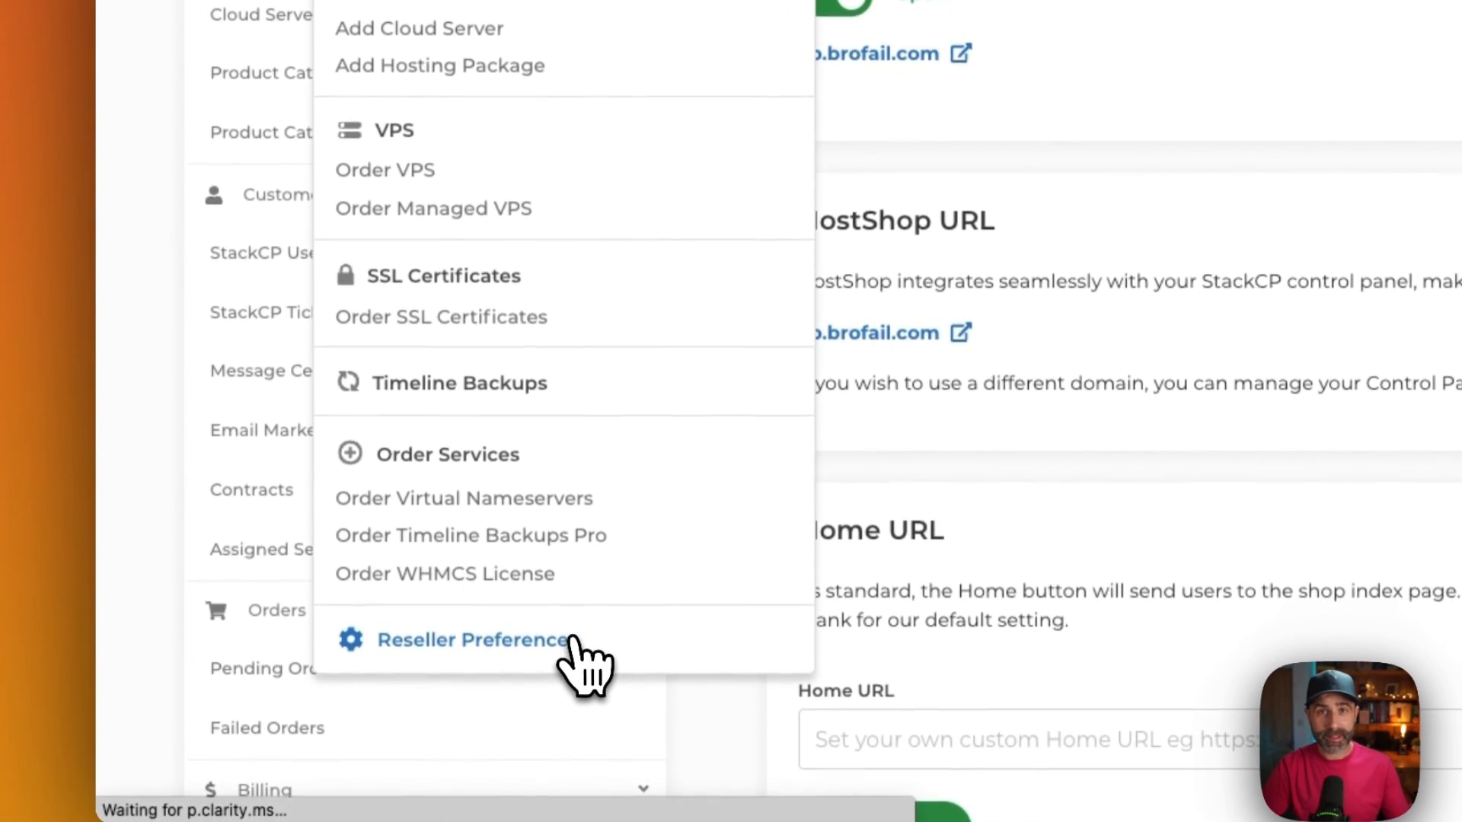
{"action": "left_click", "coordinate": [474, 640]}
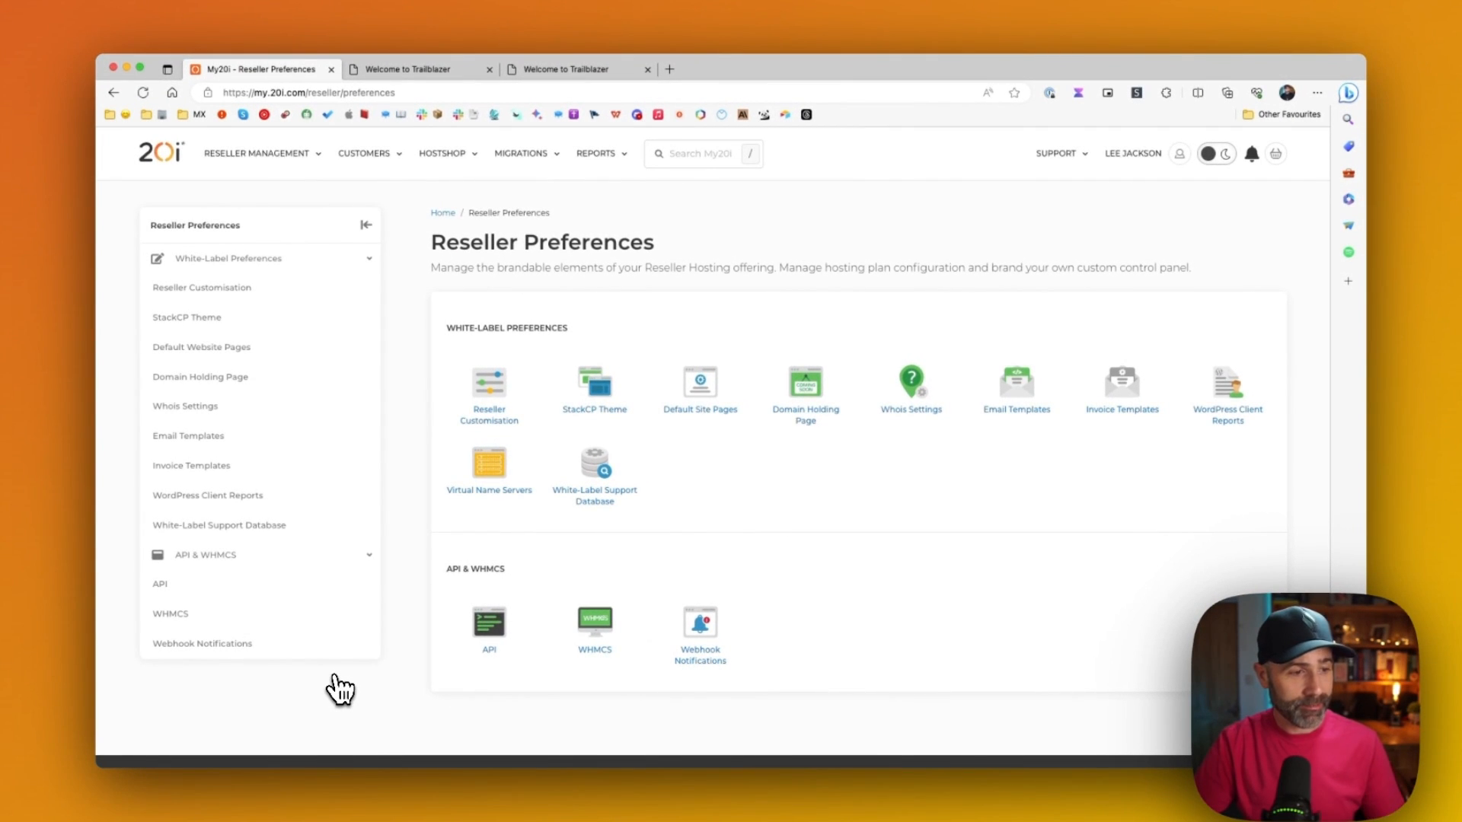
{"action": "mouse_move", "coordinate": [186, 317]}
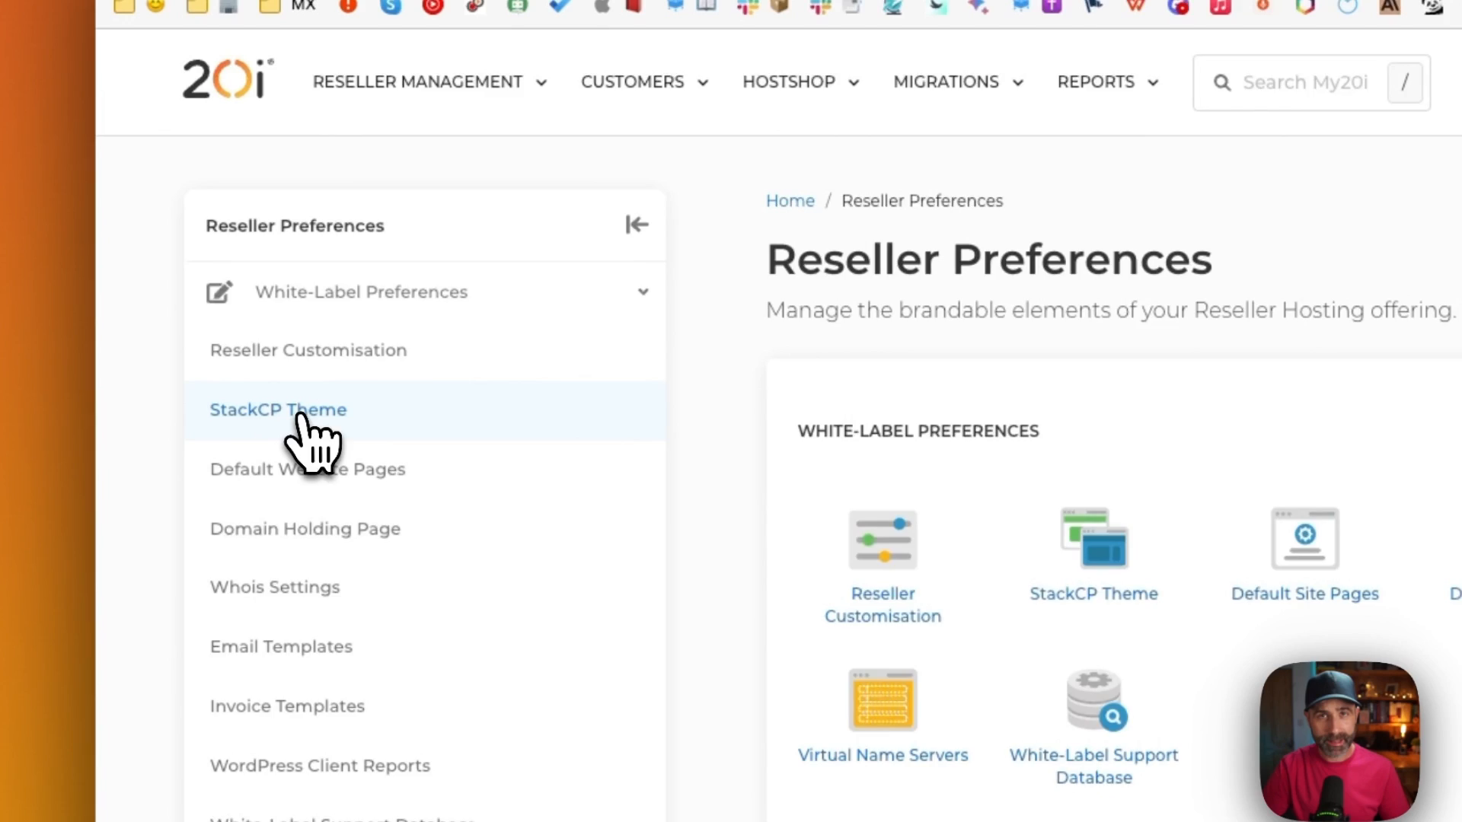
{"action": "left_click", "coordinate": [277, 410]}
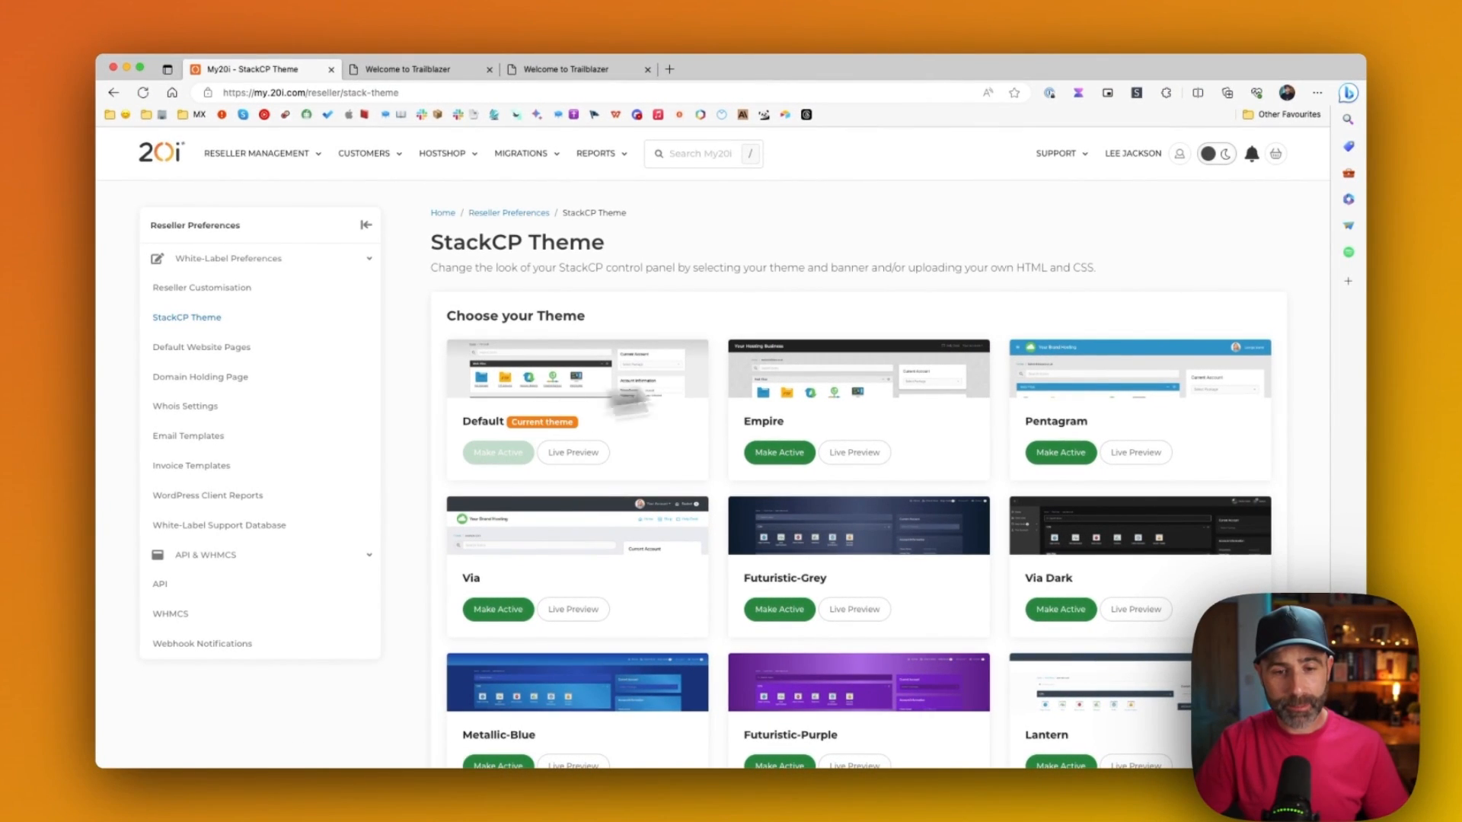
{"action": "mouse_move", "coordinate": [1060, 452]}
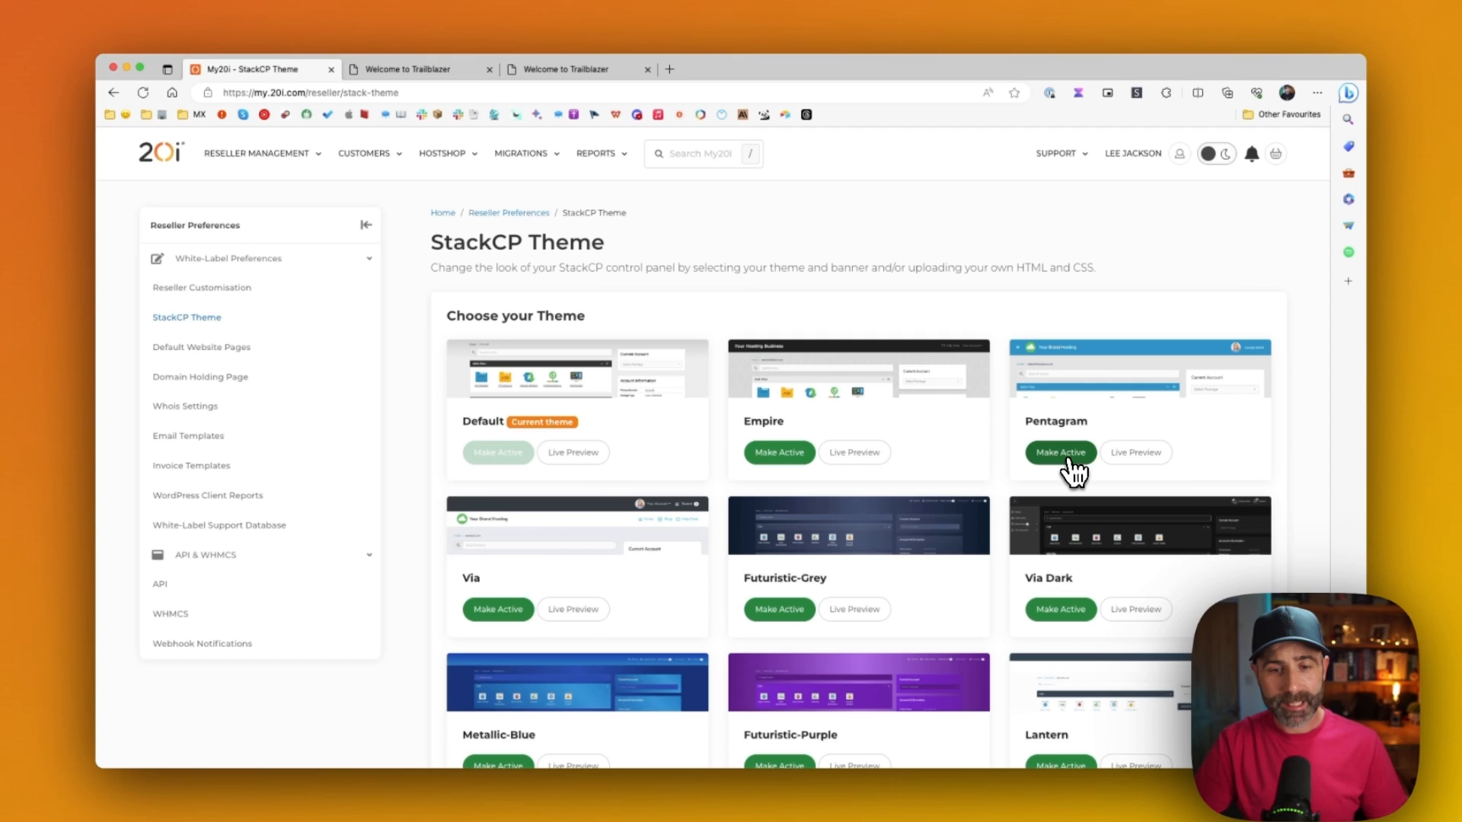
Make a non-default theme such as Pentagram active, confirmed by 'Theme changed successfully'
{"action": "left_click", "coordinate": [578, 69]}
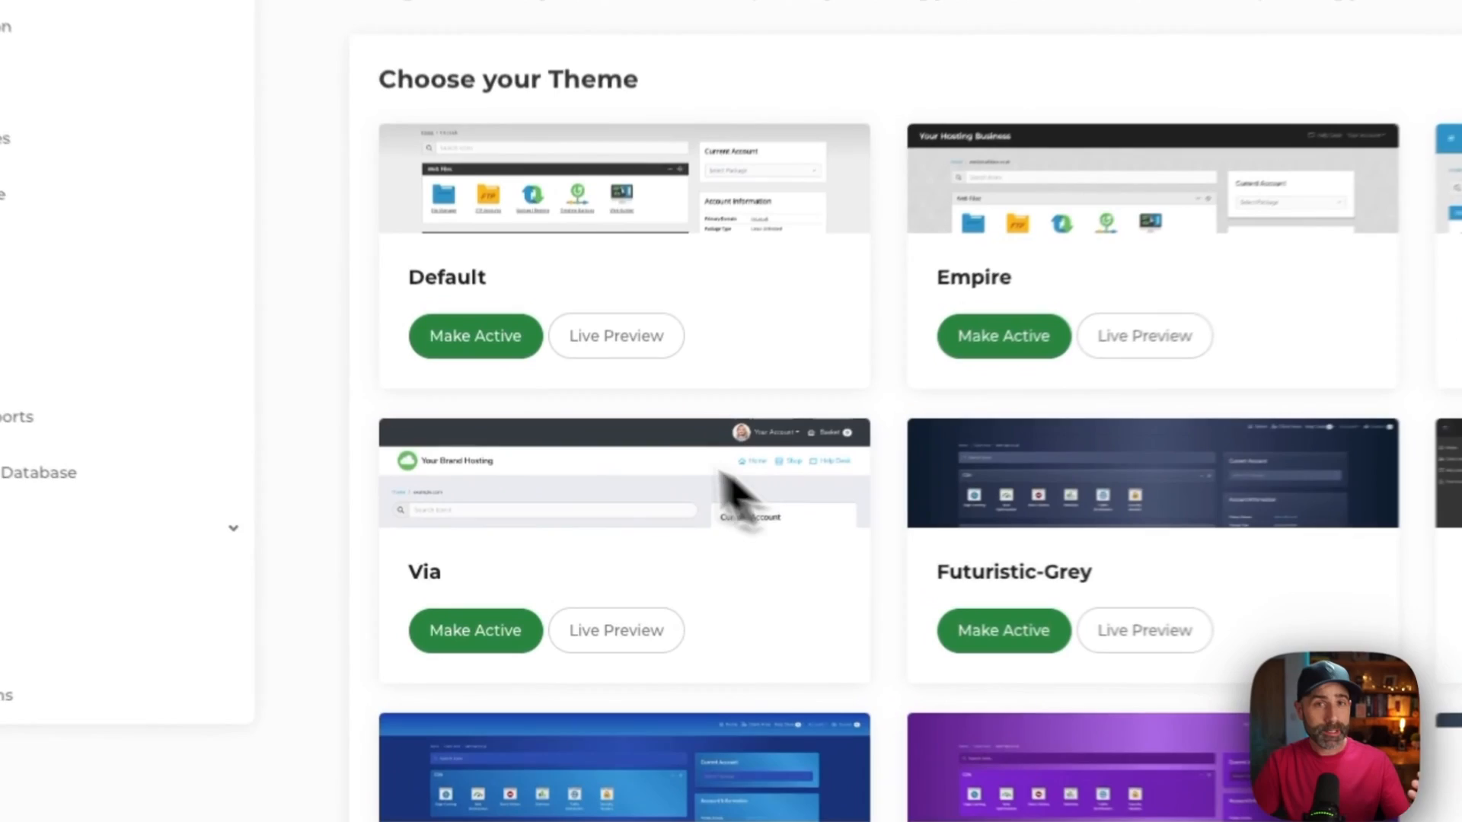
{"action": "left_click", "coordinate": [475, 335]}
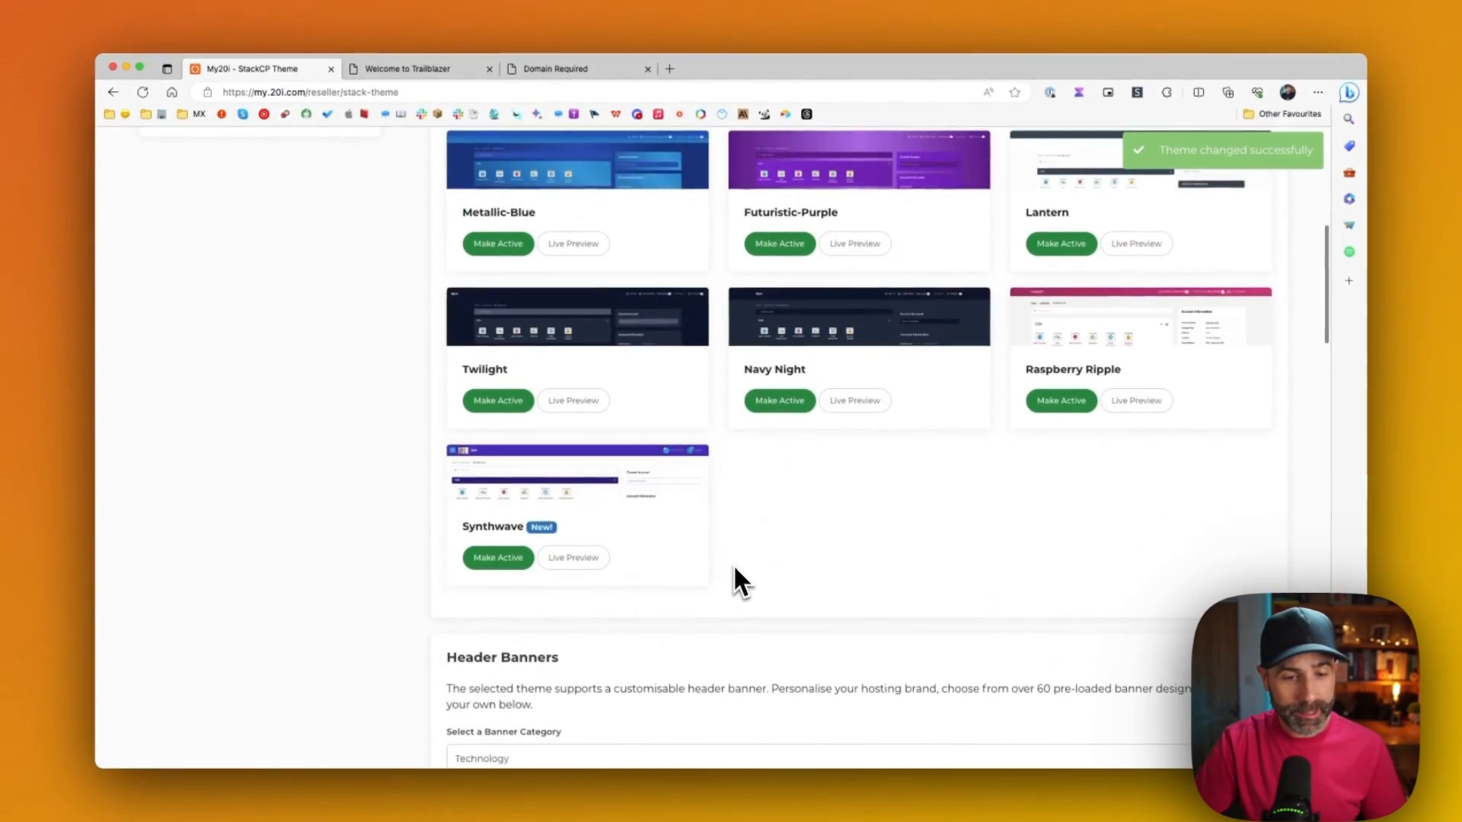
{"action": "scroll", "scroll_direction": "down", "scroll_amount": 3}
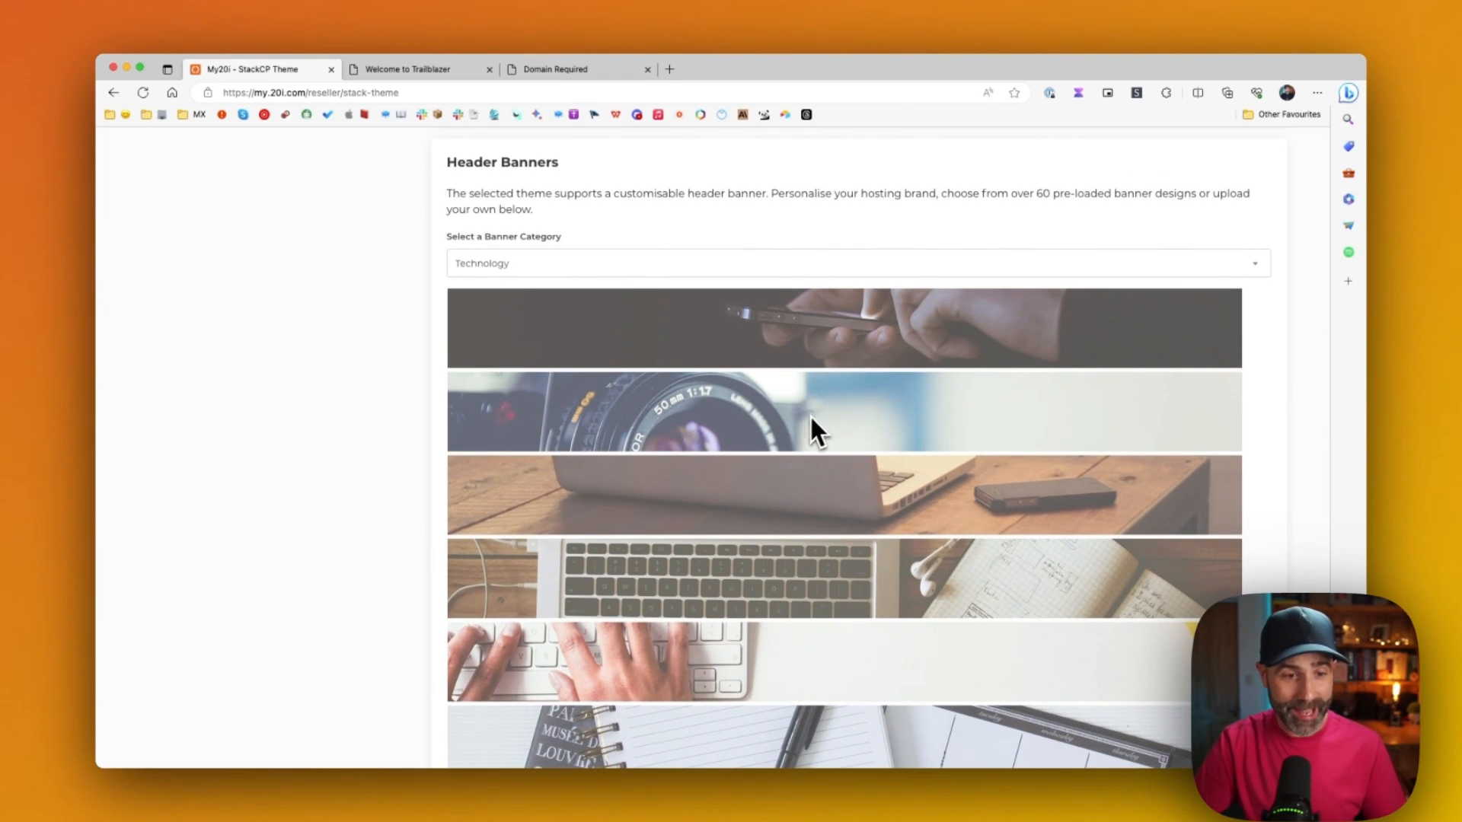
Move past Header Banners, Custom Favicon and Icon Set and expand the empty Custom Header editor
{"action": "scroll", "scroll_direction": "down", "scroll_amount": 3}
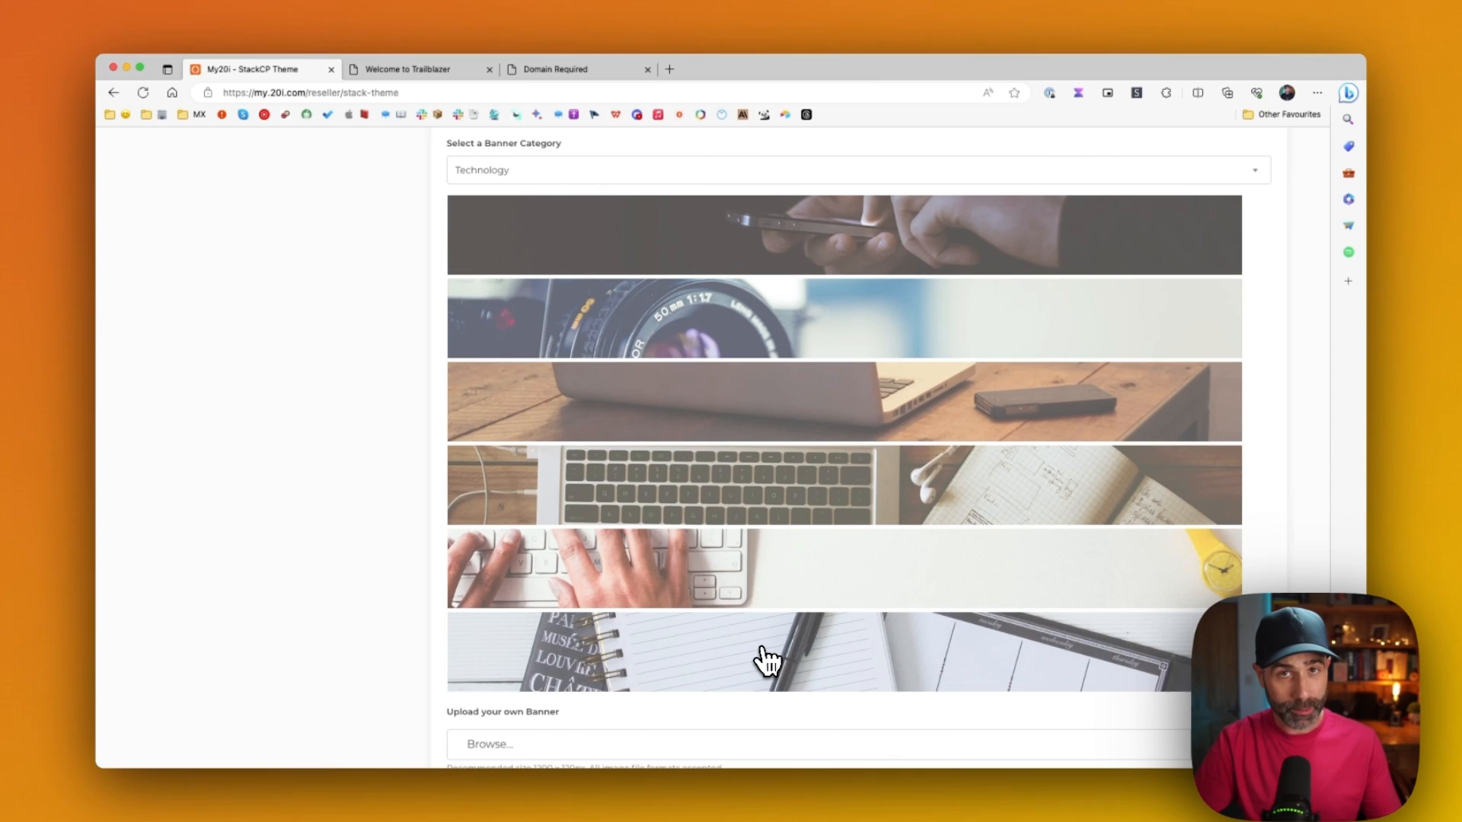
{"action": "mouse_move", "coordinate": [694, 579]}
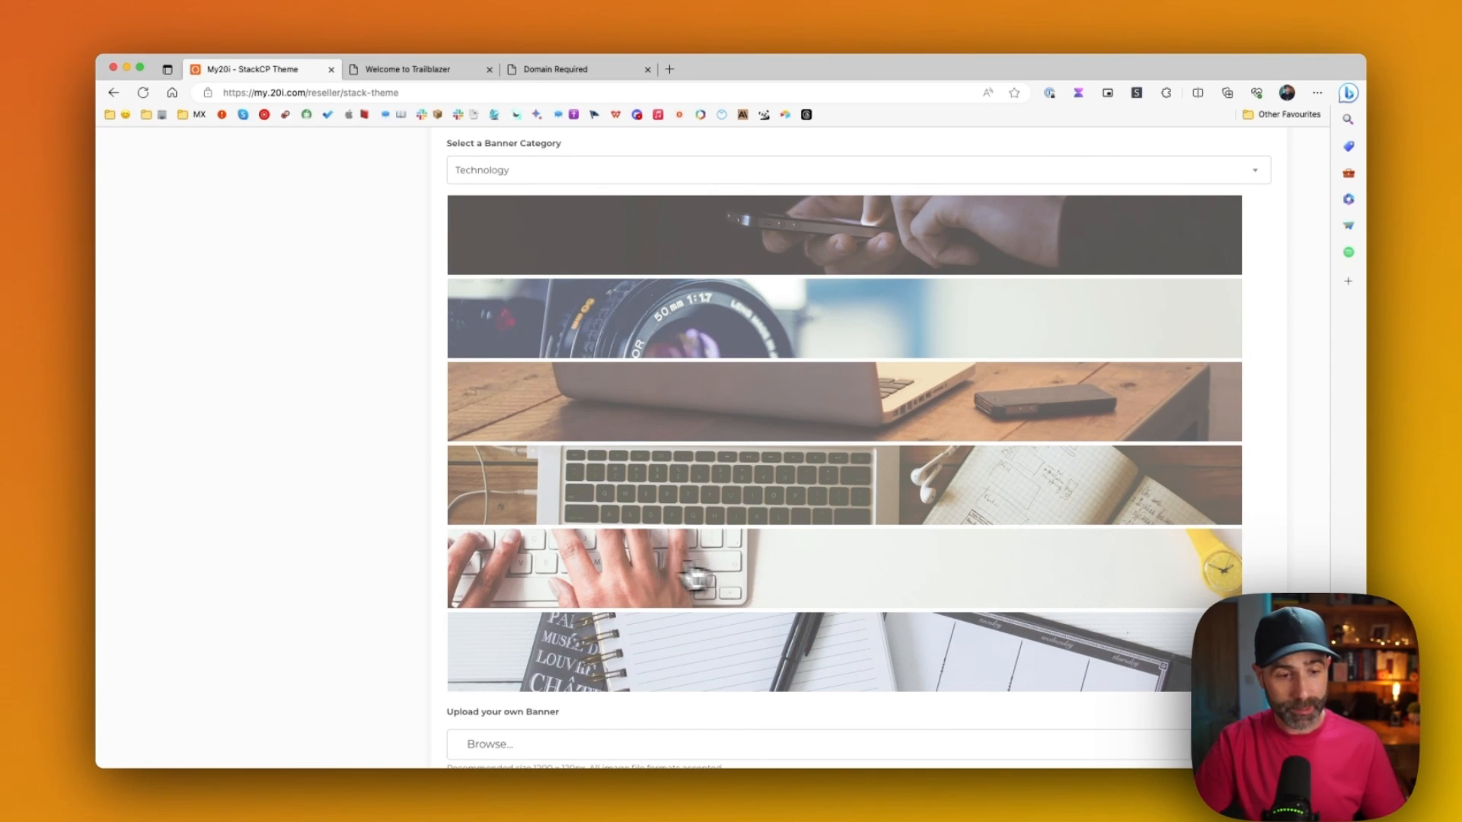
{"action": "scroll", "scroll_direction": "down", "scroll_amount": 3}
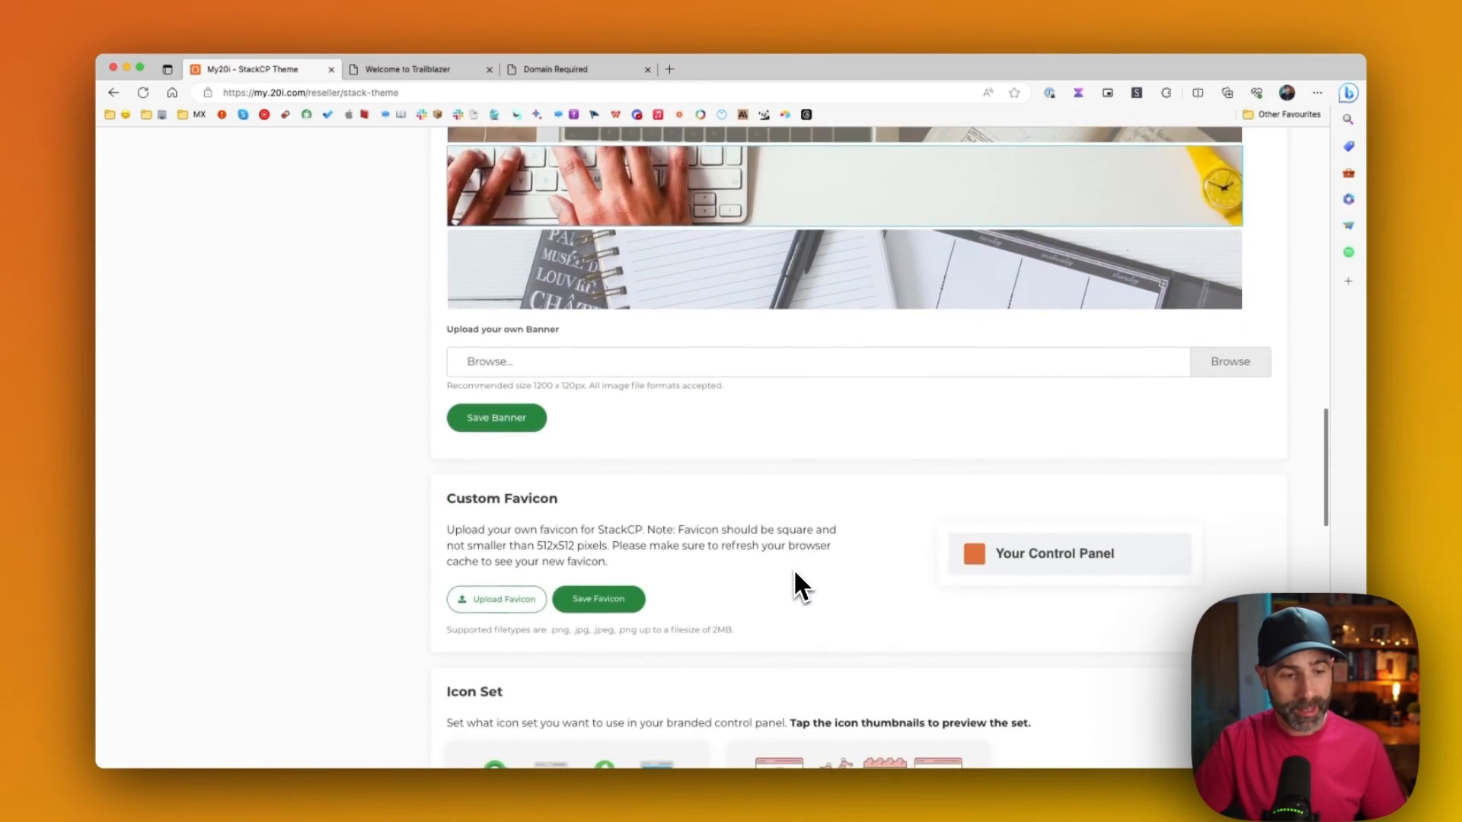
{"action": "scroll", "scroll_direction": "down", "scroll_amount": 3}
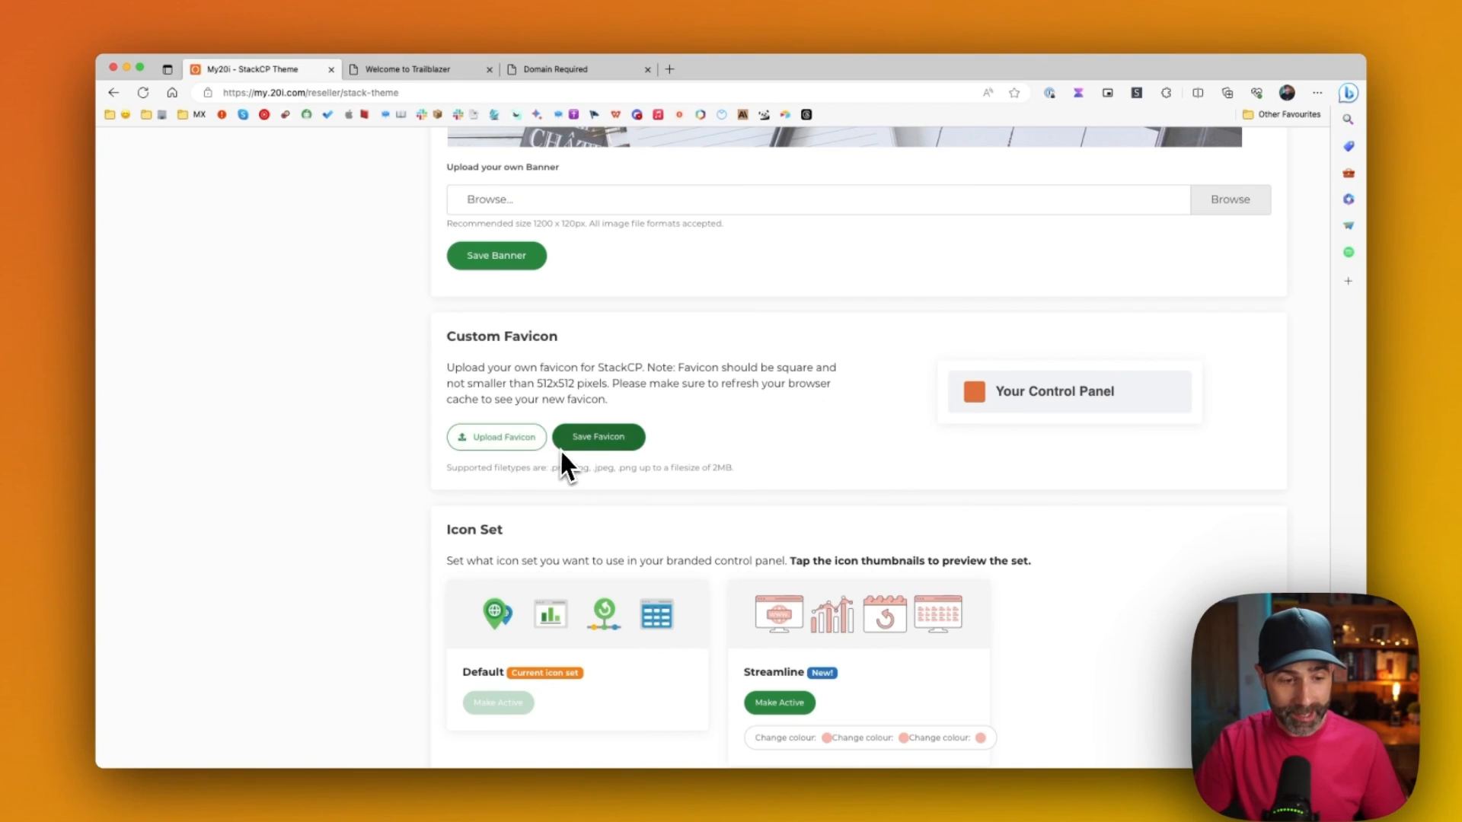
{"action": "scroll", "scroll_direction": "down", "scroll_amount": 3}
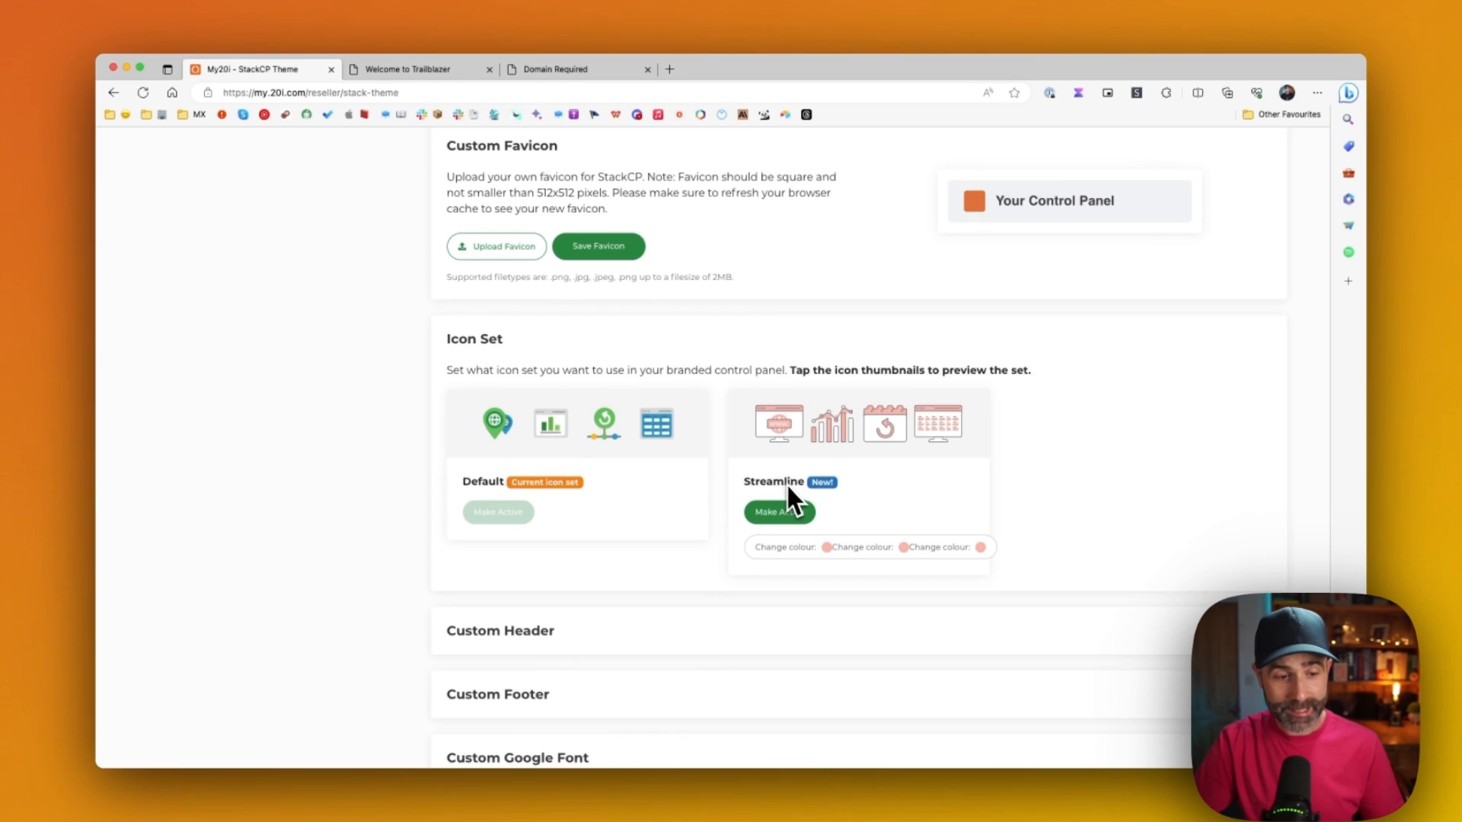
{"action": "left_click", "coordinate": [500, 630]}
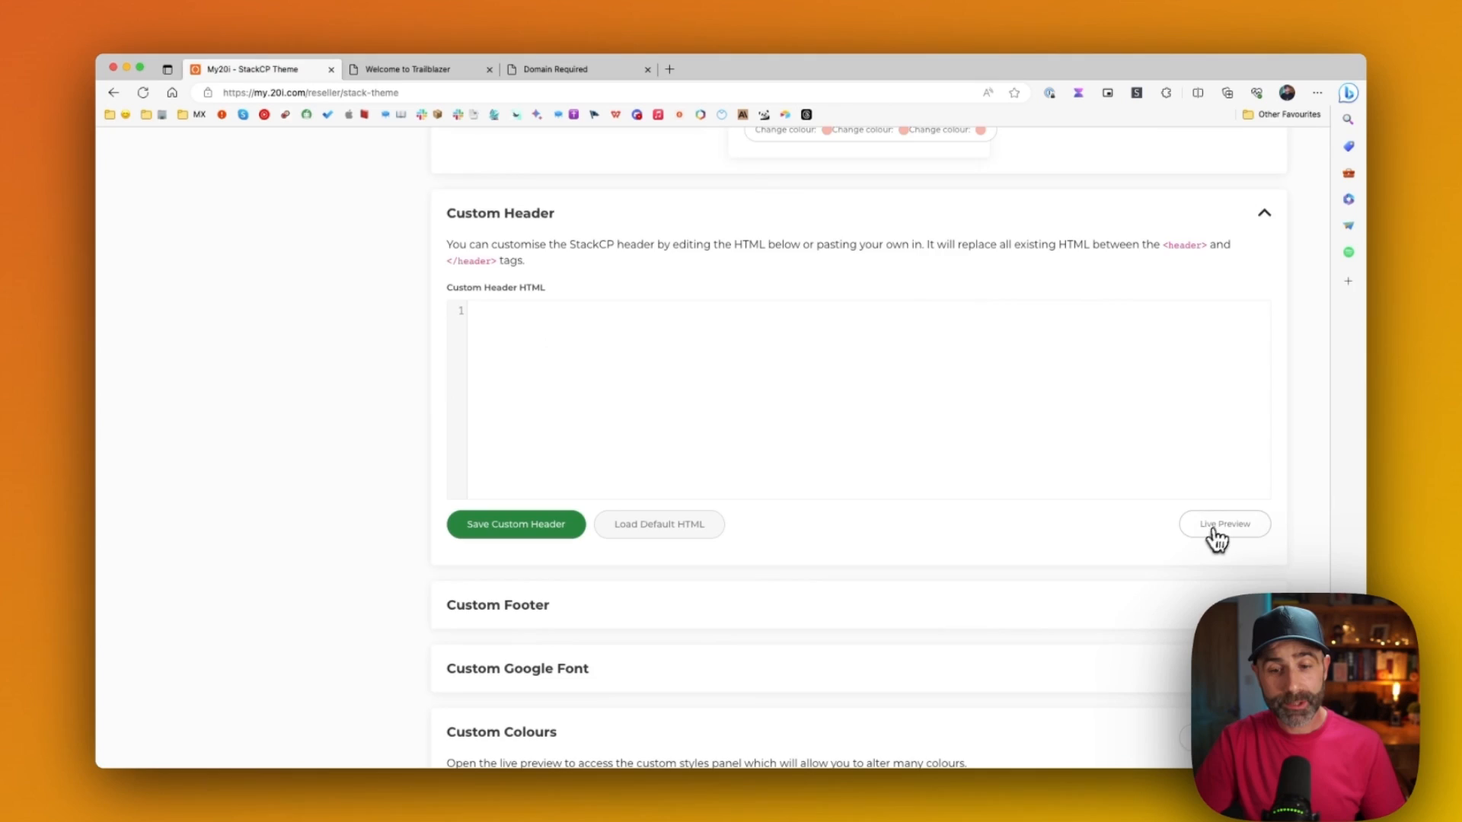
Launch the Live Preview with its Custom Styles panel, then return to expand the Custom Footer editor
{"action": "left_click", "coordinate": [1223, 523]}
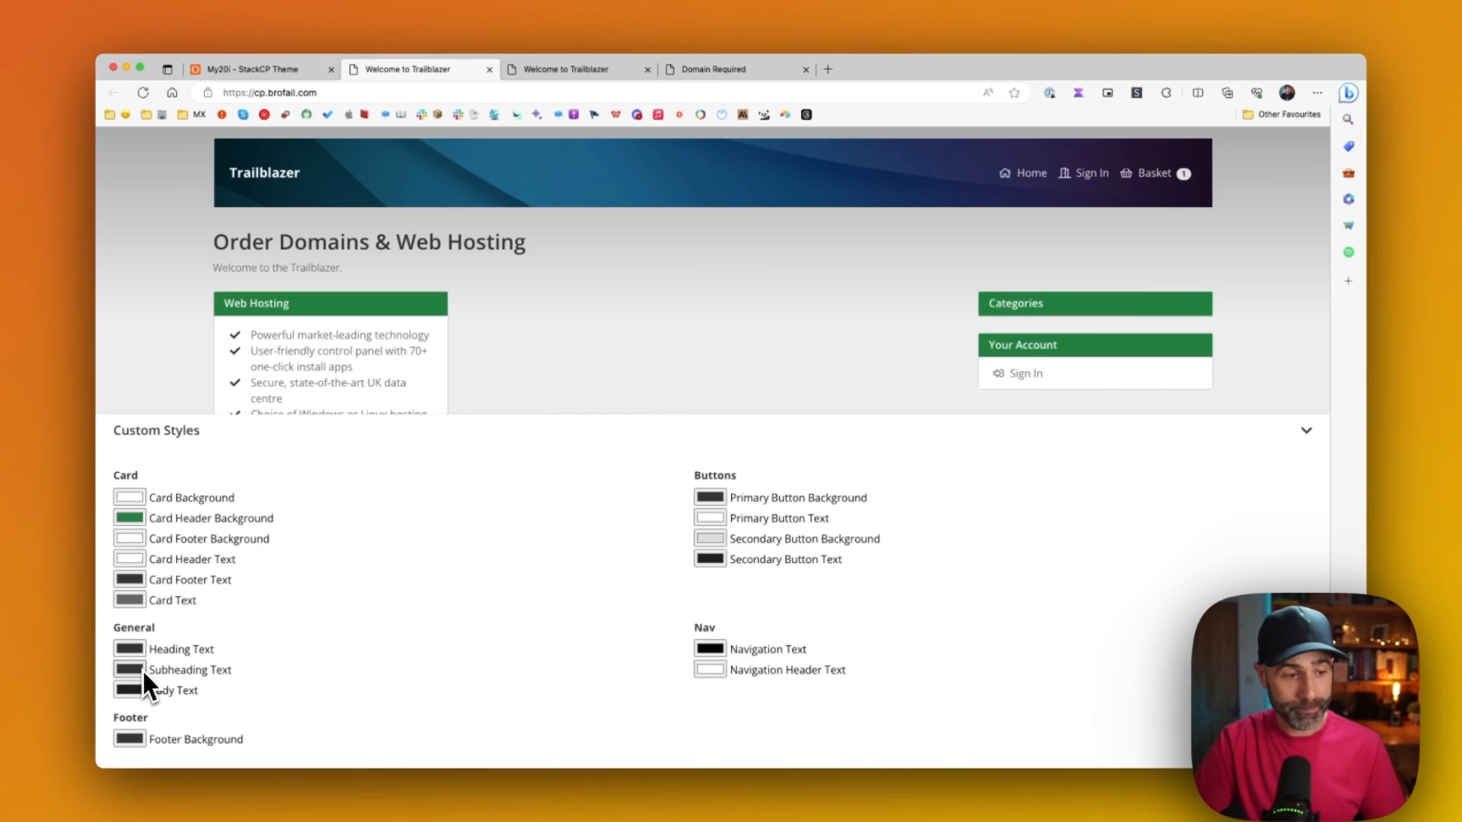
{"action": "left_click", "coordinate": [262, 69]}
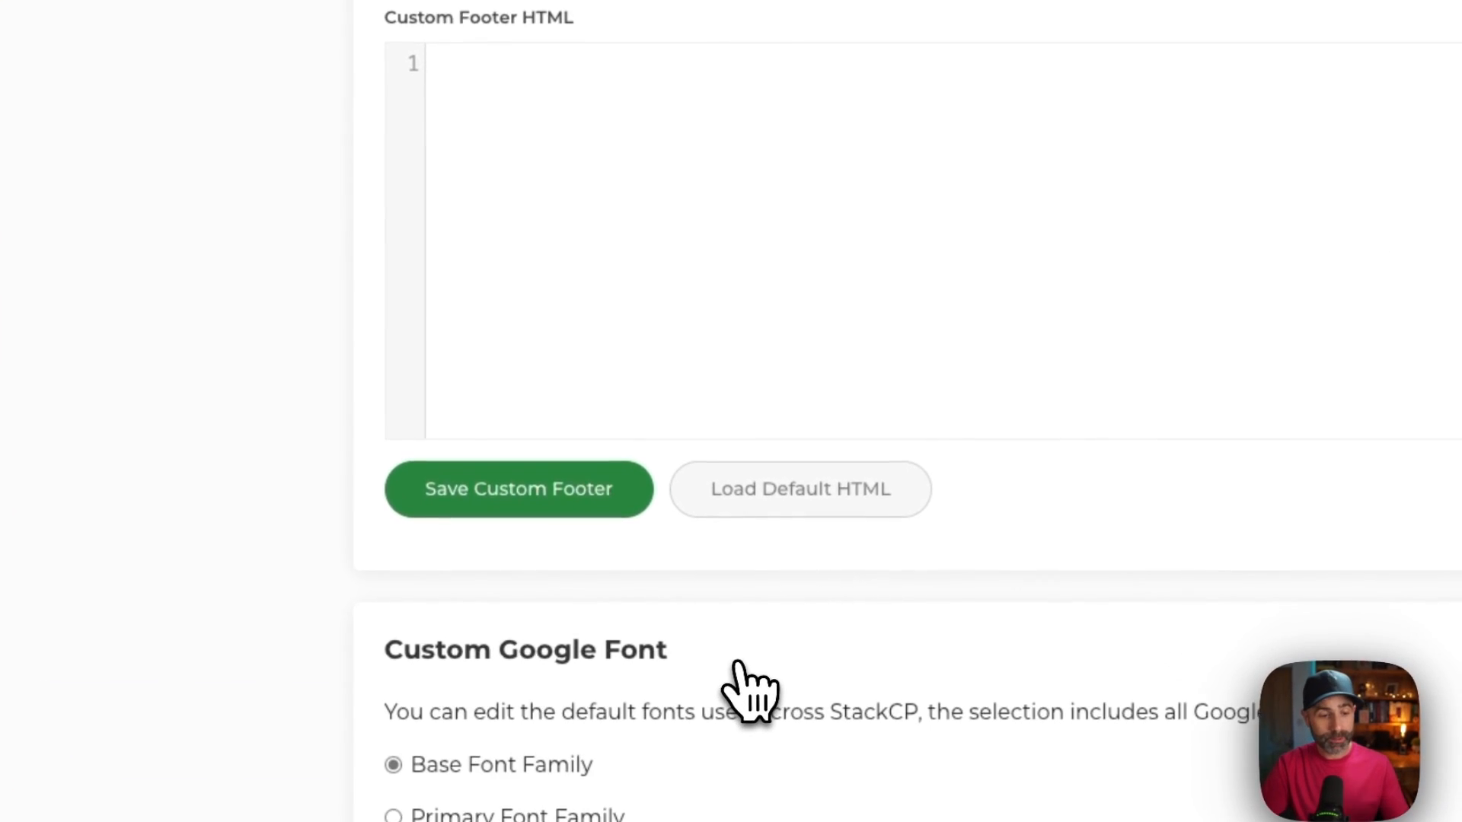
{"action": "scroll", "scroll_direction": "down", "scroll_amount": 3}
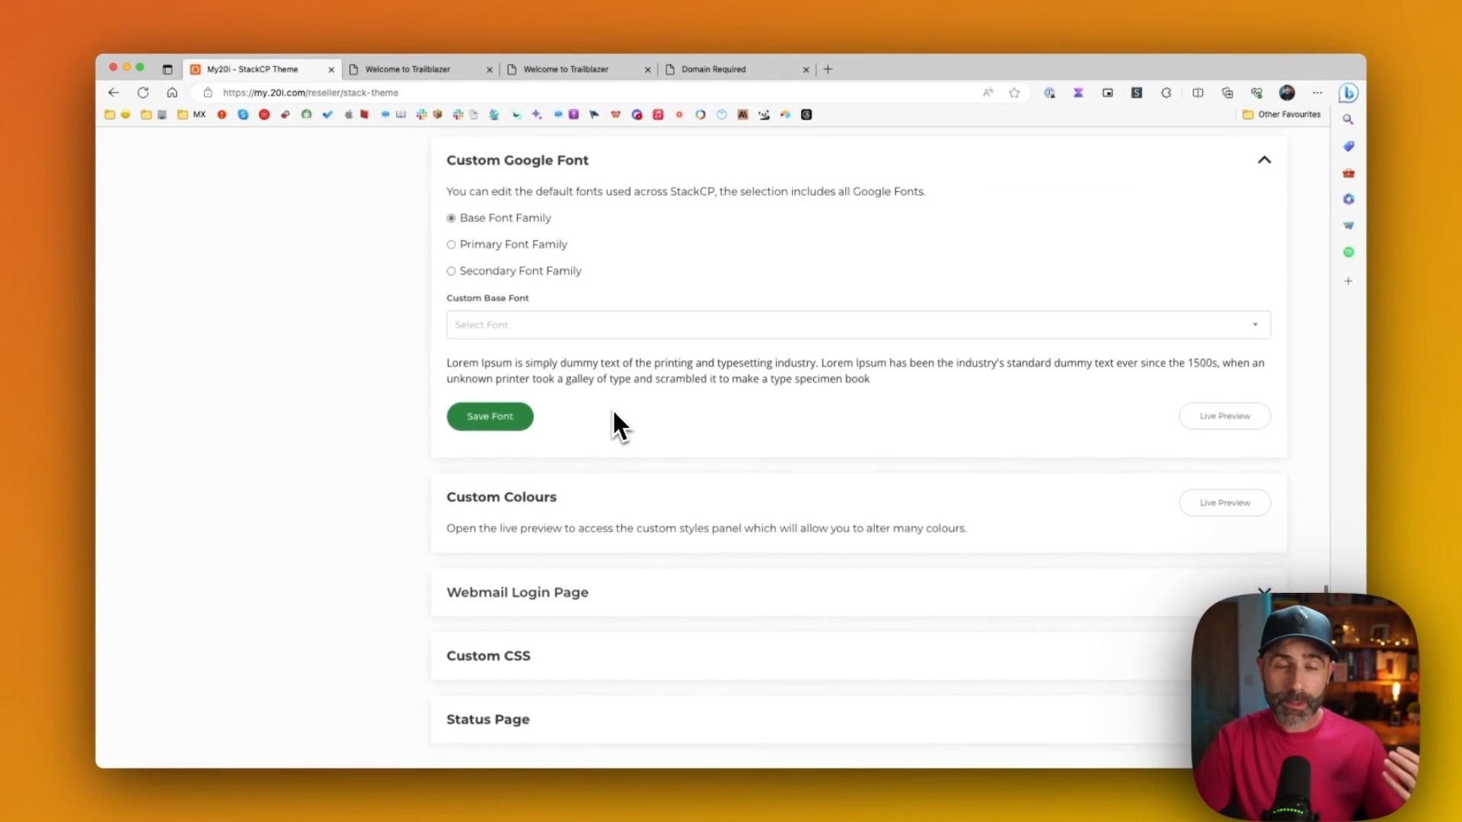
{"action": "scroll", "scroll_direction": "down", "scroll_amount": 3}
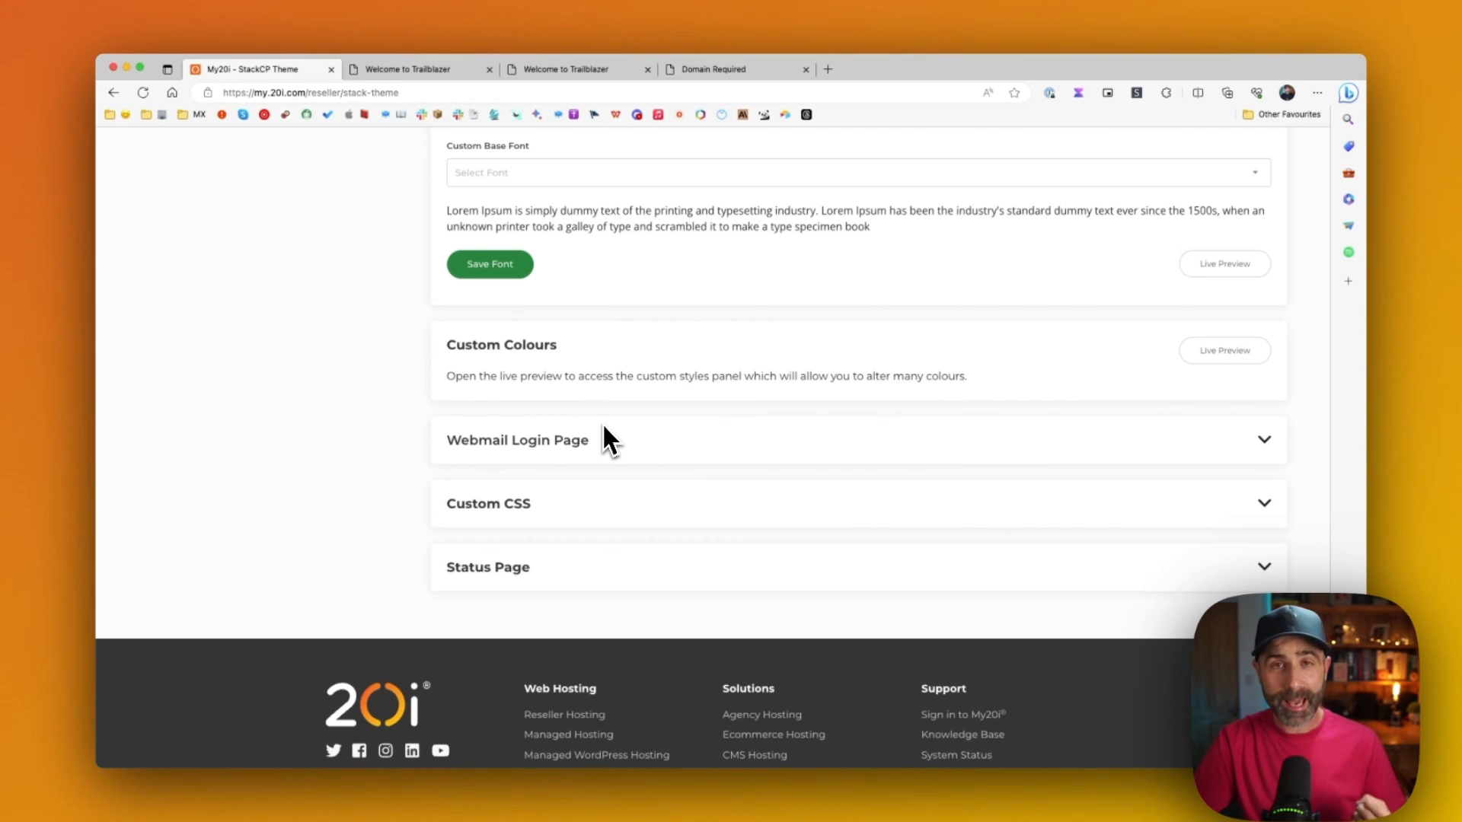
{"action": "mouse_move", "coordinate": [612, 511]}
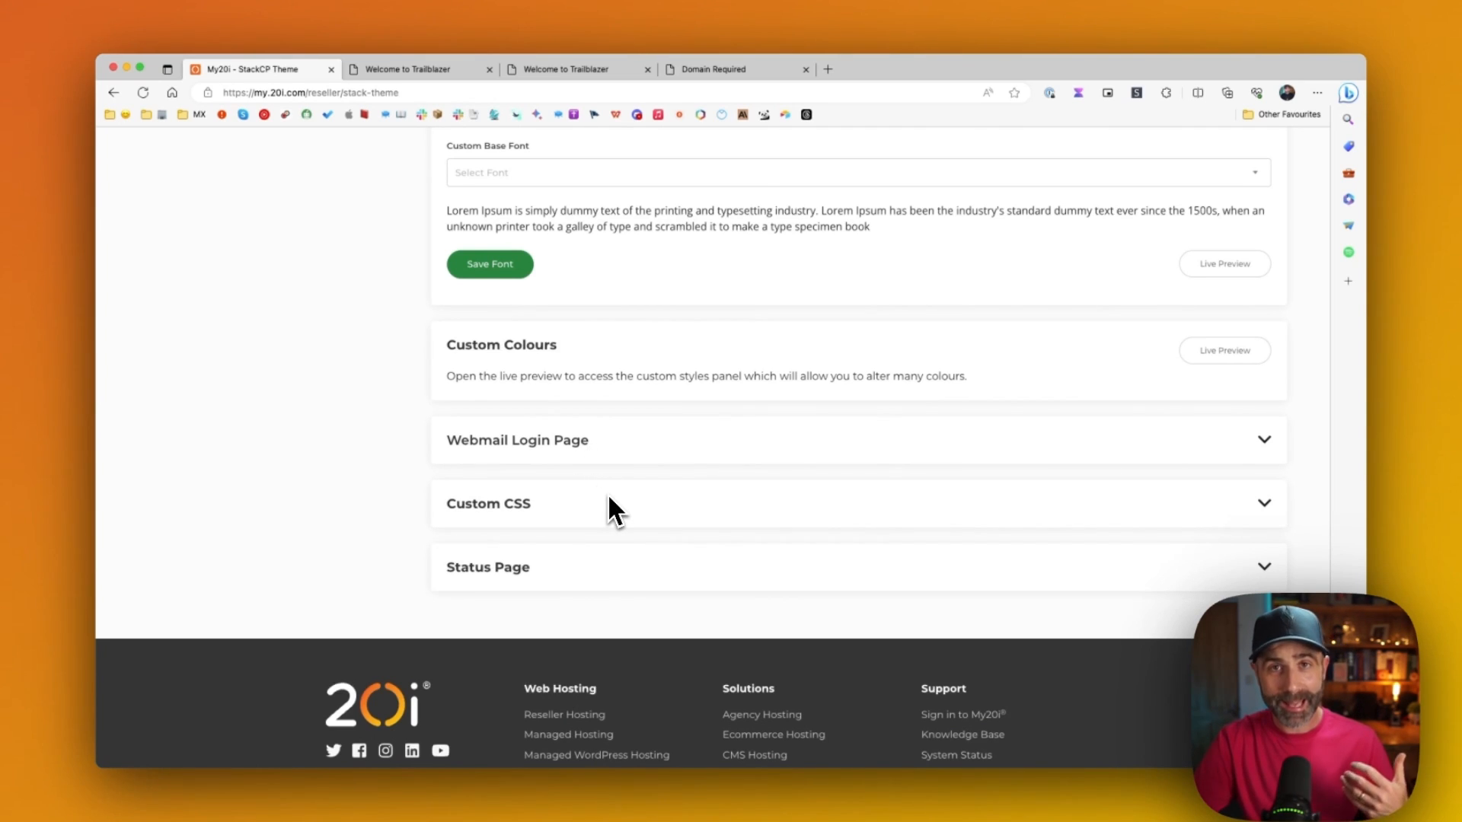
{"action": "mouse_move", "coordinate": [572, 518]}
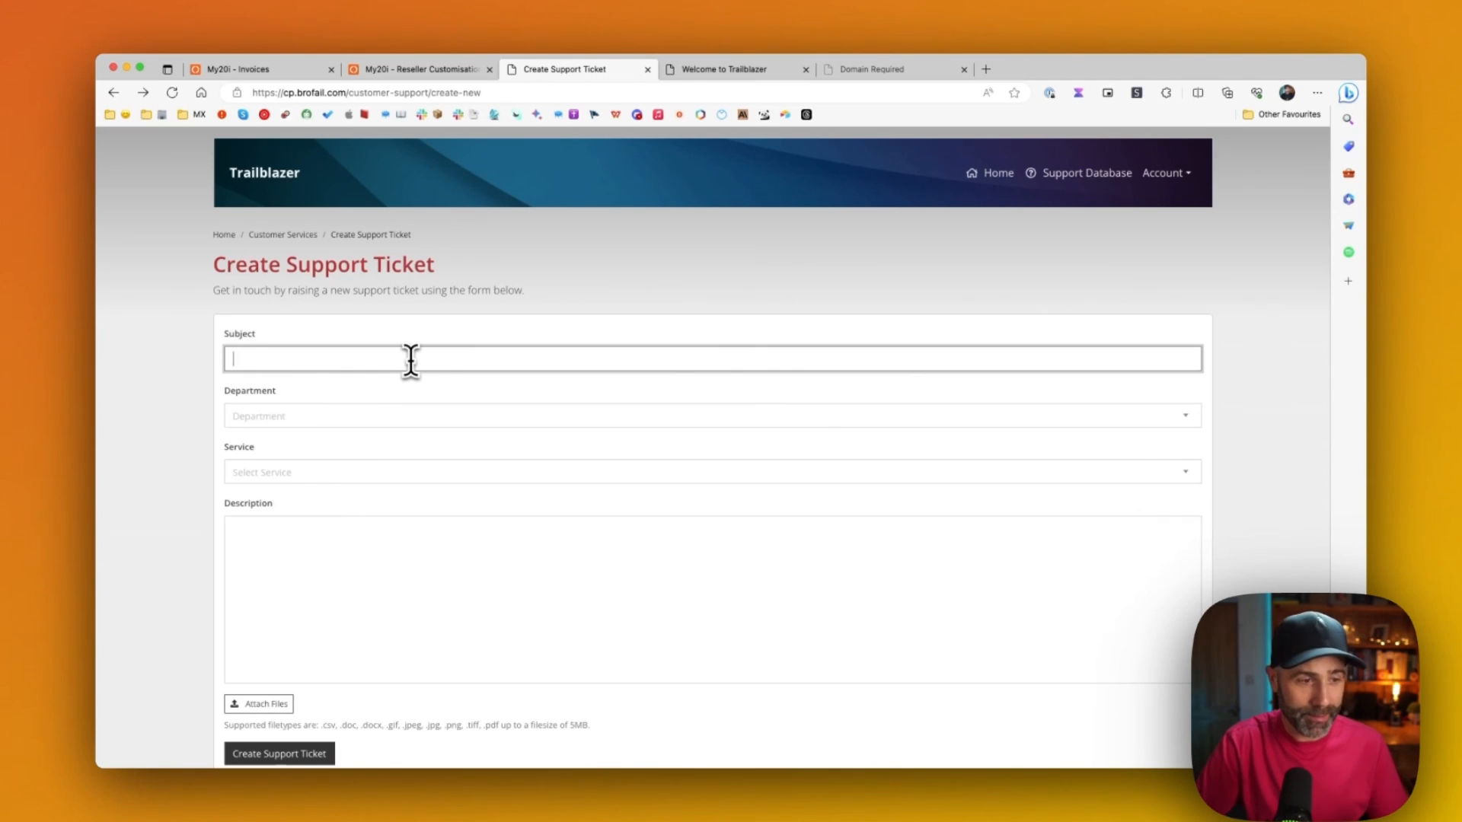
{"action": "mouse_move", "coordinate": [371, 469]}
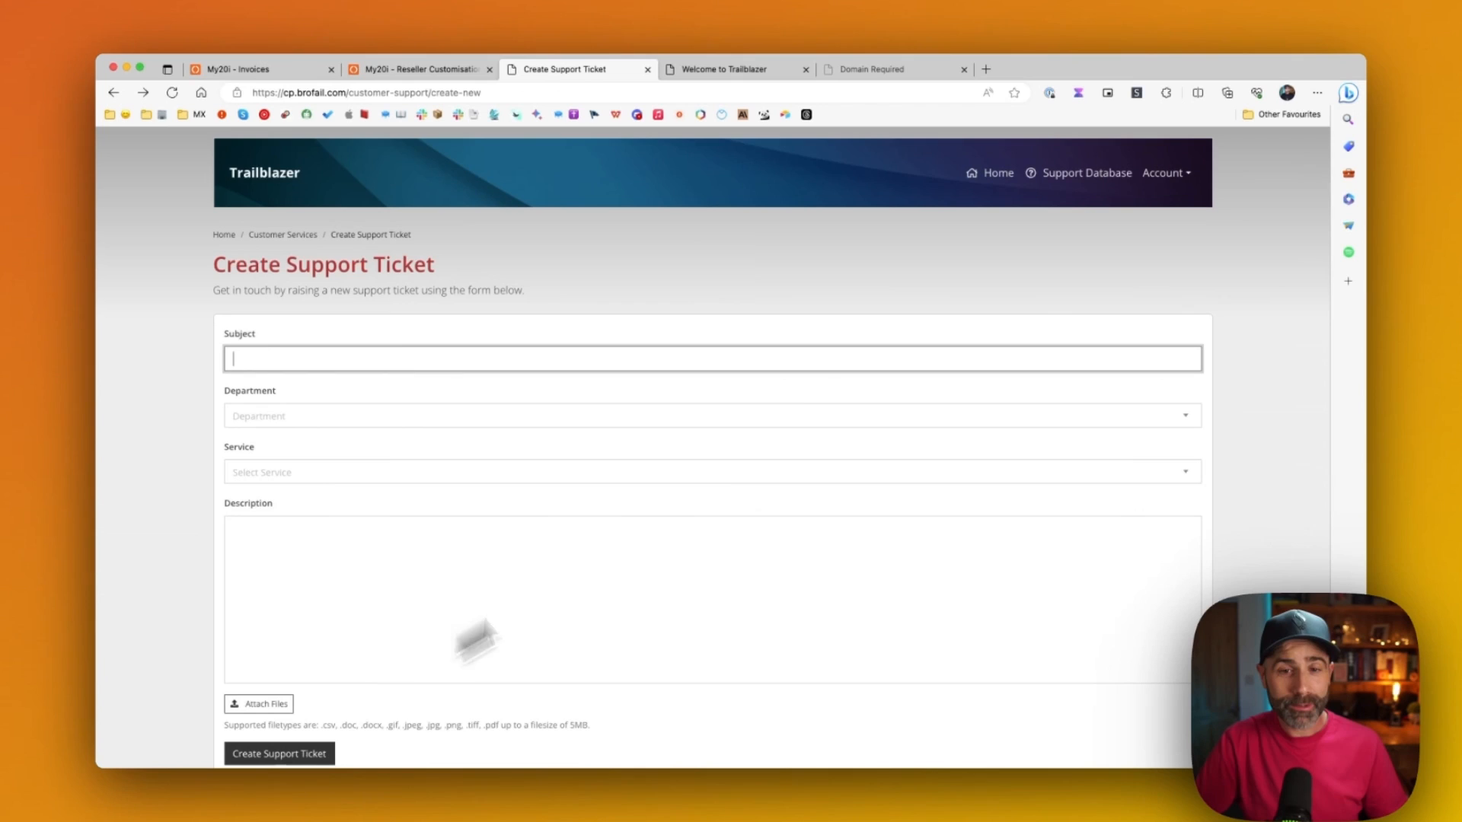
{"action": "mouse_move", "coordinate": [1086, 172]}
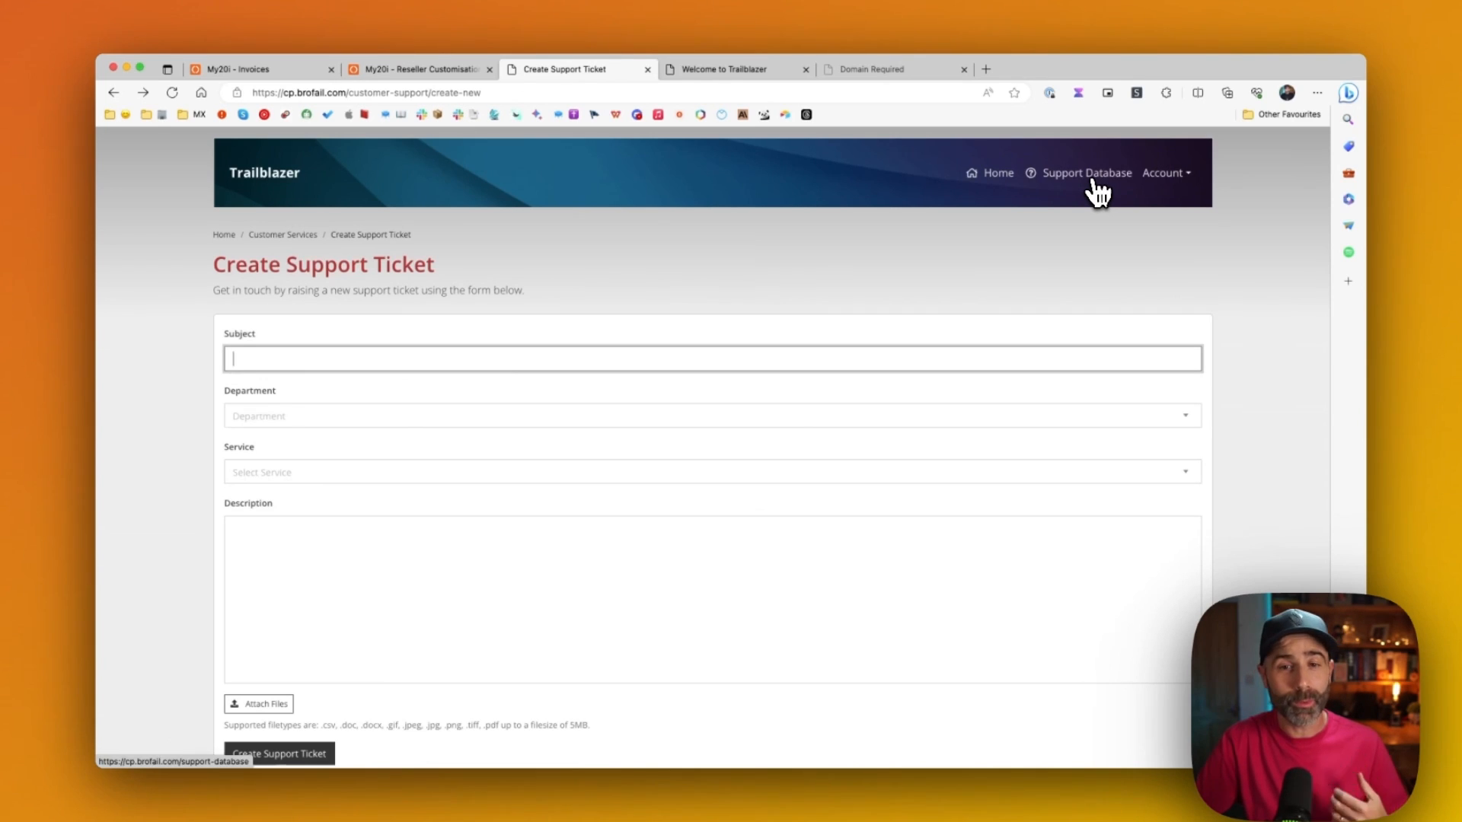
View the customer-facing Support Database on cp.brofail.com, then return to the White-Label Support Database settings
{"action": "left_click", "coordinate": [1086, 172]}
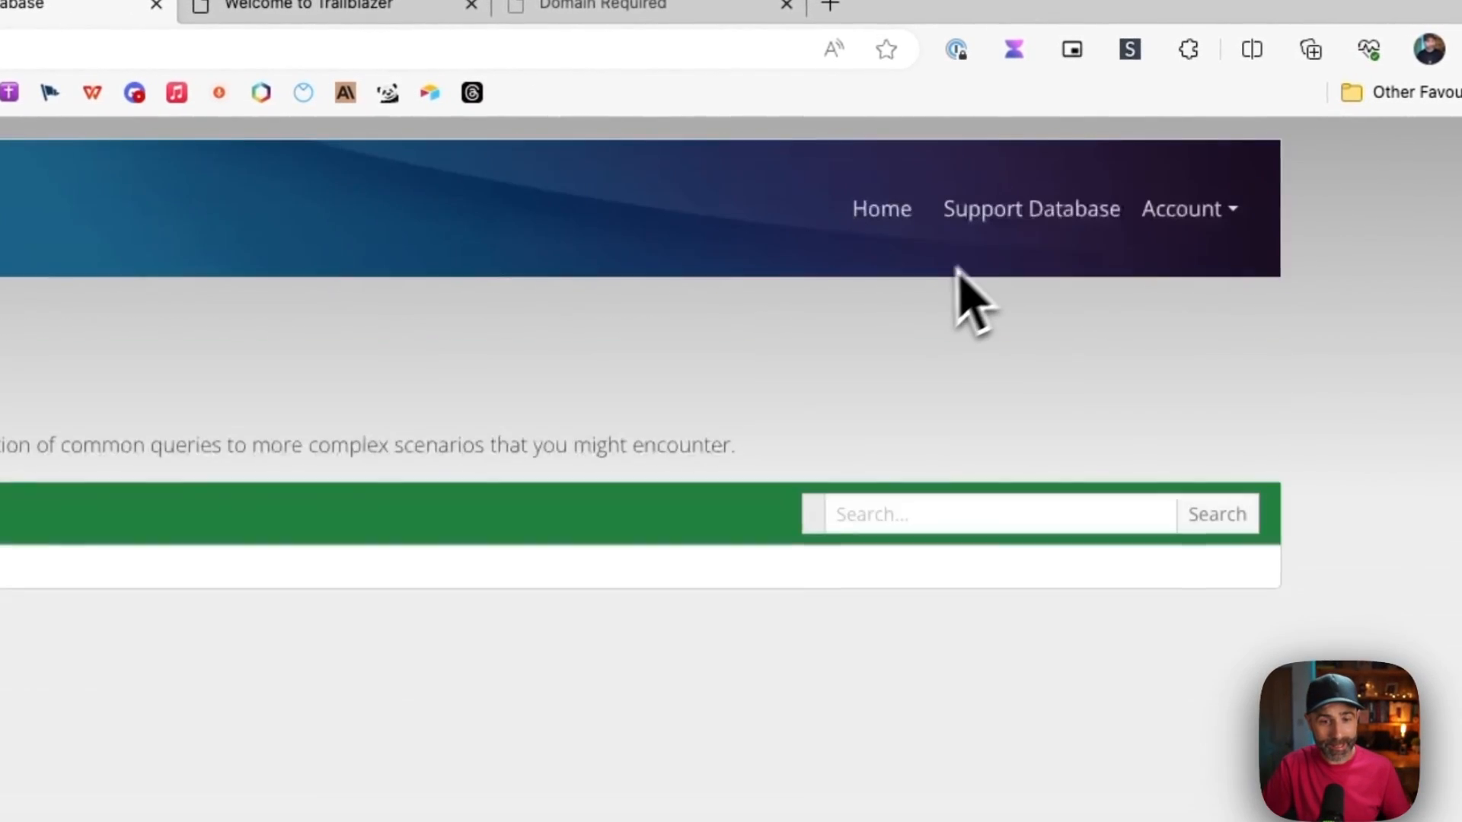
{"action": "left_click", "coordinate": [1031, 209]}
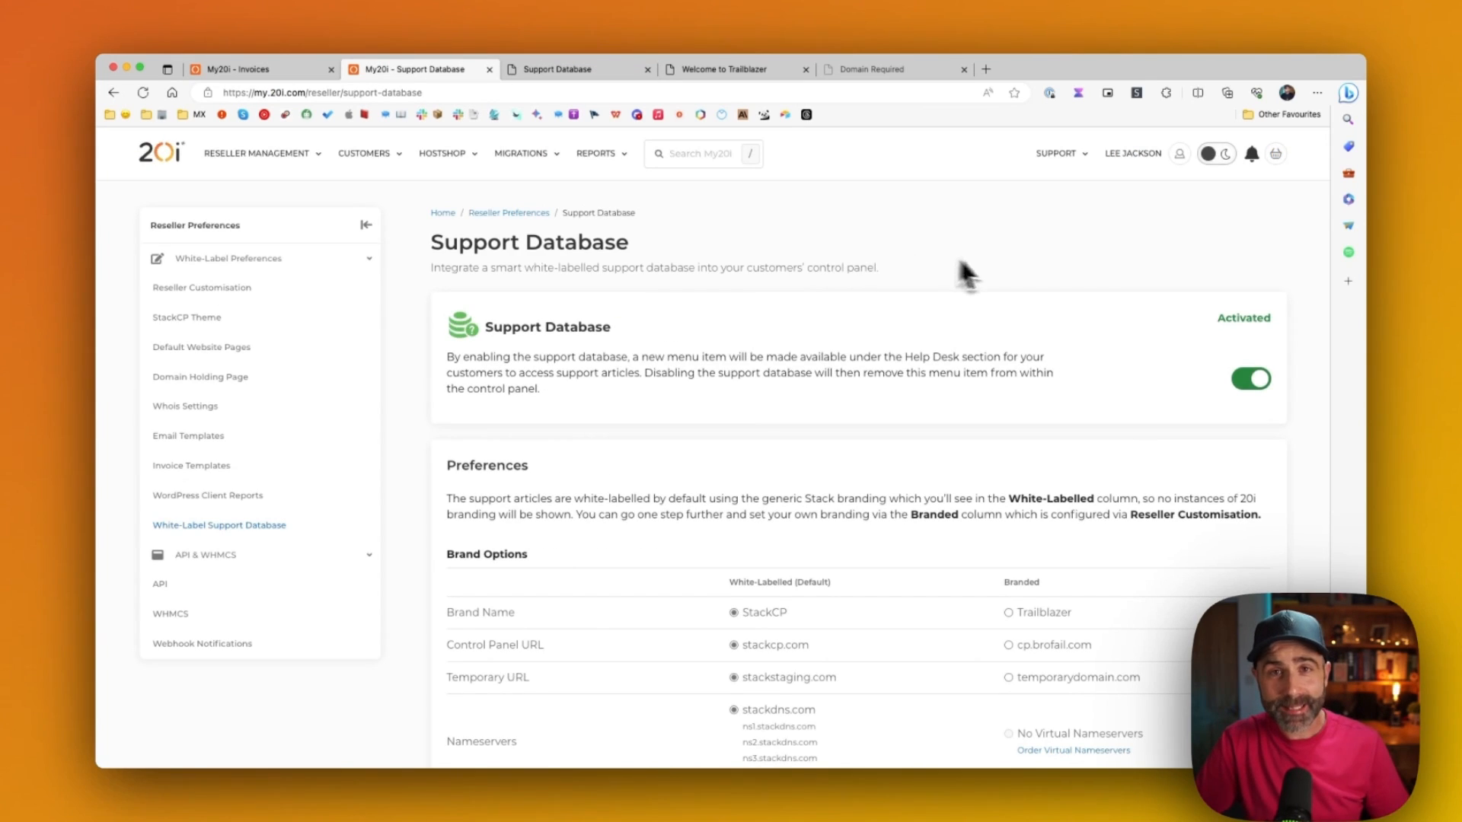
{"action": "mouse_move", "coordinate": [1168, 425]}
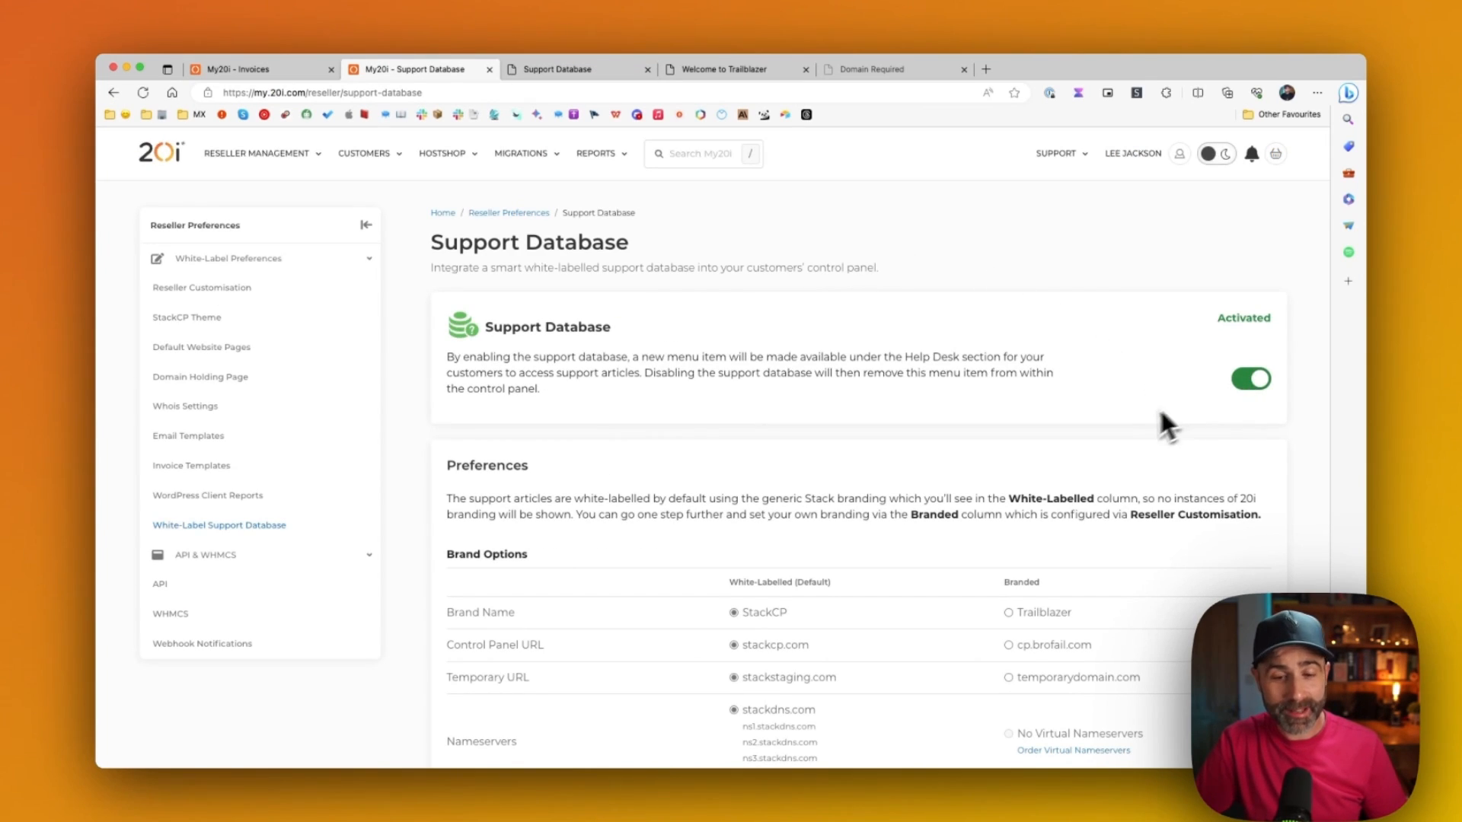
{"action": "scroll", "scroll_direction": "down", "scroll_amount": 3}
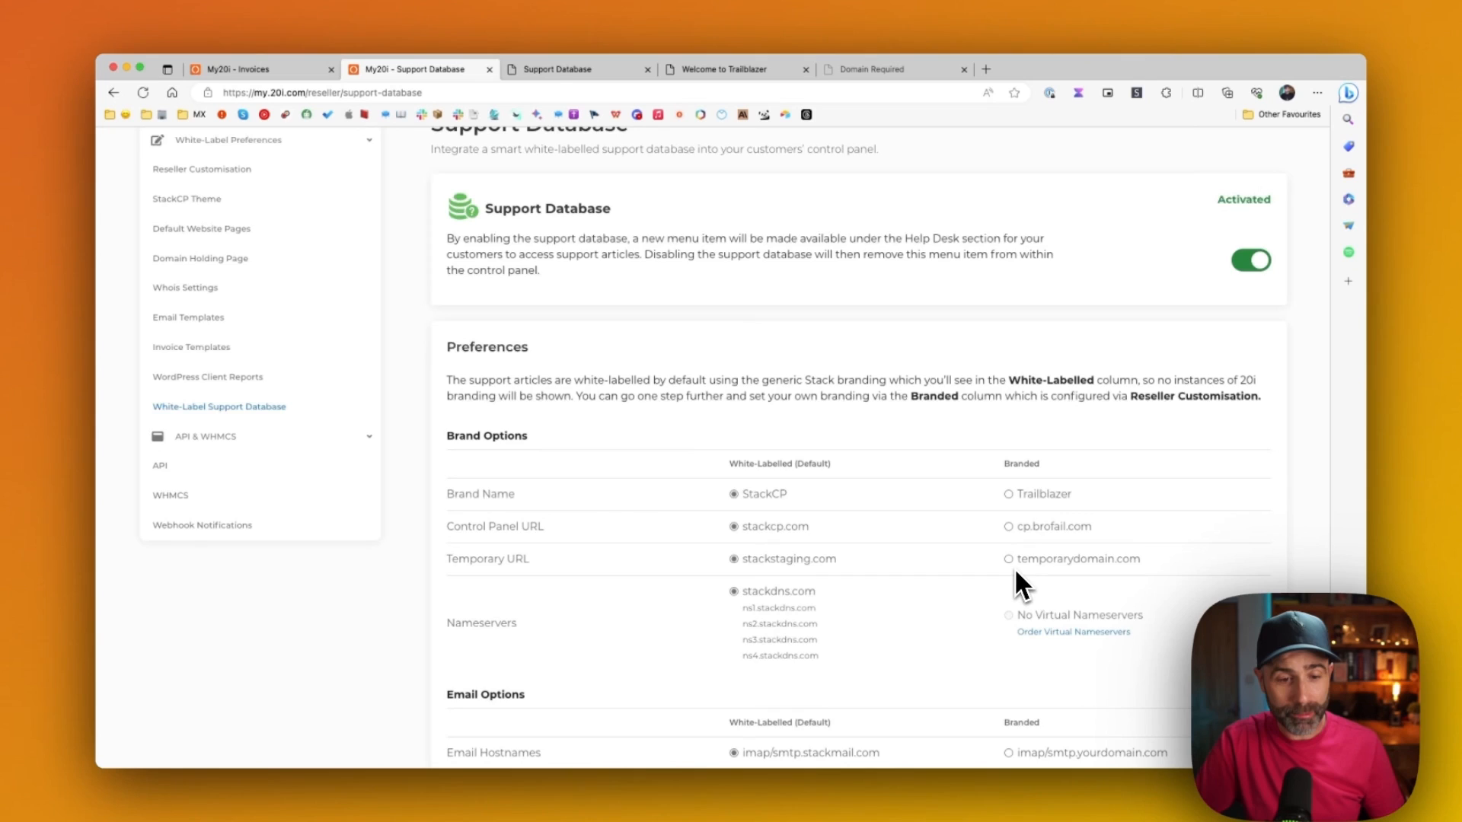
{"action": "scroll", "scroll_direction": "down", "scroll_amount": 3}
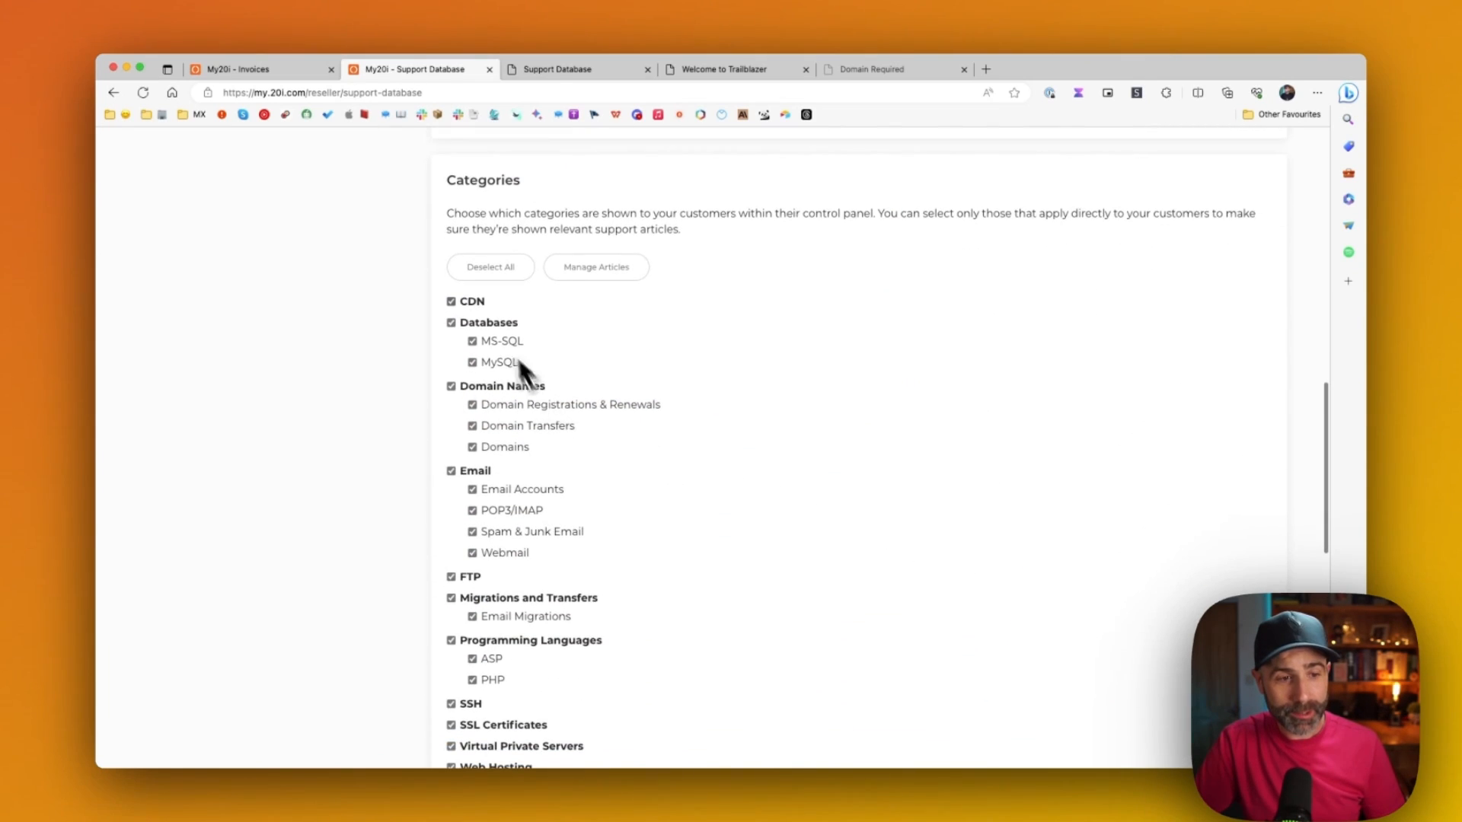
{"action": "scroll", "scroll_direction": "down", "scroll_amount": 3}
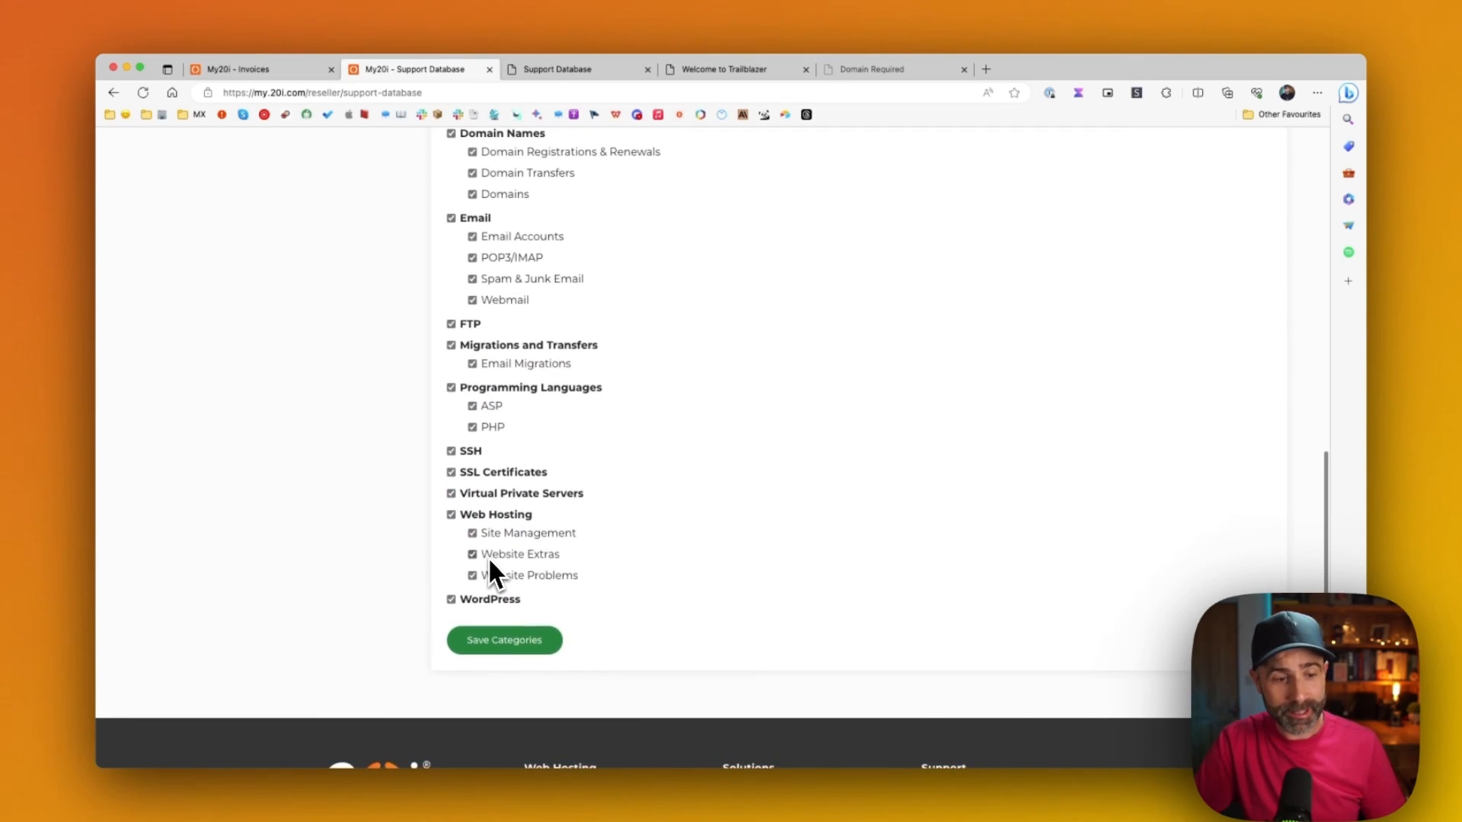